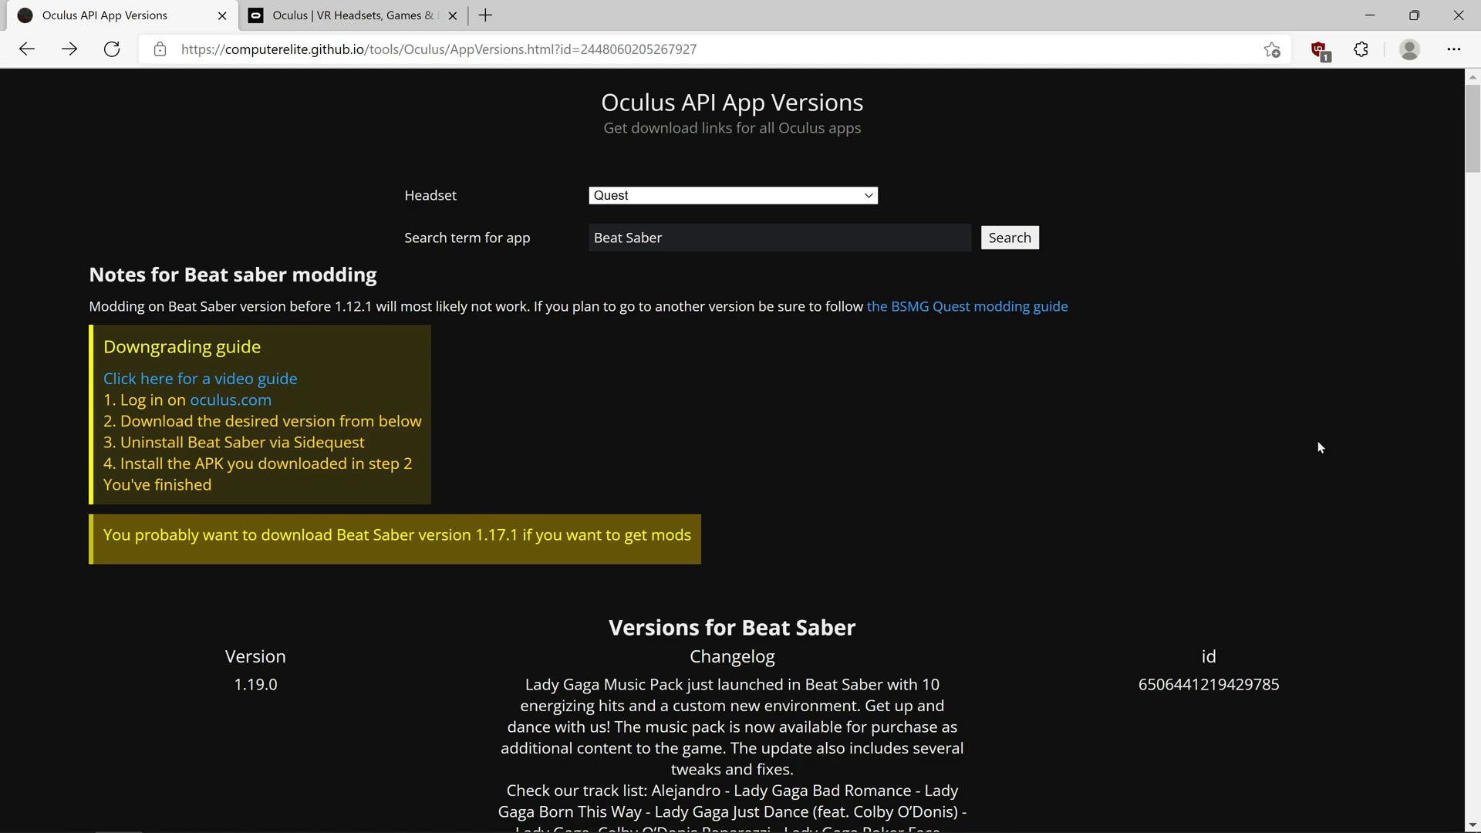
mouse_move(1256, 420)
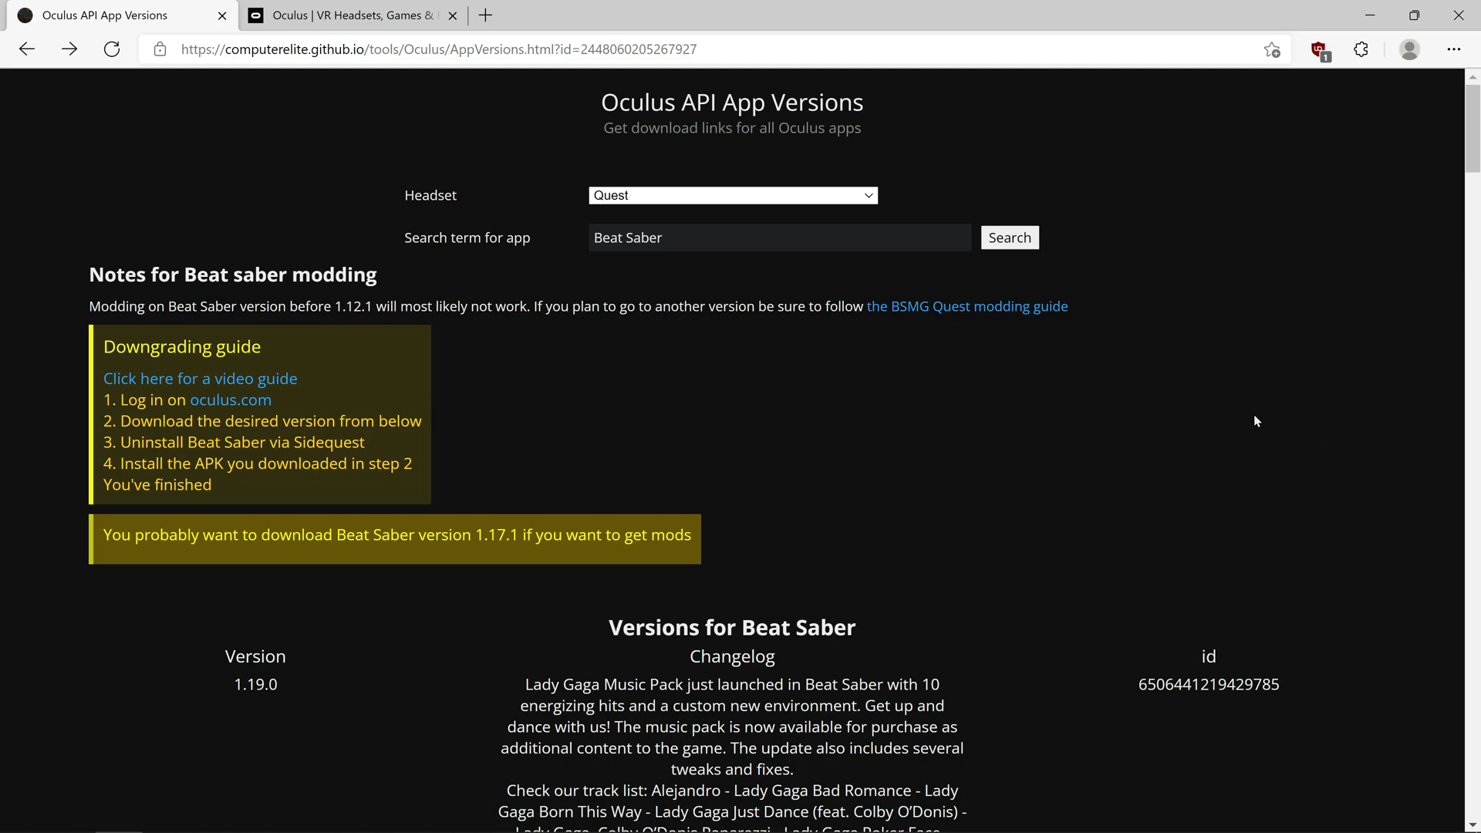
mouse_move(244, 398)
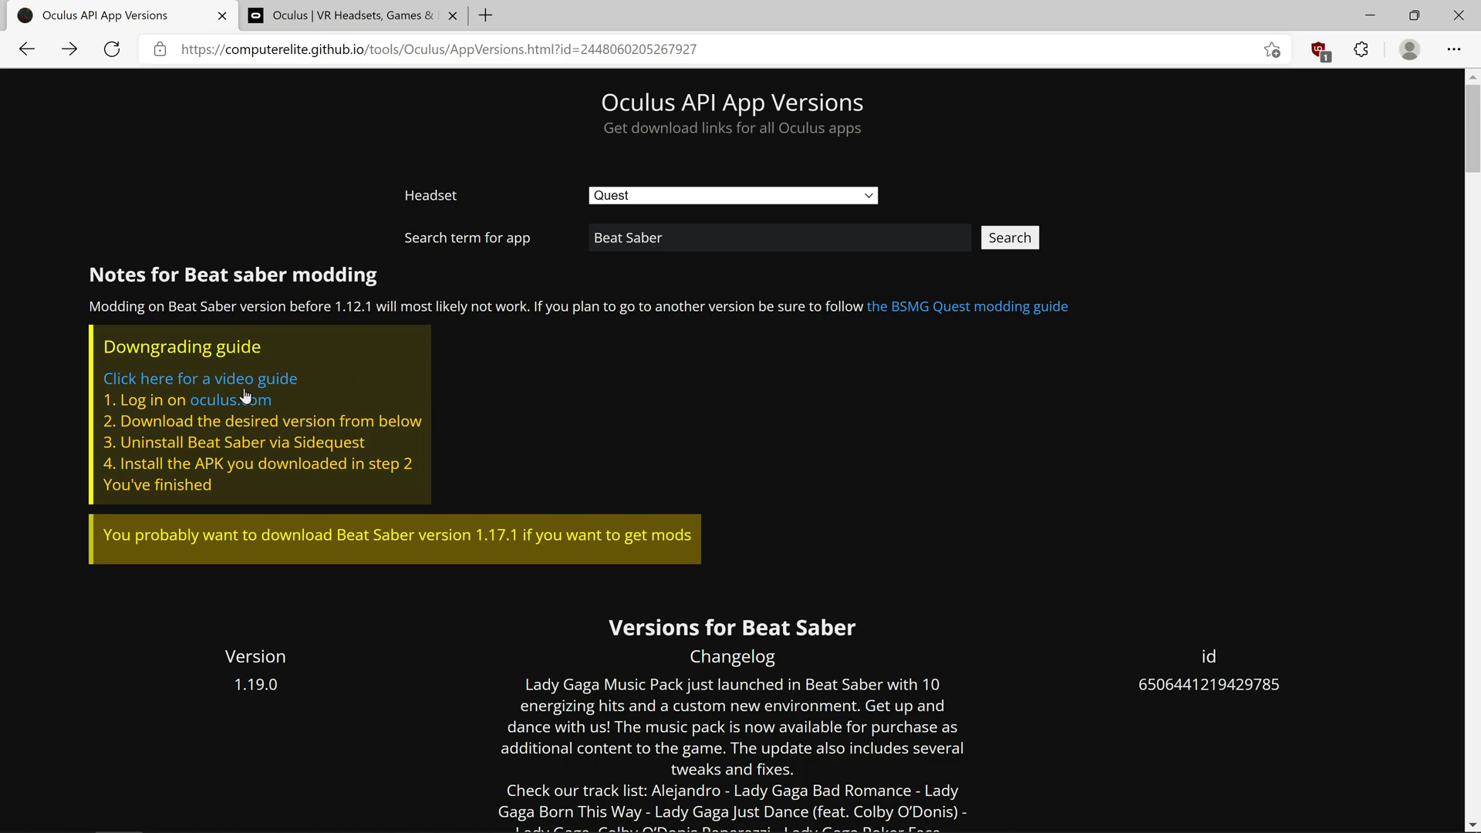
mouse_move(167, 436)
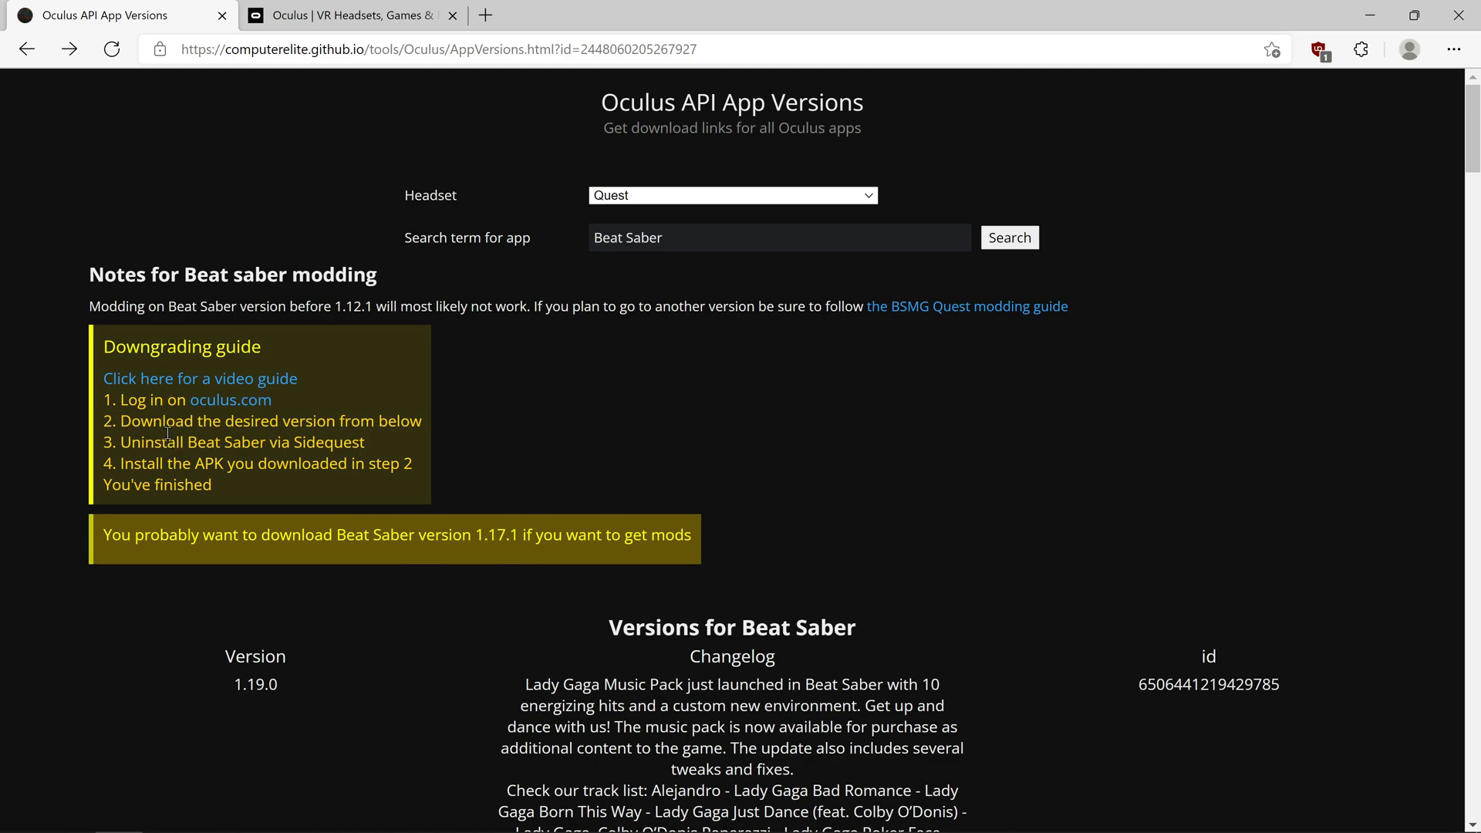
mouse_move(118, 814)
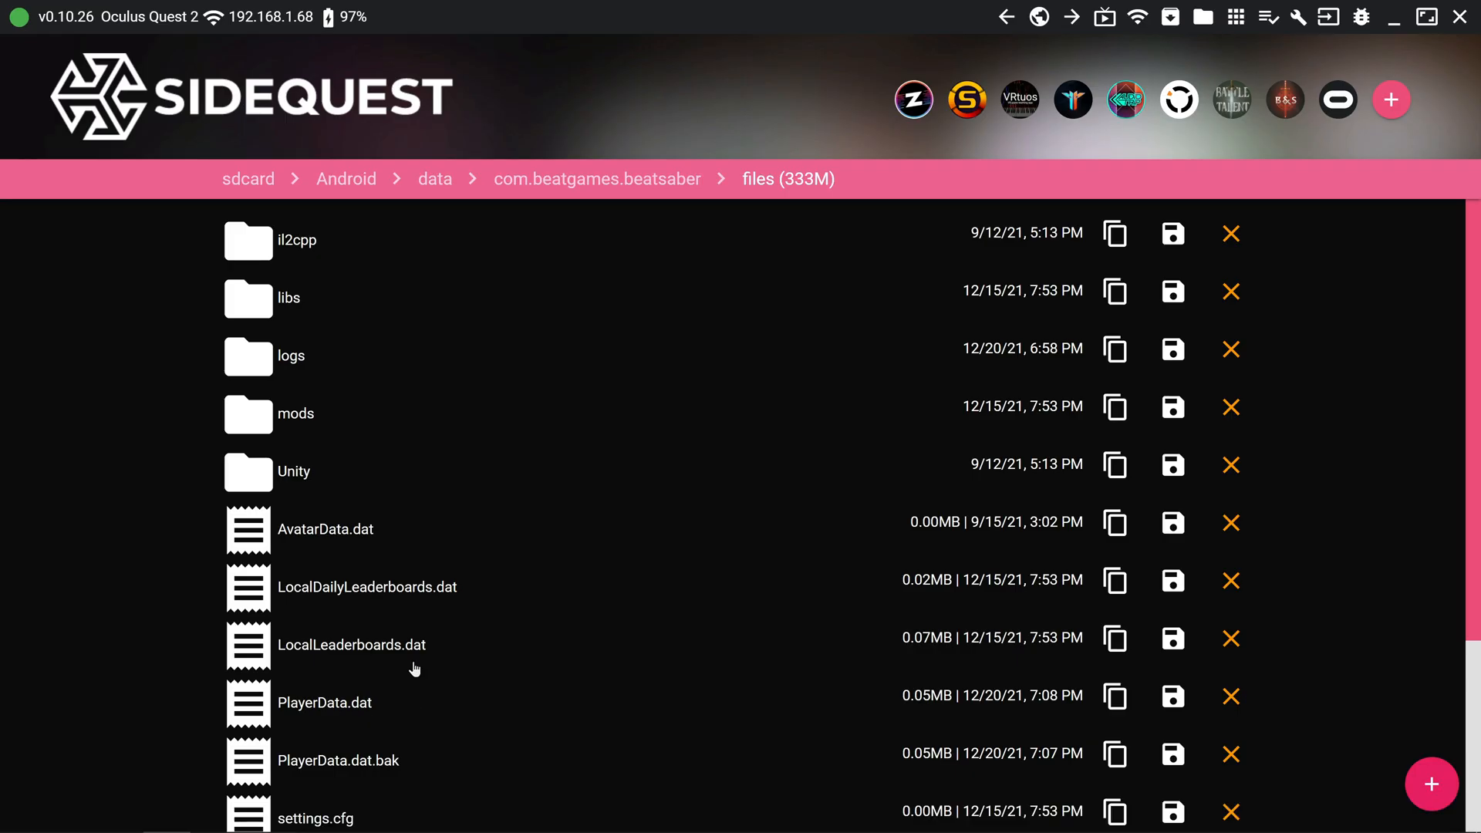
mouse_move(773, 169)
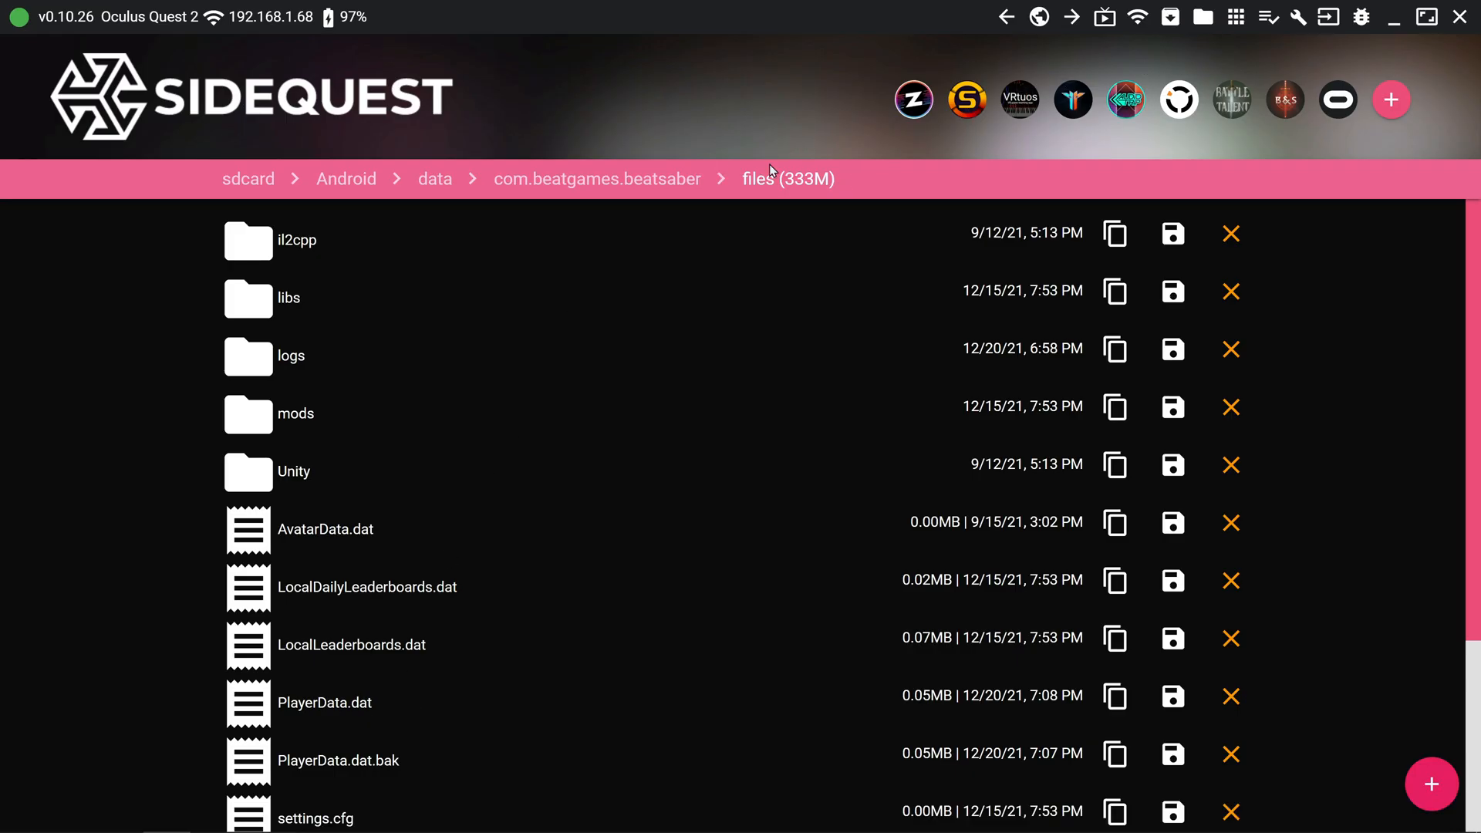
Scroll through Beat Saber's files folder past PlayerData.dat, settings.cfg and their .bak copies
scroll(down, 3)
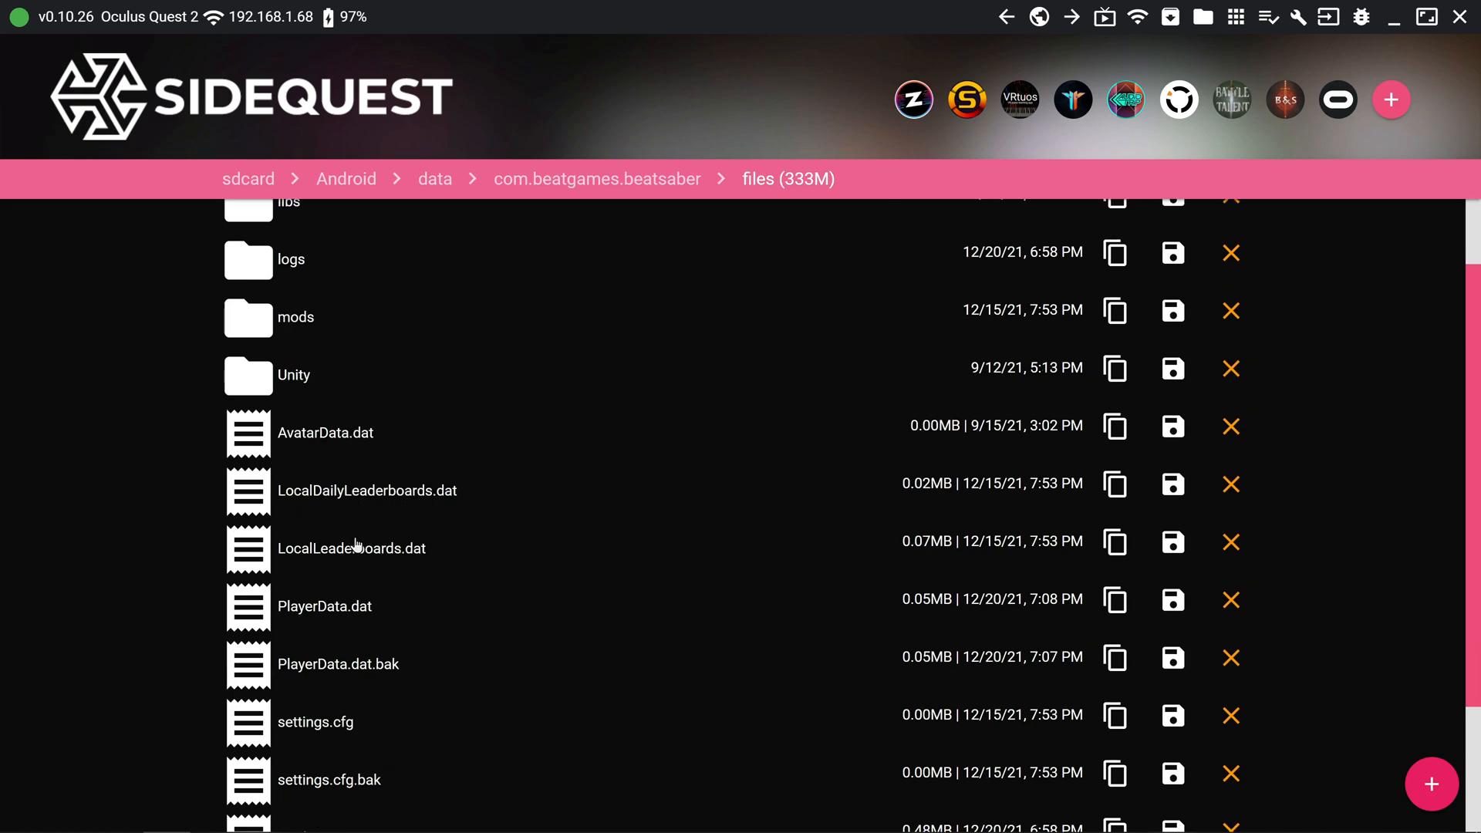
mouse_move(658, 411)
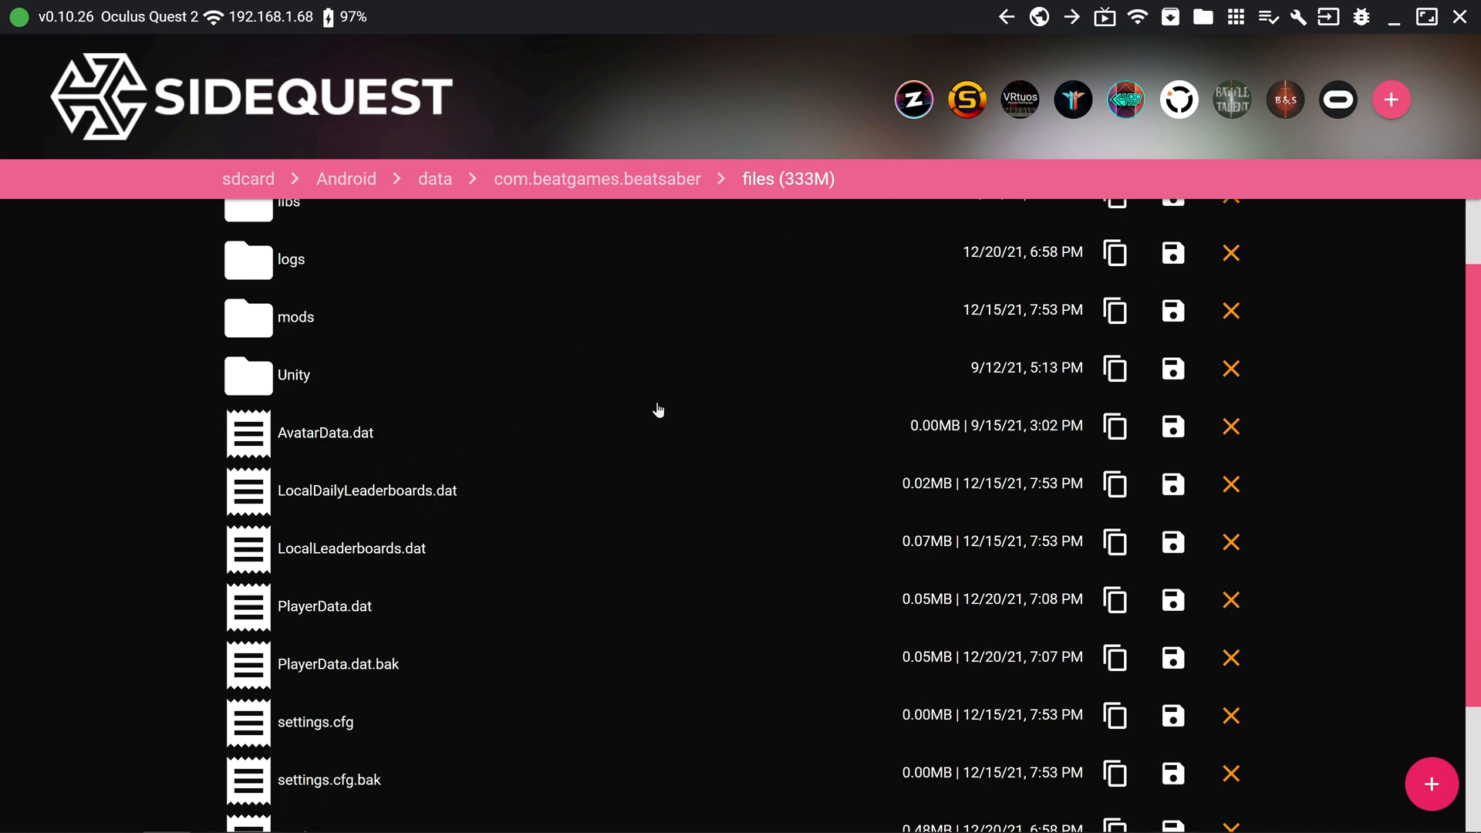
mouse_move(356, 52)
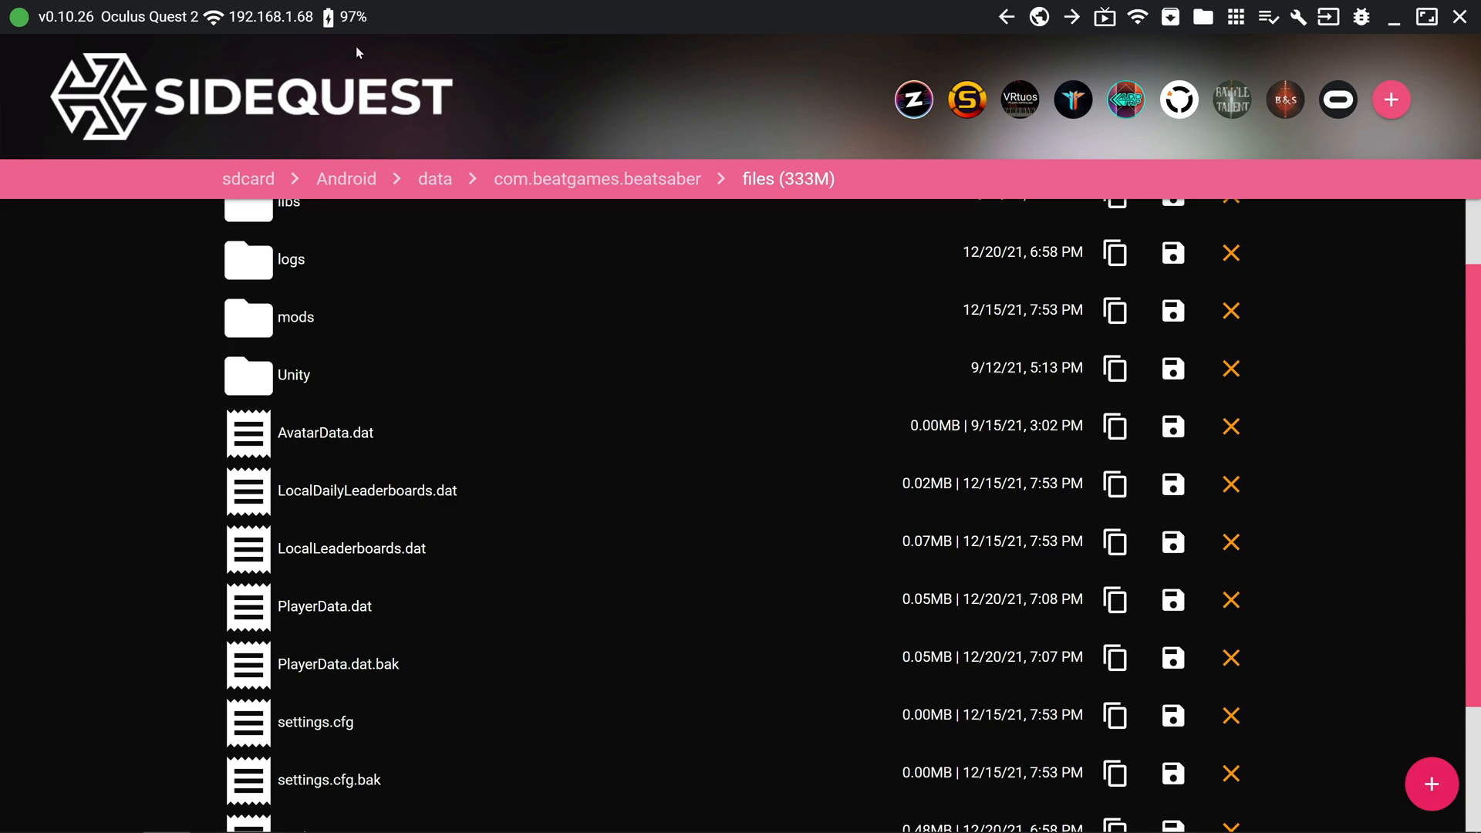
mouse_move(1198, 23)
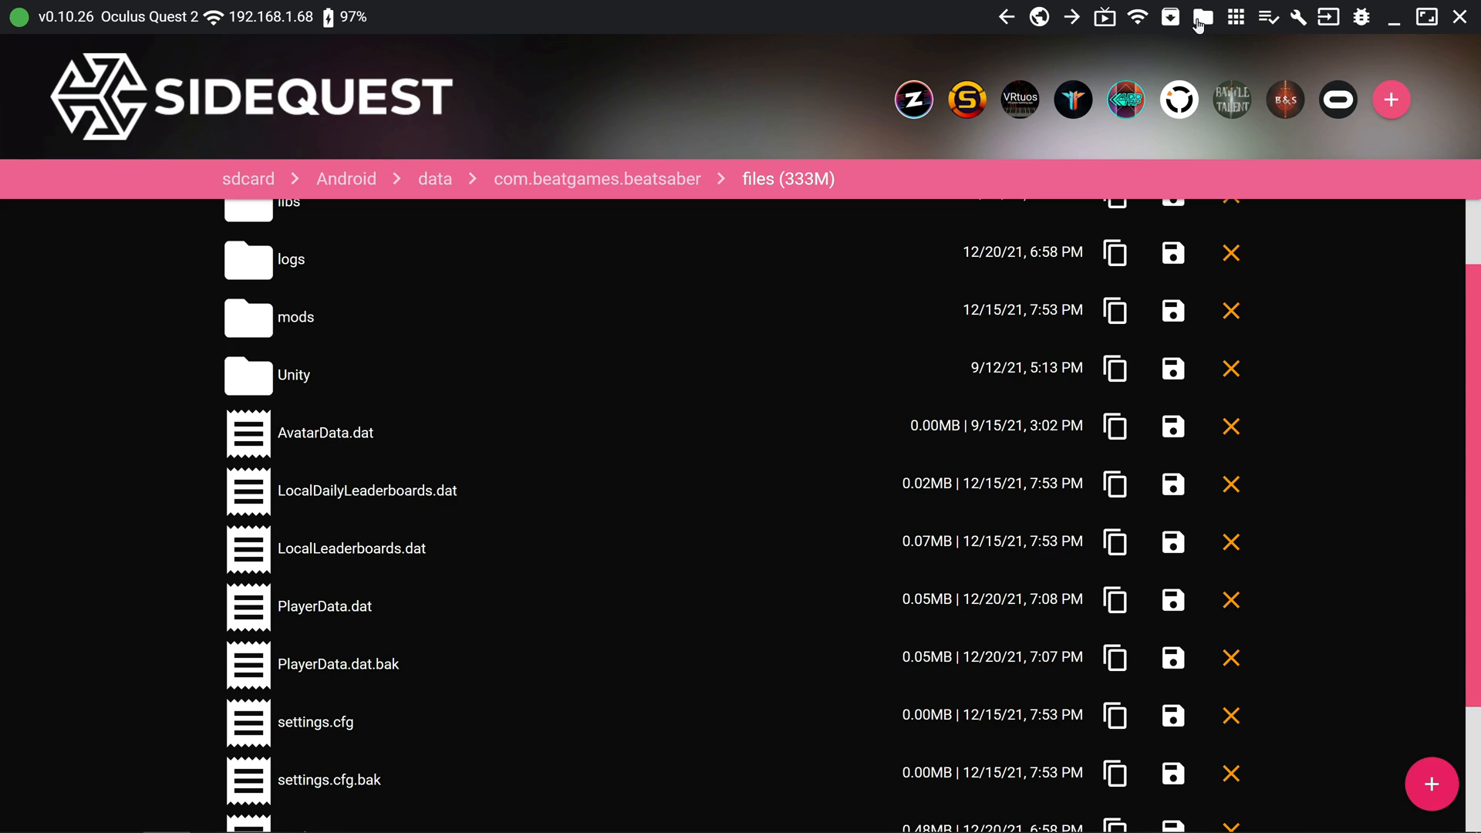
mouse_move(1200, 17)
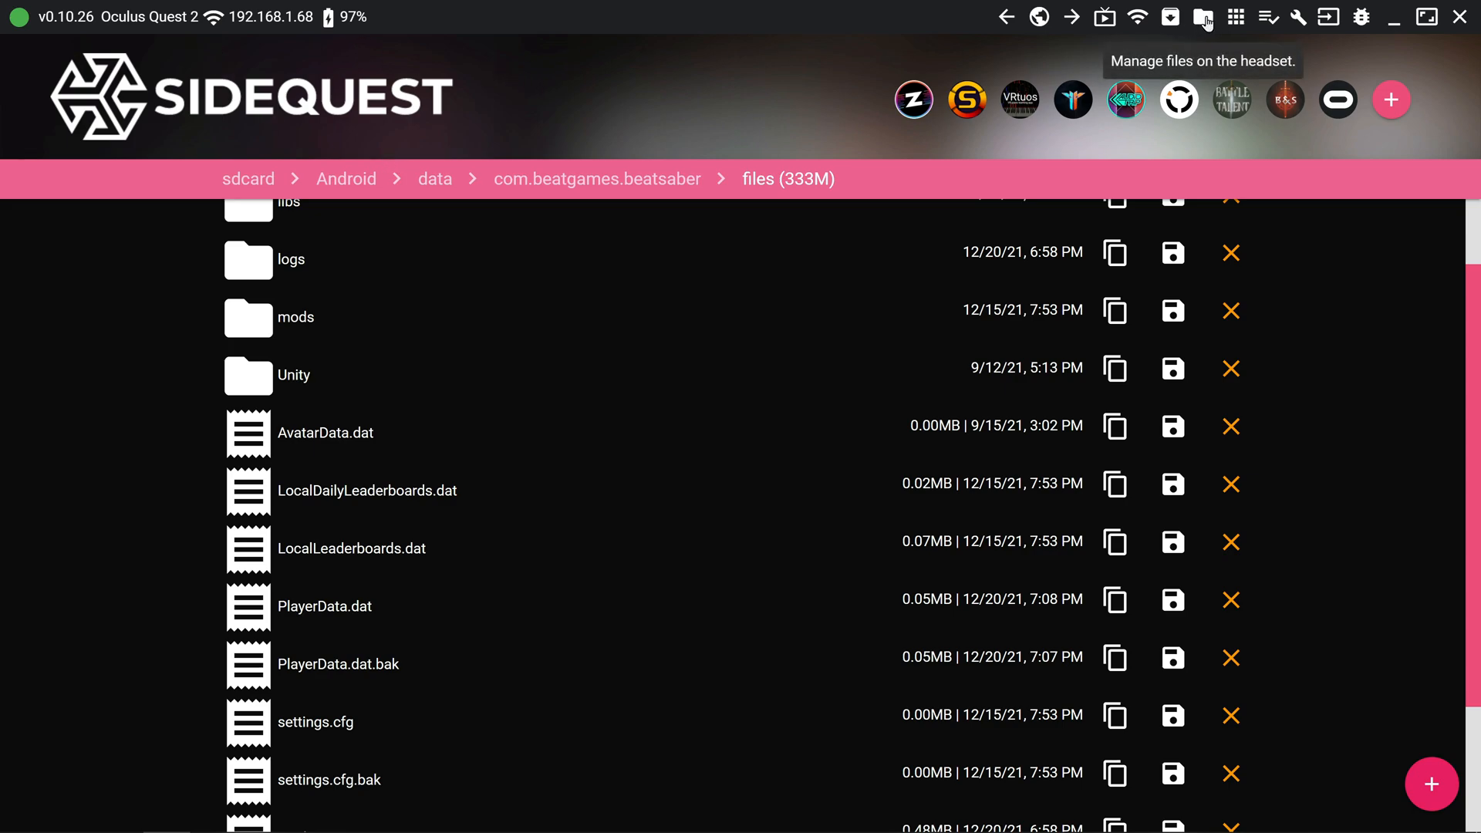
mouse_move(255, 191)
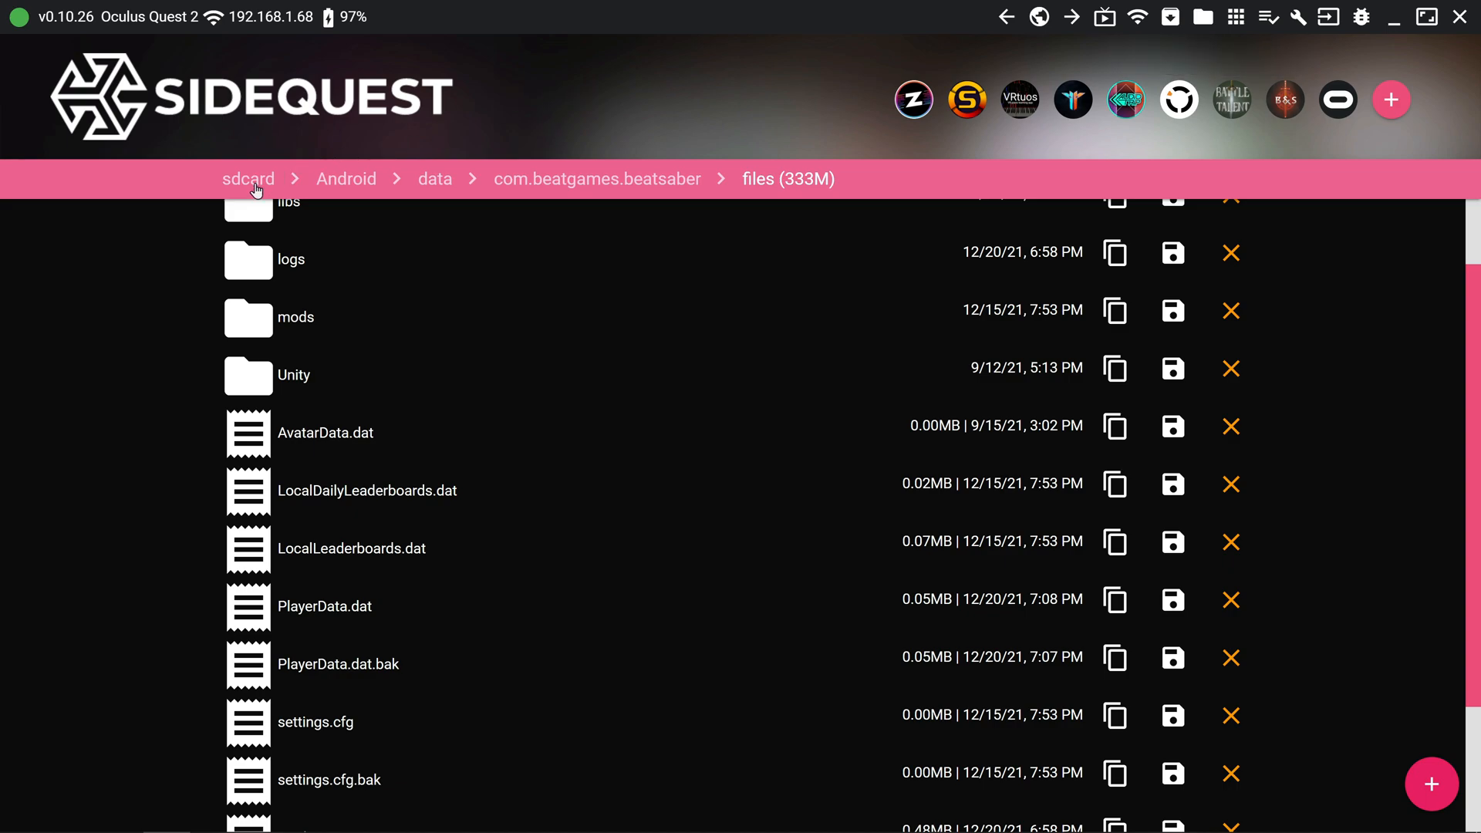
mouse_move(343, 187)
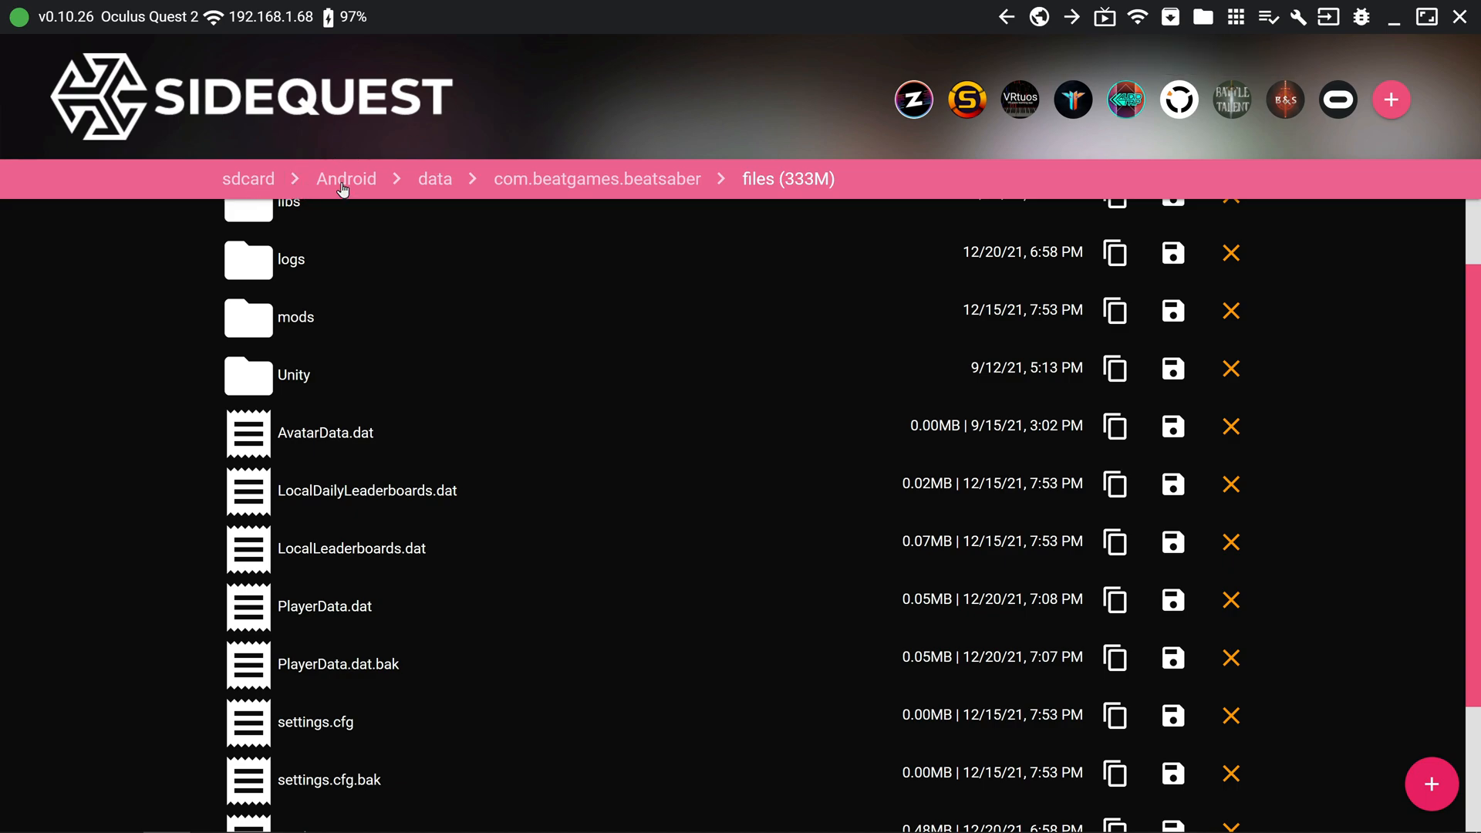
mouse_move(529, 186)
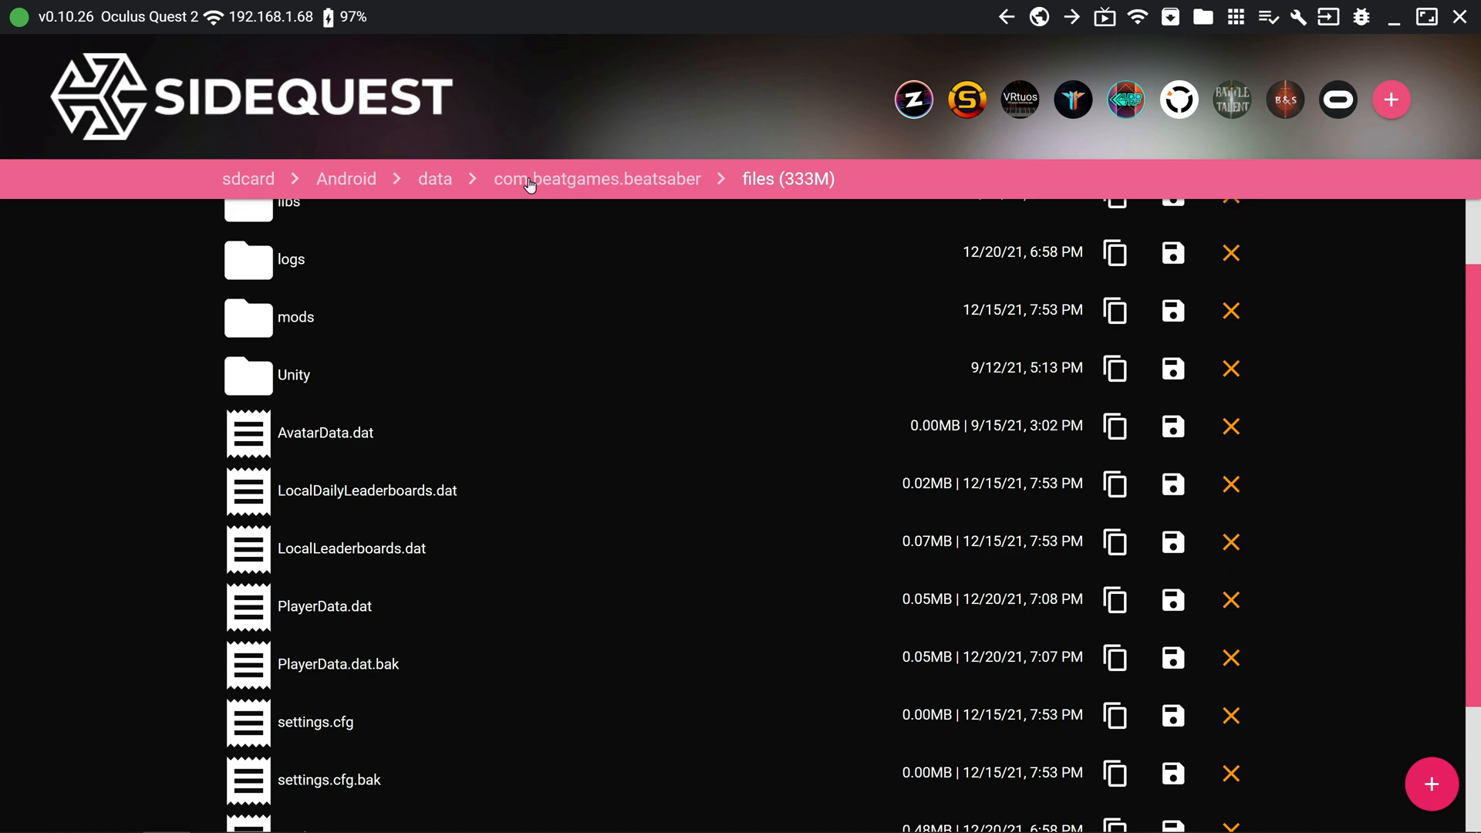
mouse_move(634, 192)
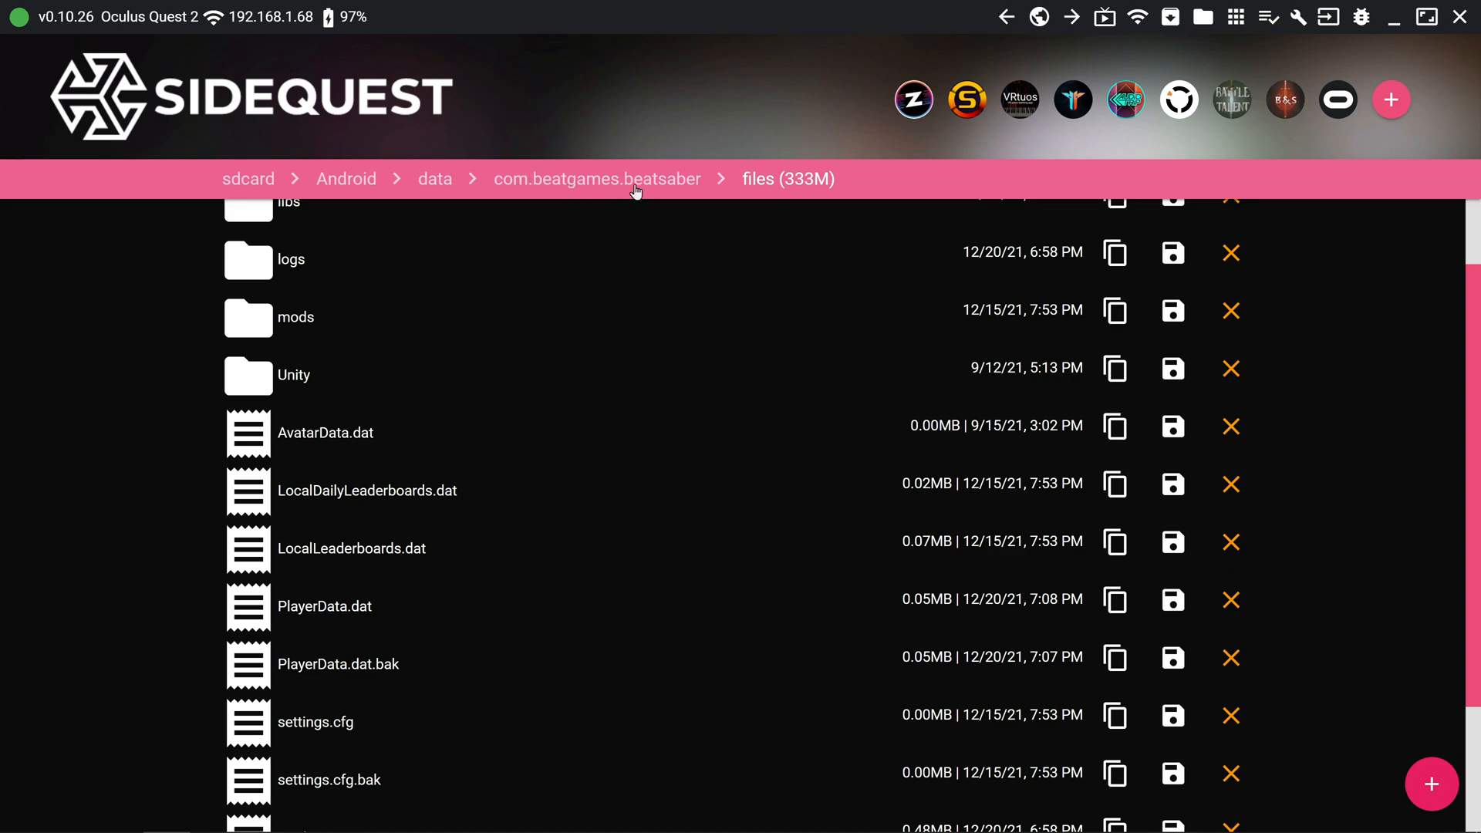
mouse_move(720, 266)
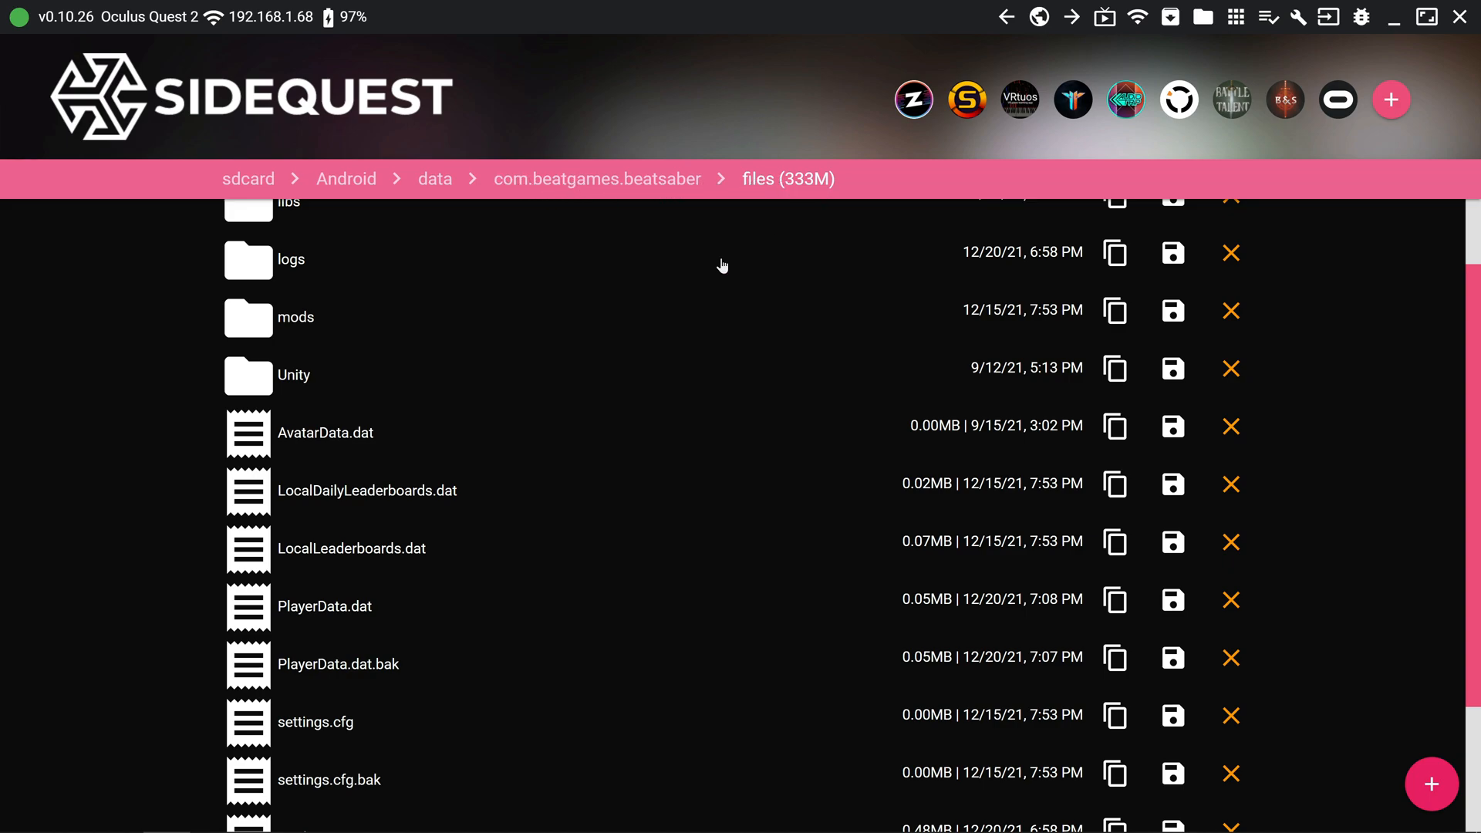
scroll(down, 3)
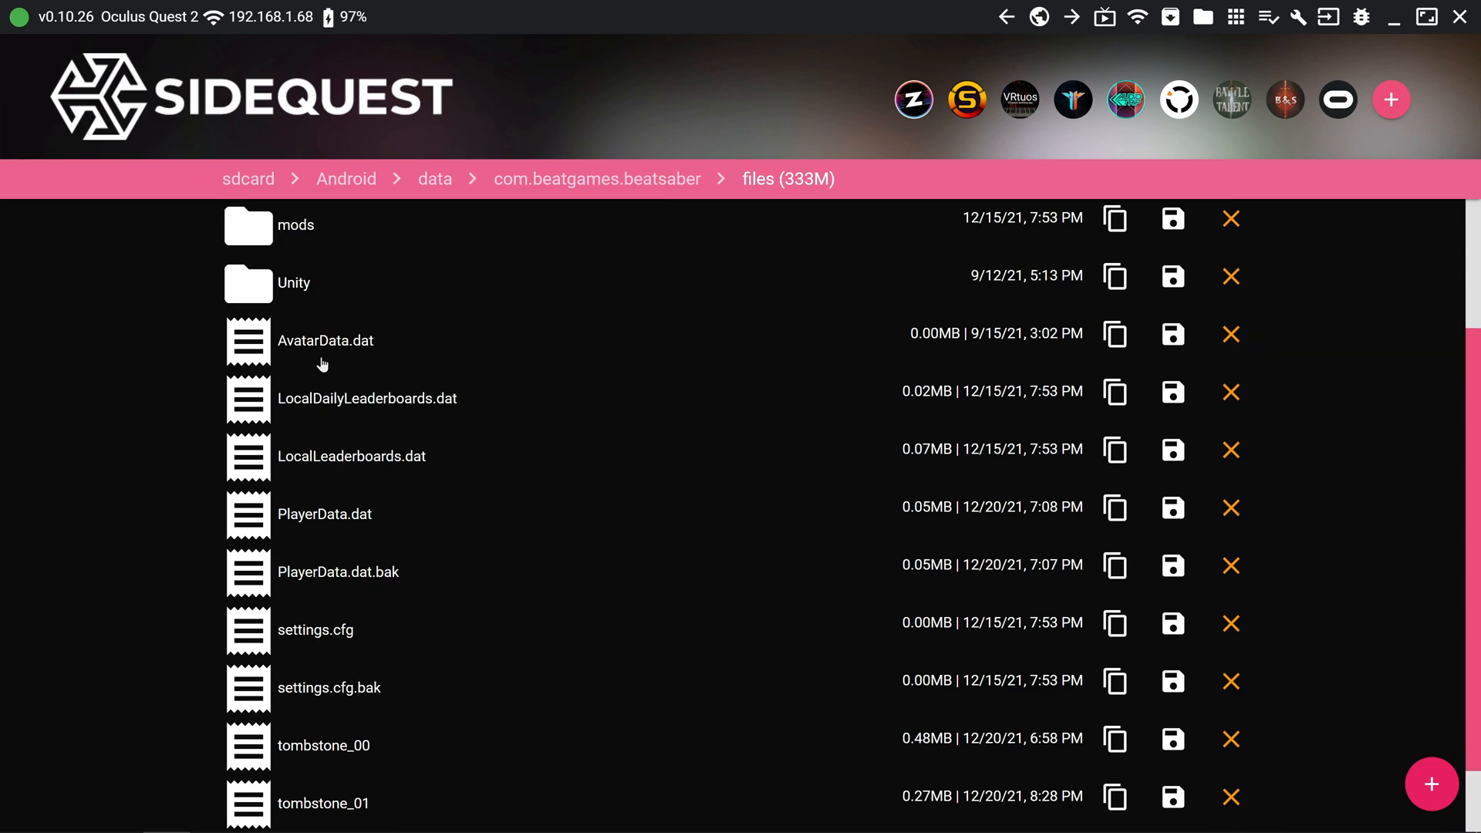
mouse_move(379, 363)
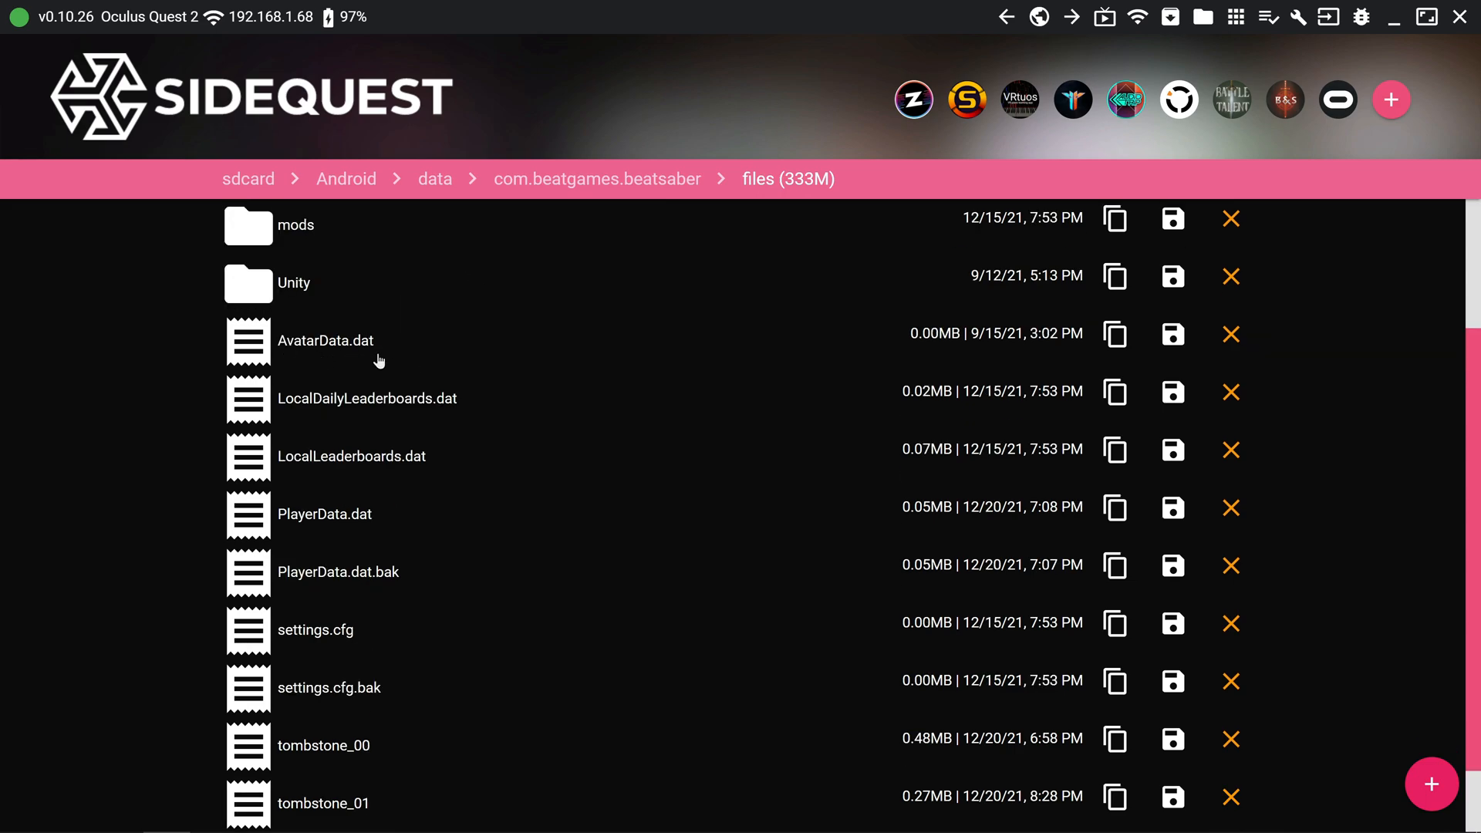
mouse_move(406, 413)
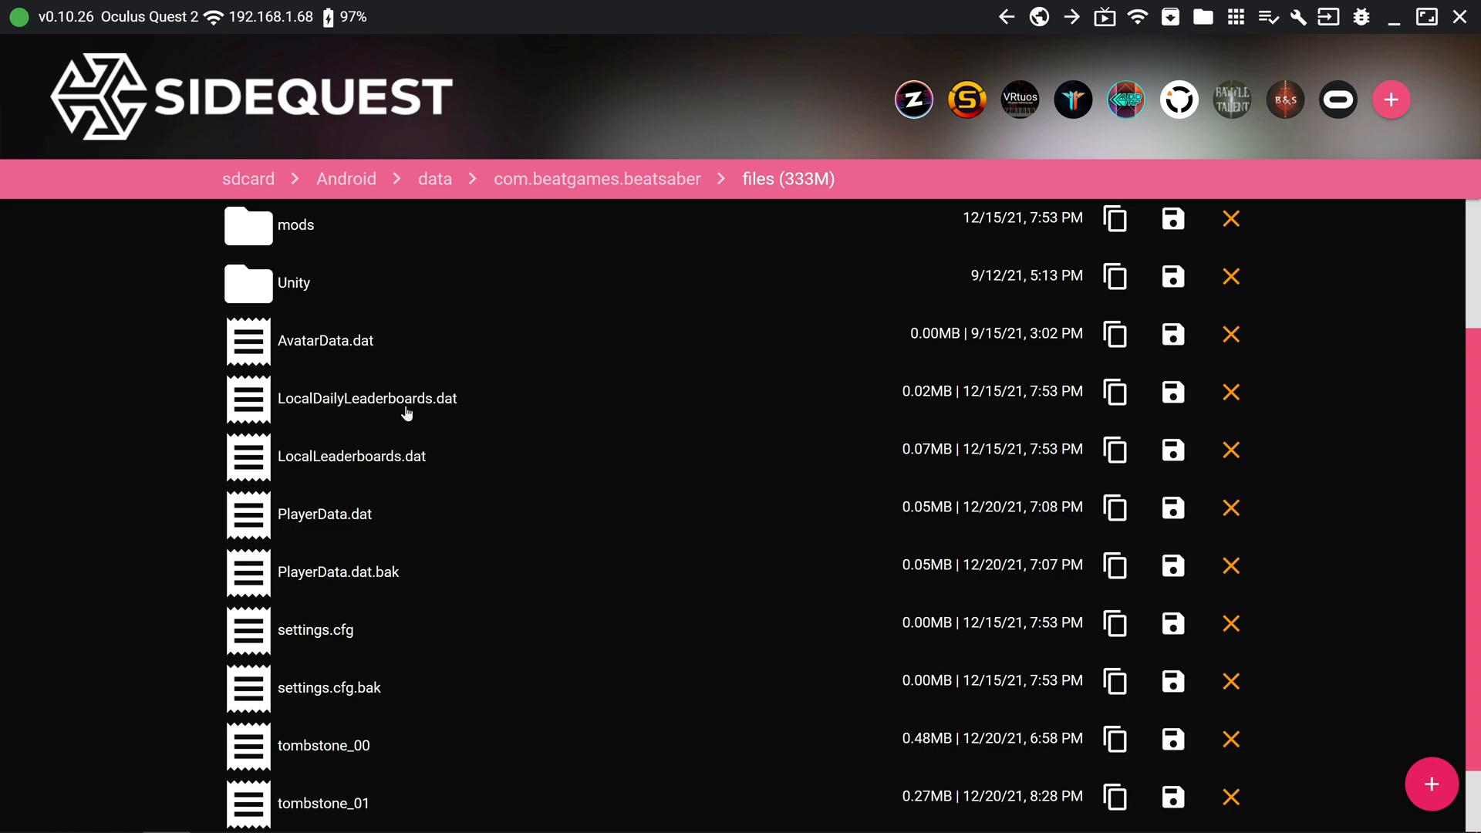
mouse_move(367, 477)
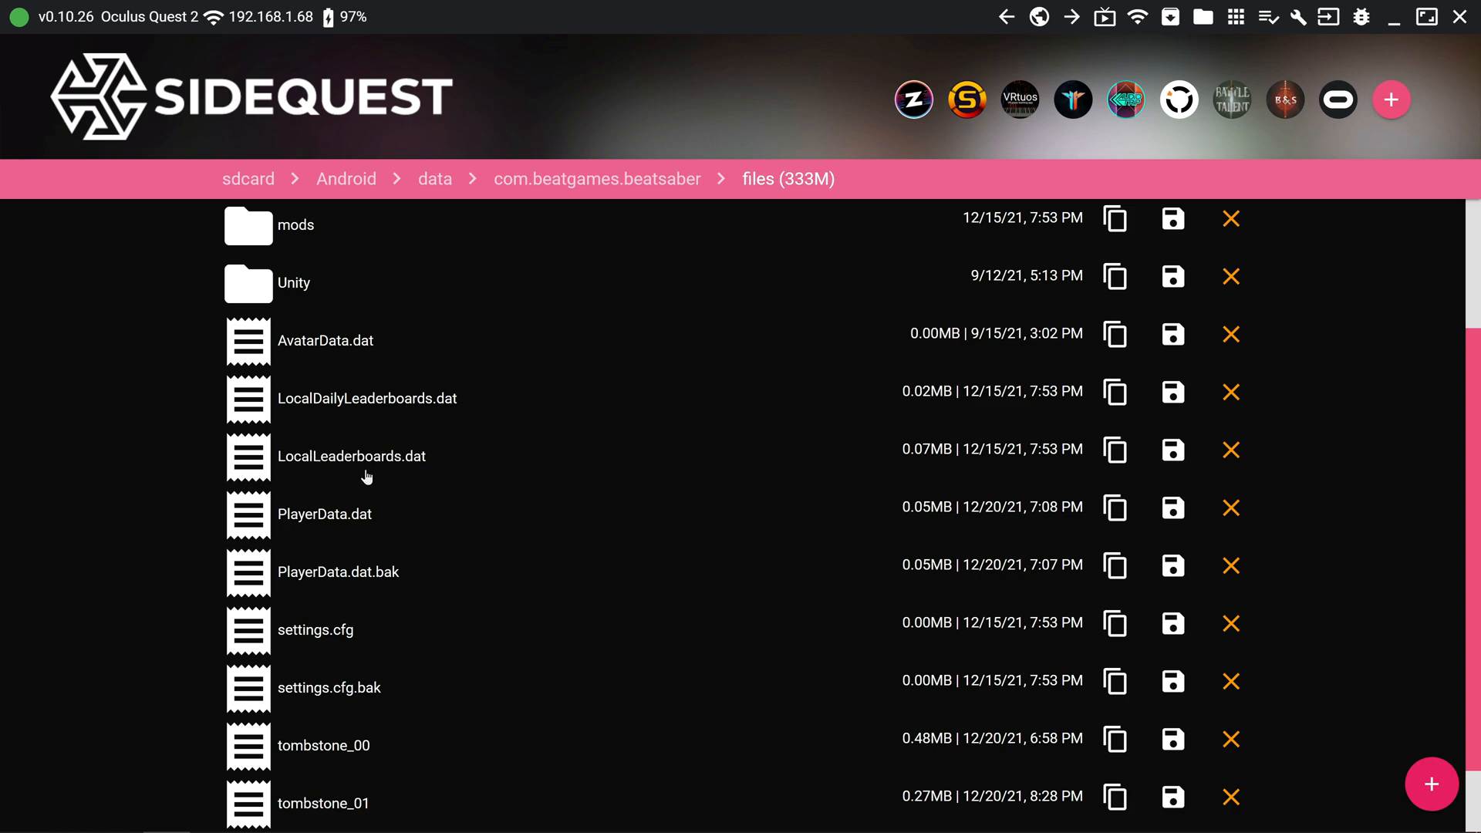
mouse_move(384, 535)
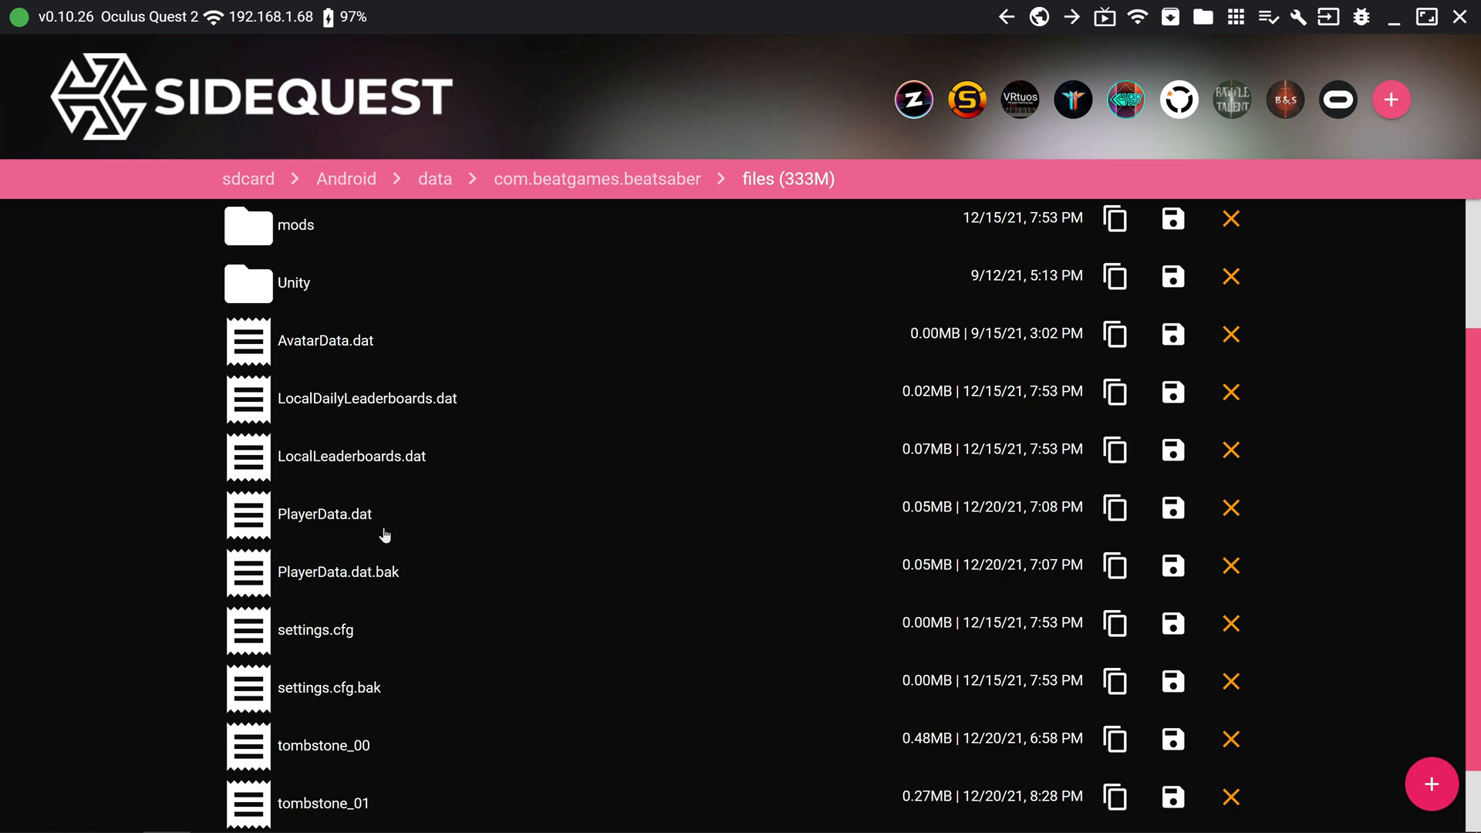
mouse_move(351, 637)
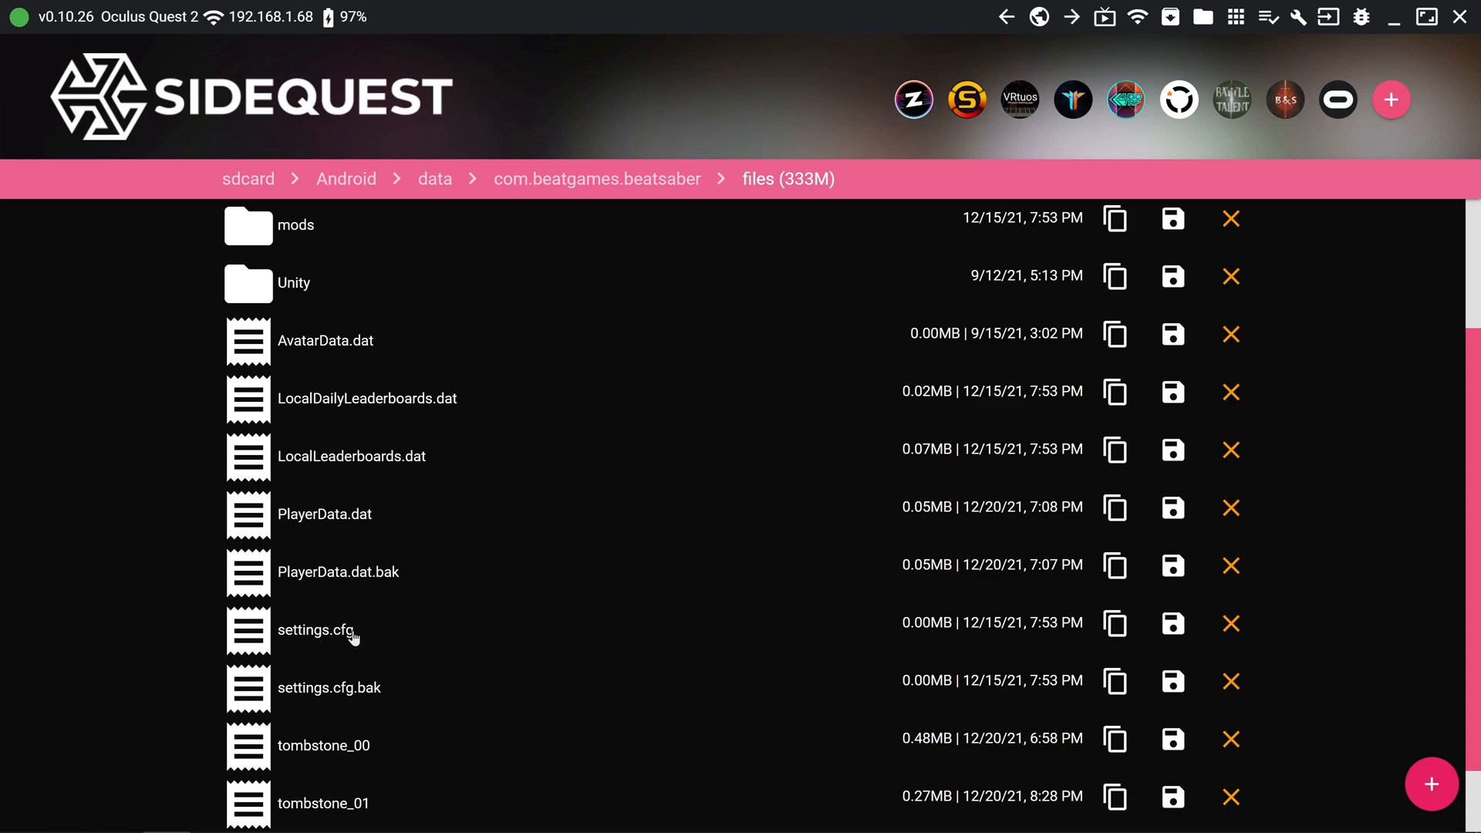
mouse_move(394, 571)
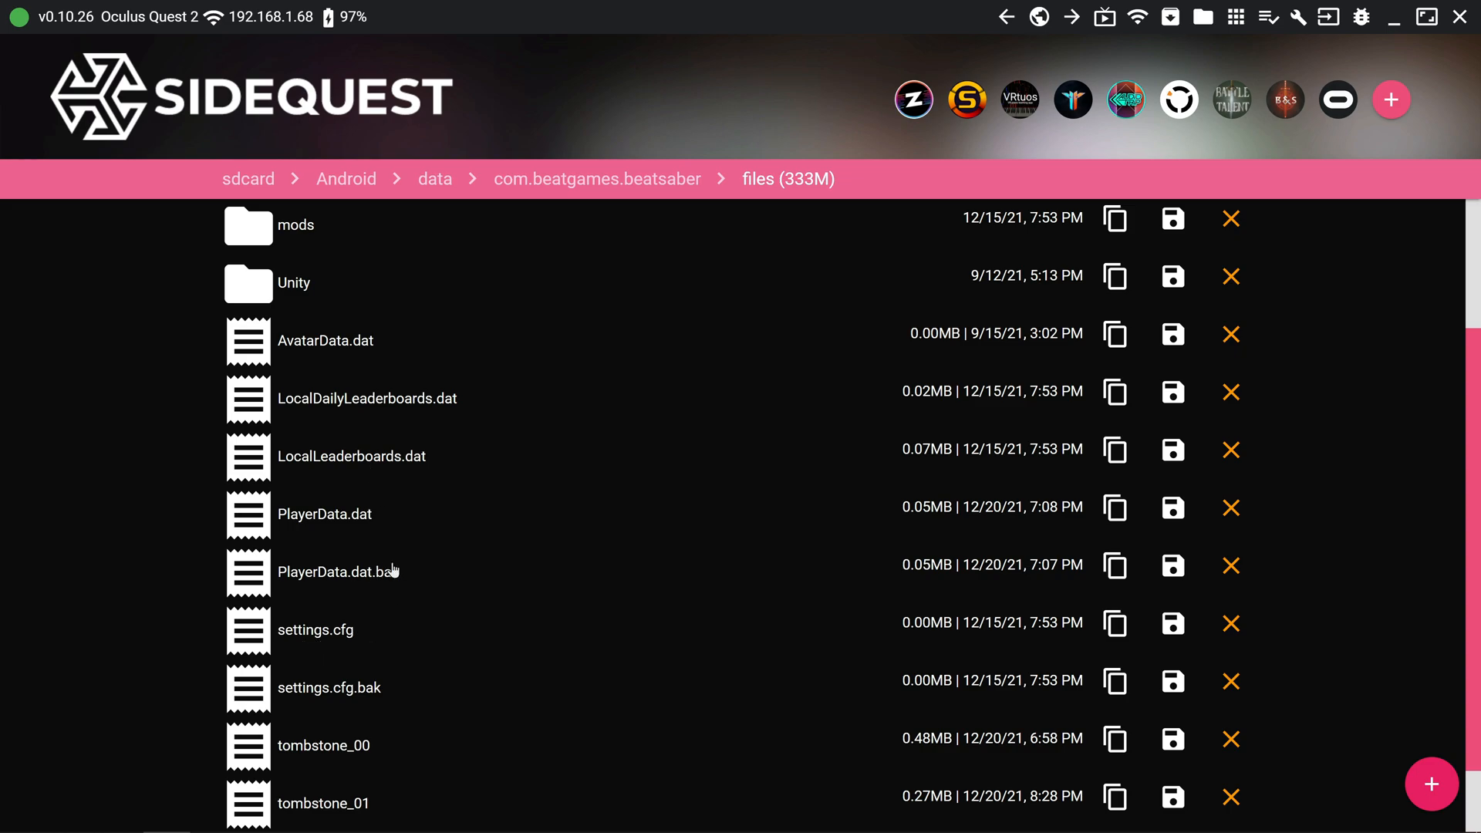
mouse_move(866, 444)
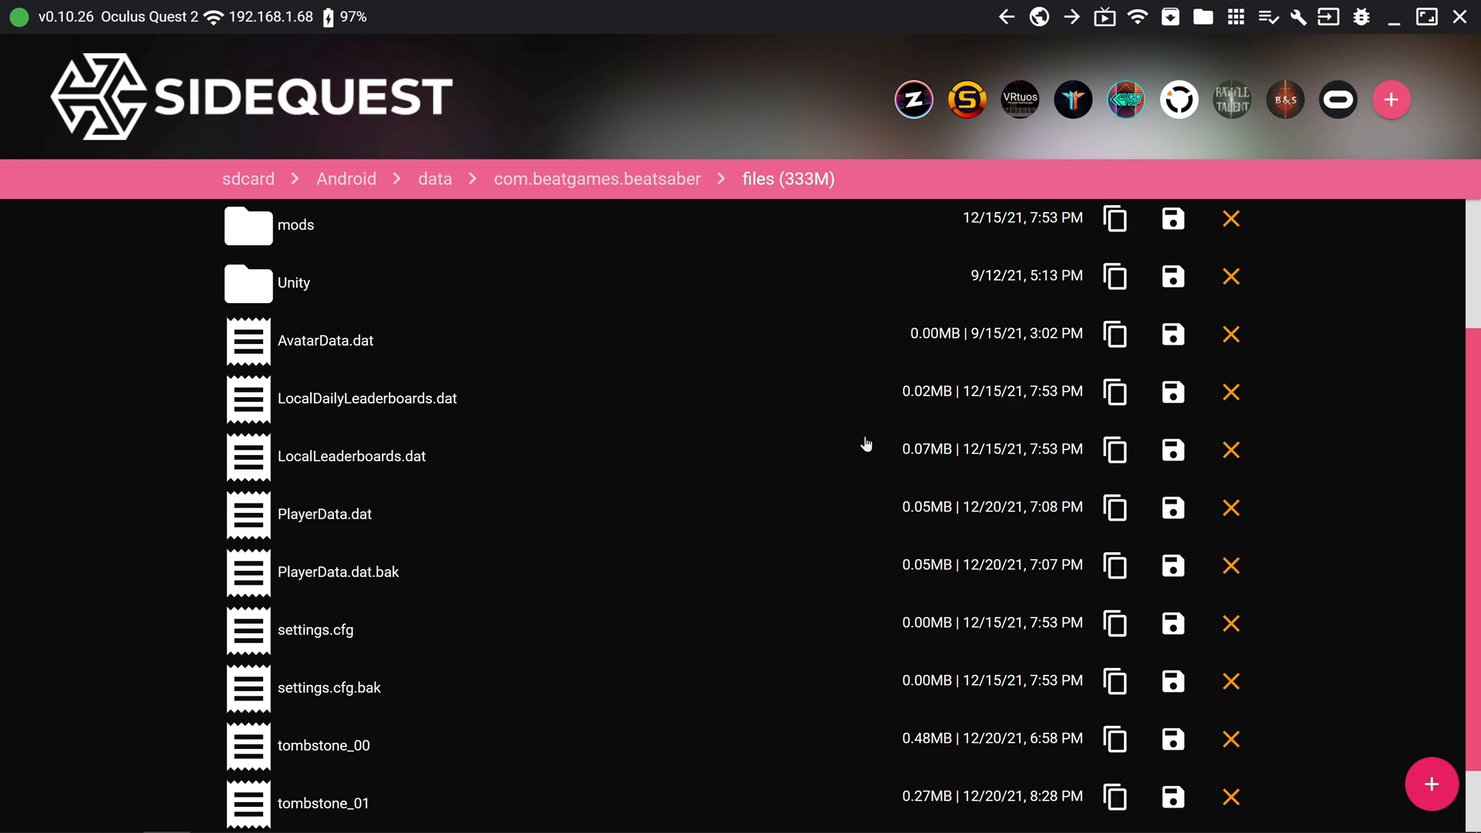
mouse_move(536, 460)
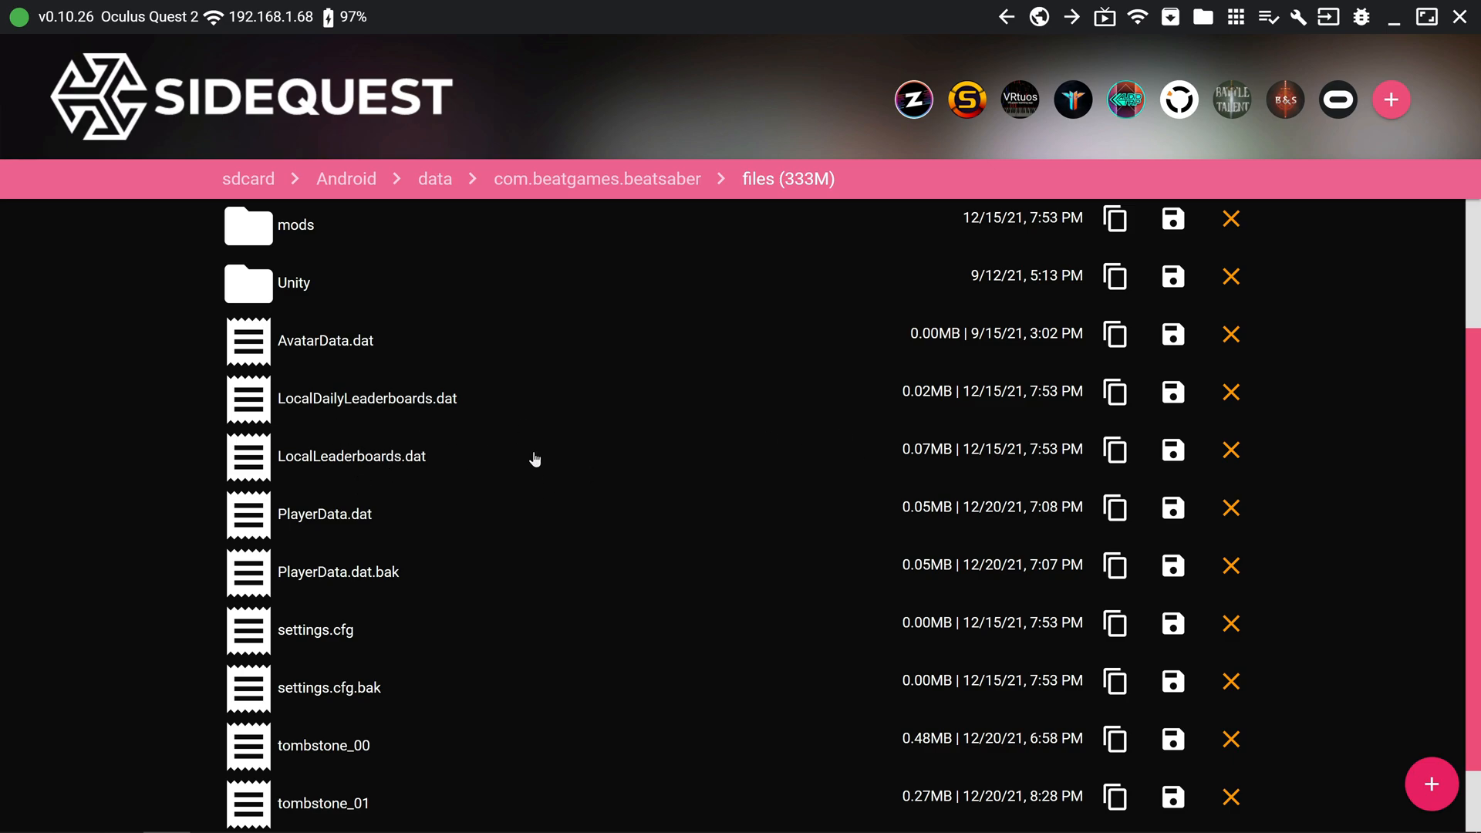
mouse_move(318, 602)
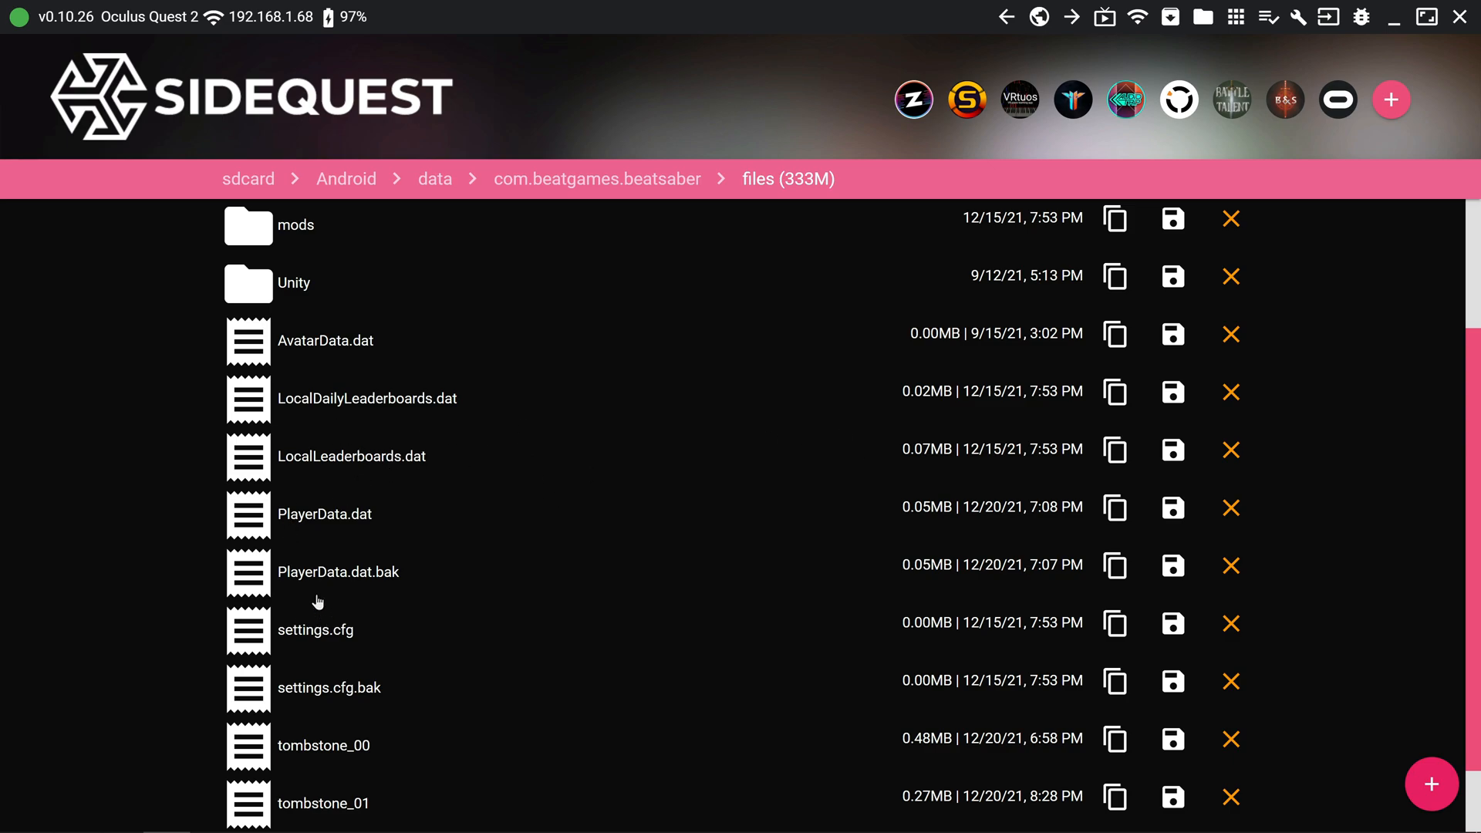
mouse_move(443, 494)
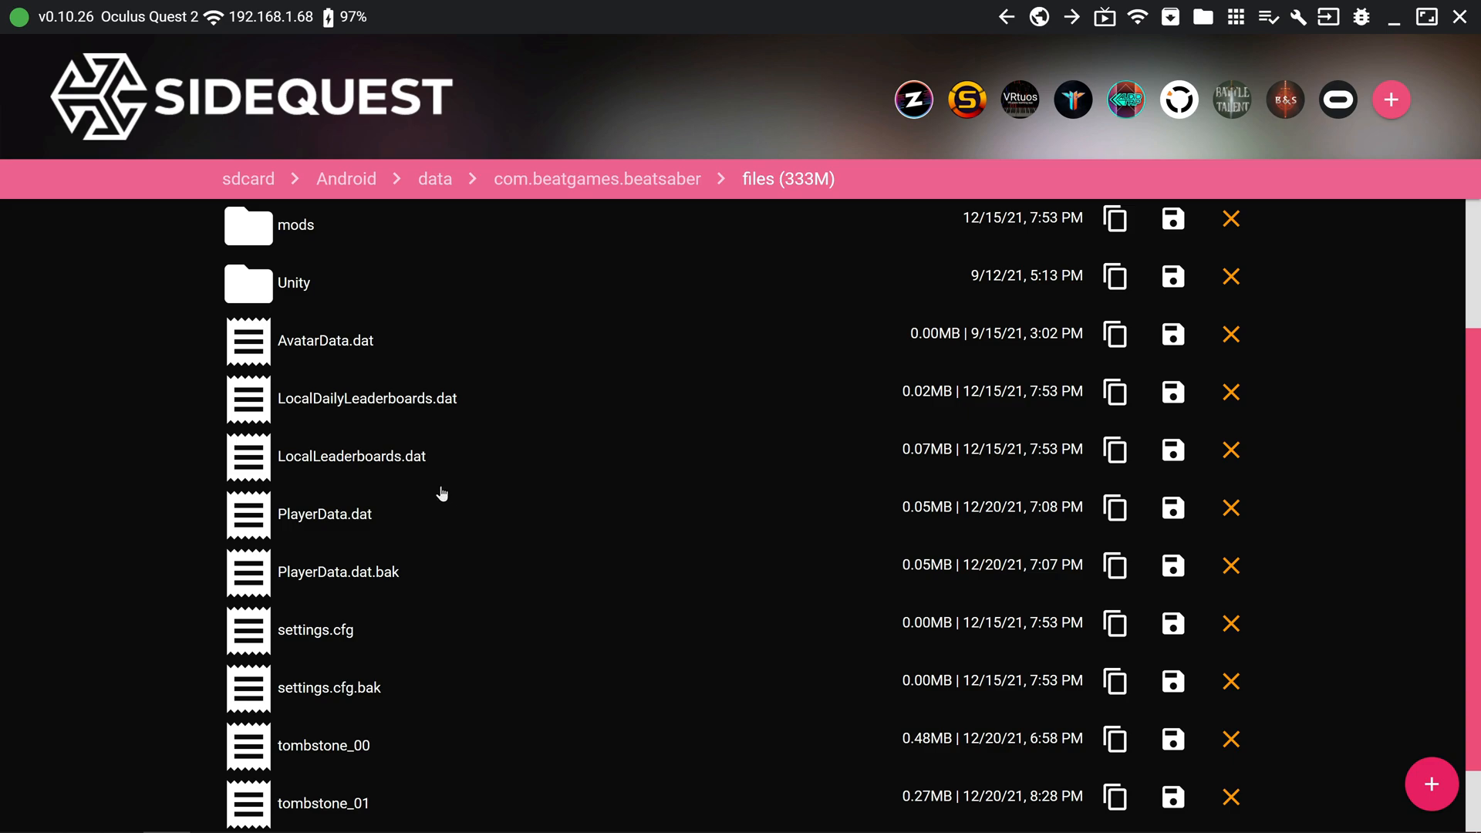
mouse_move(571, 452)
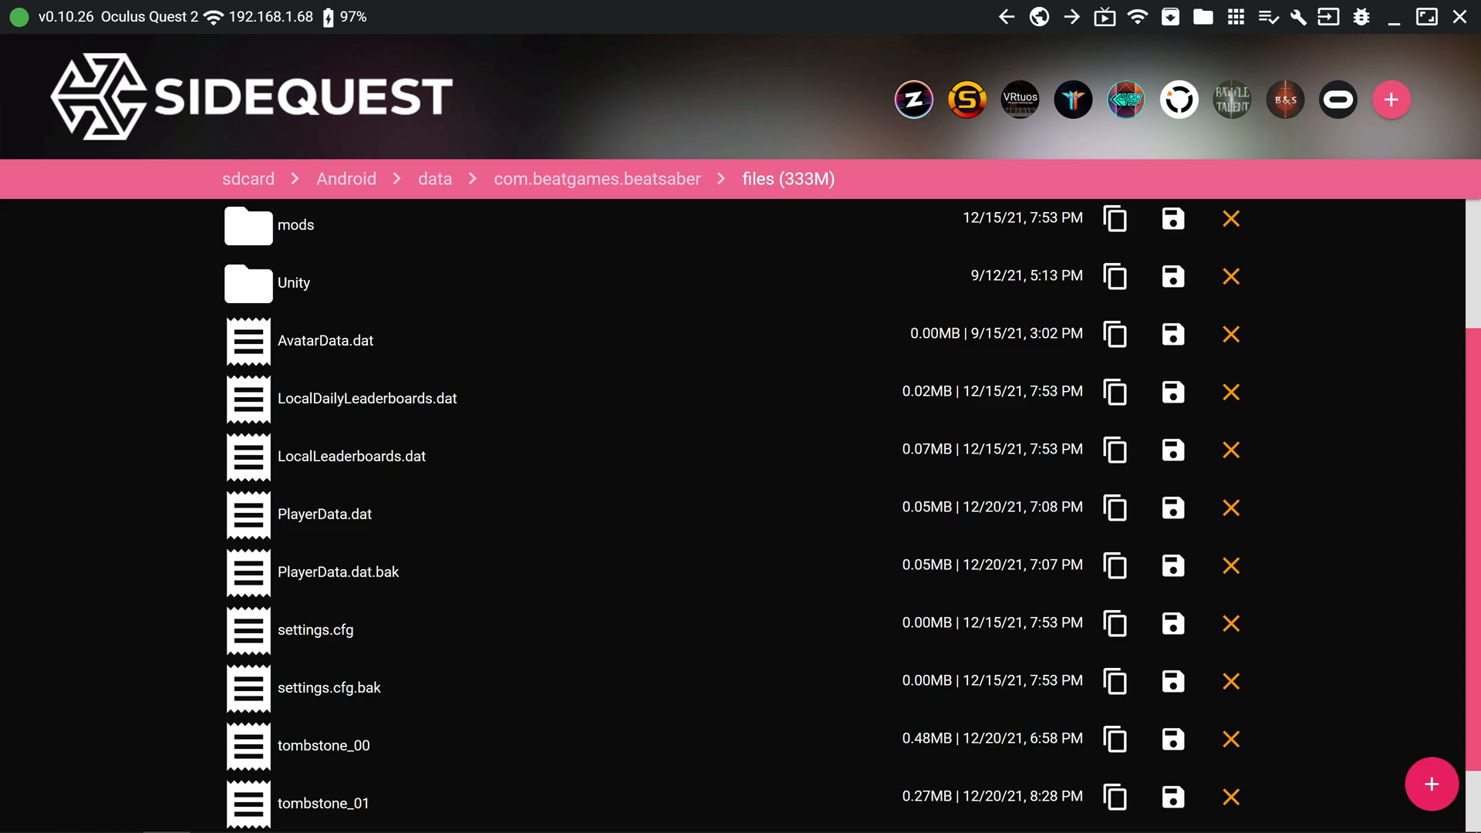
Check the oculus.com page for login and return to the Beat Saber App Versions page
click(117, 813)
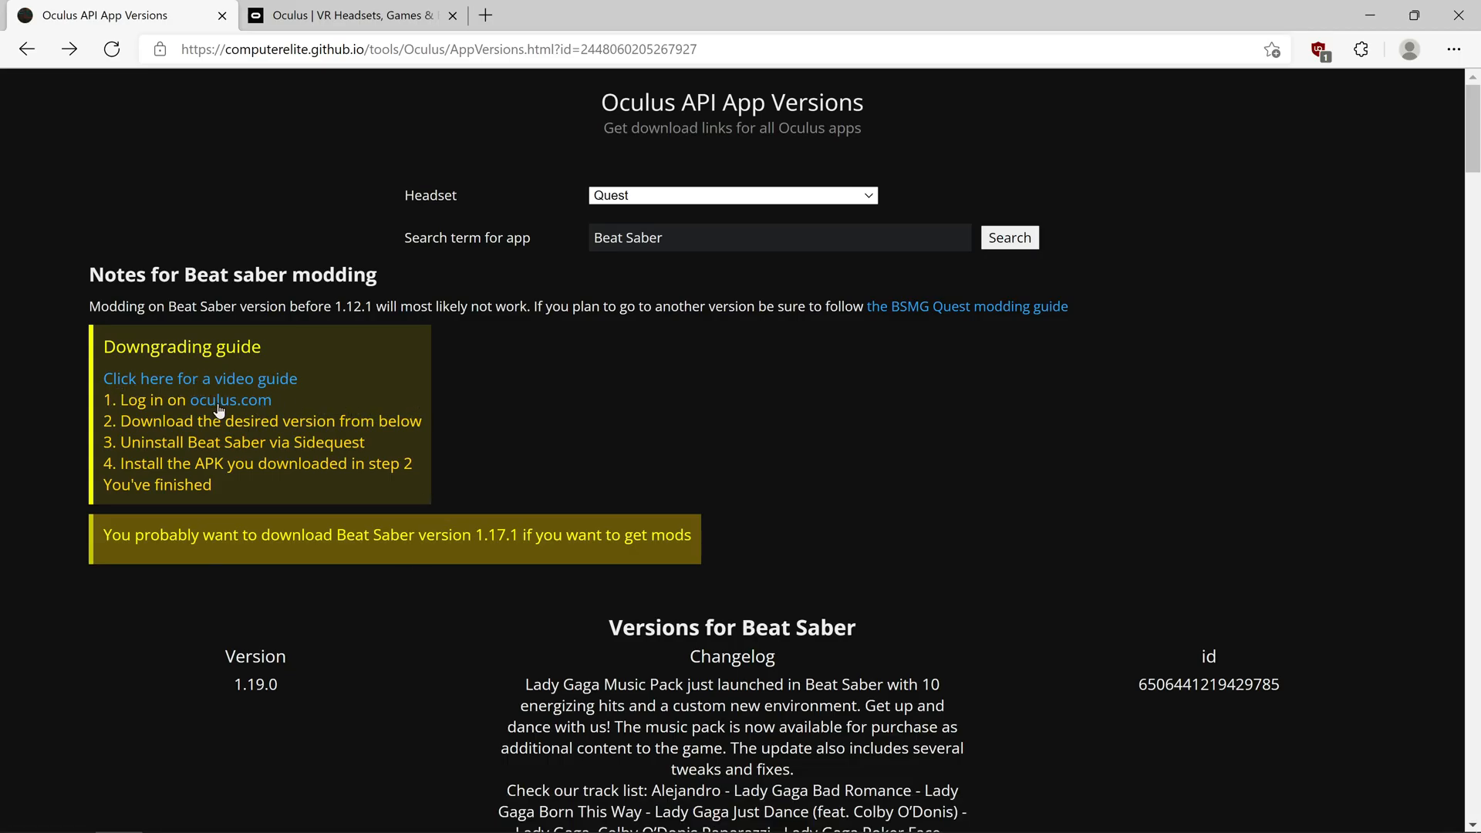
mouse_move(151, 410)
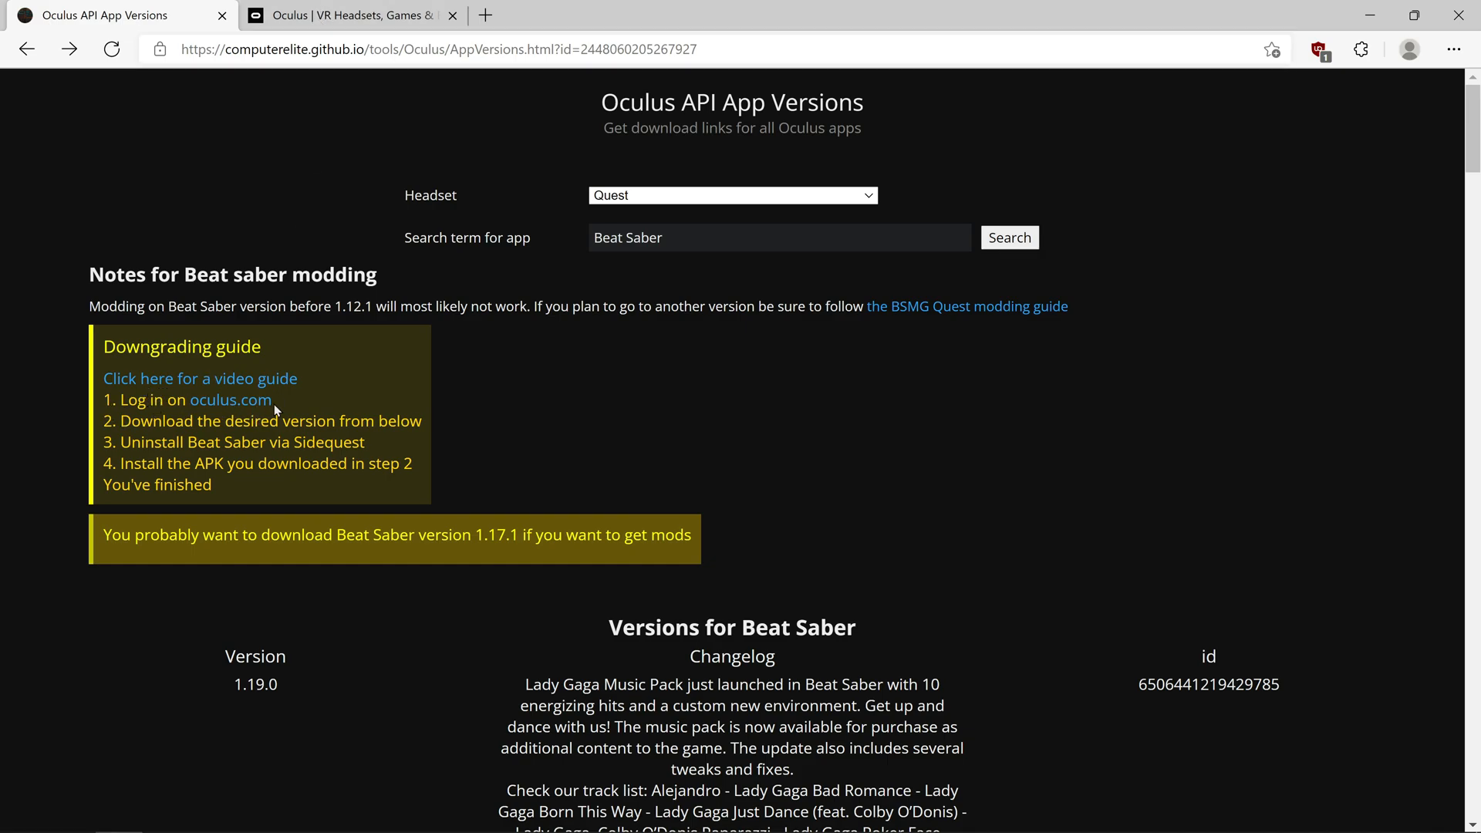
click(351, 16)
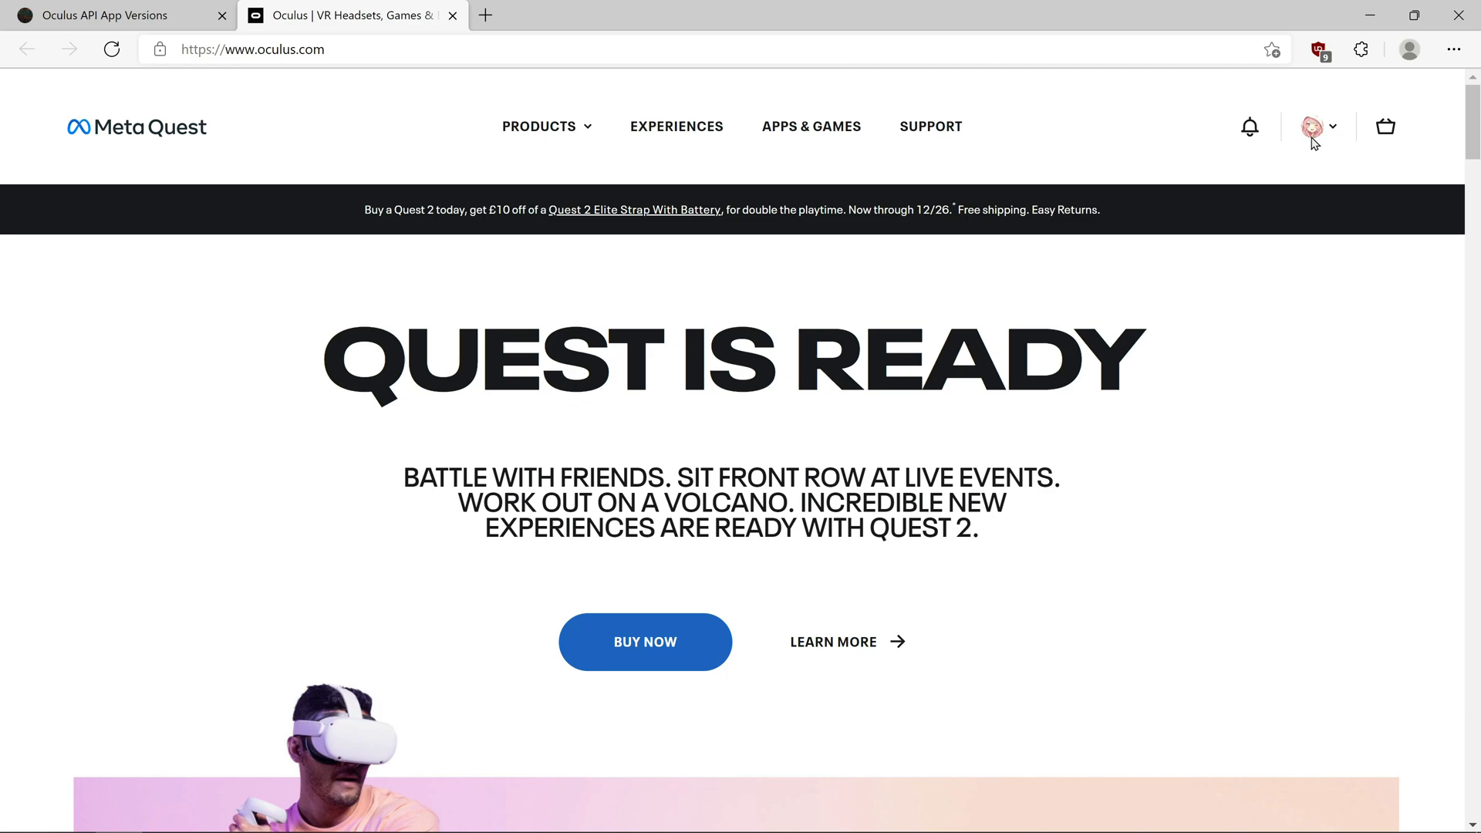
click(103, 15)
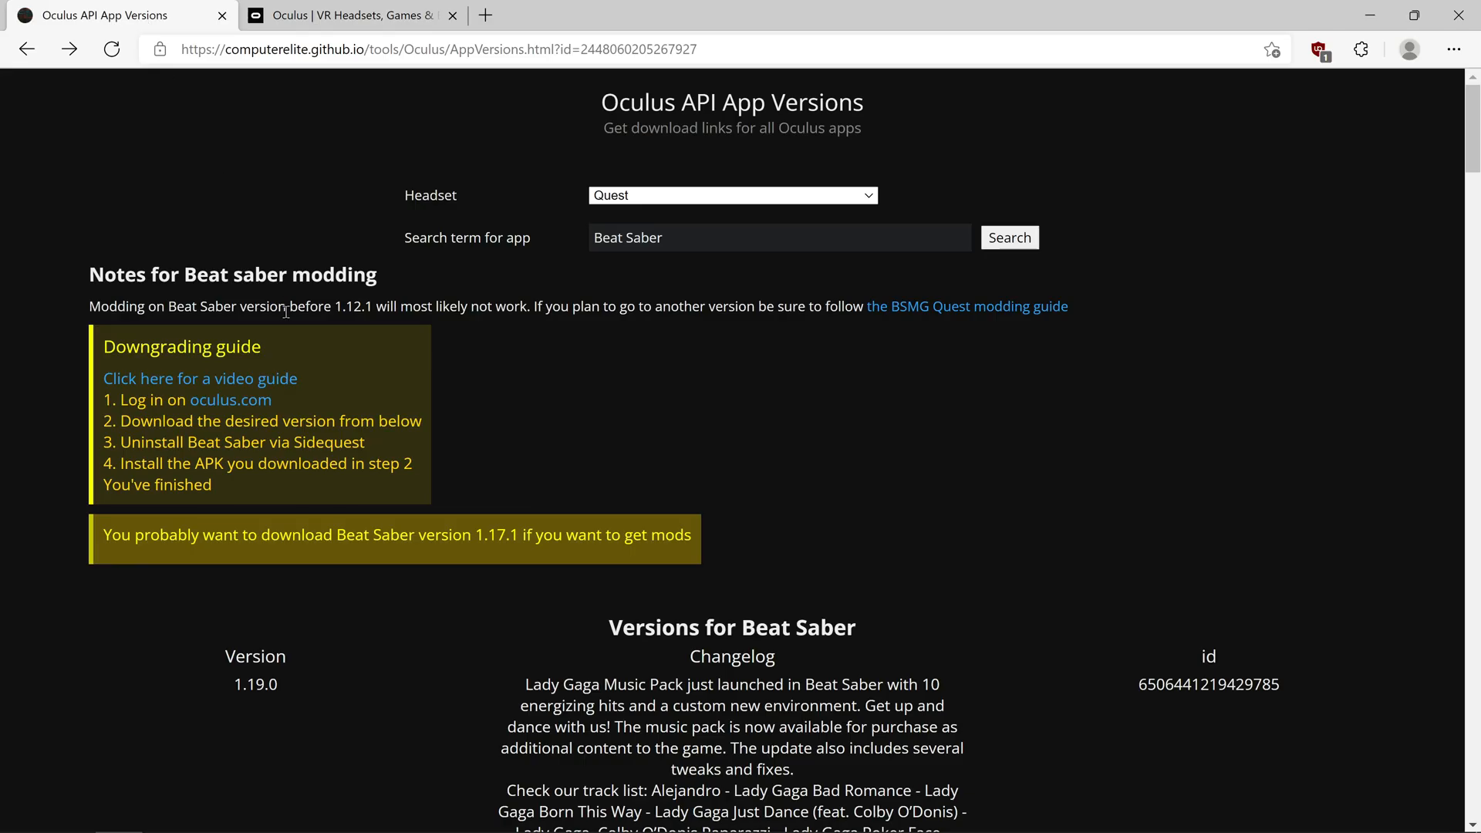
mouse_move(220, 342)
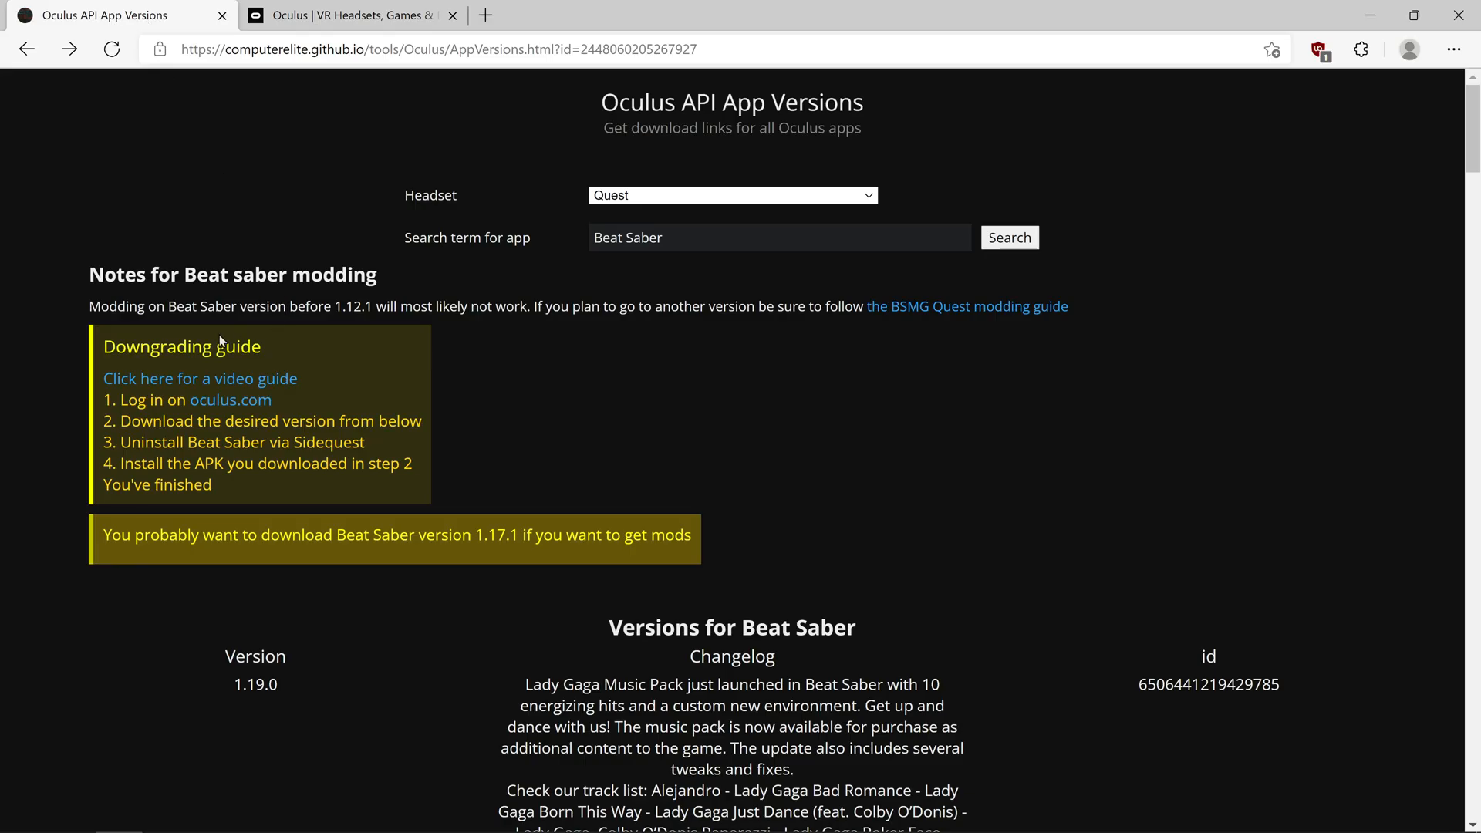
scroll(down, 3)
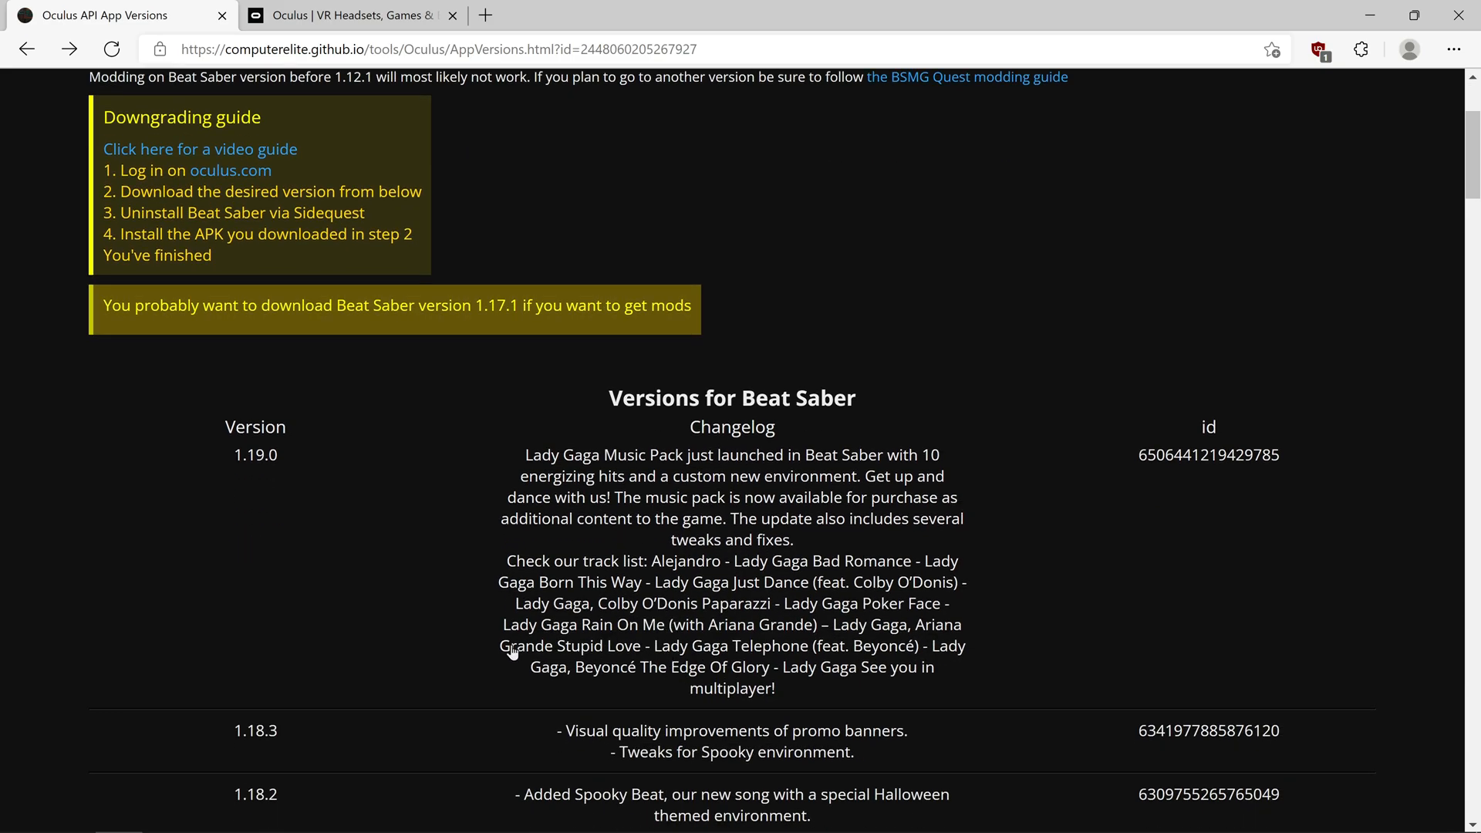
scroll(down, 3)
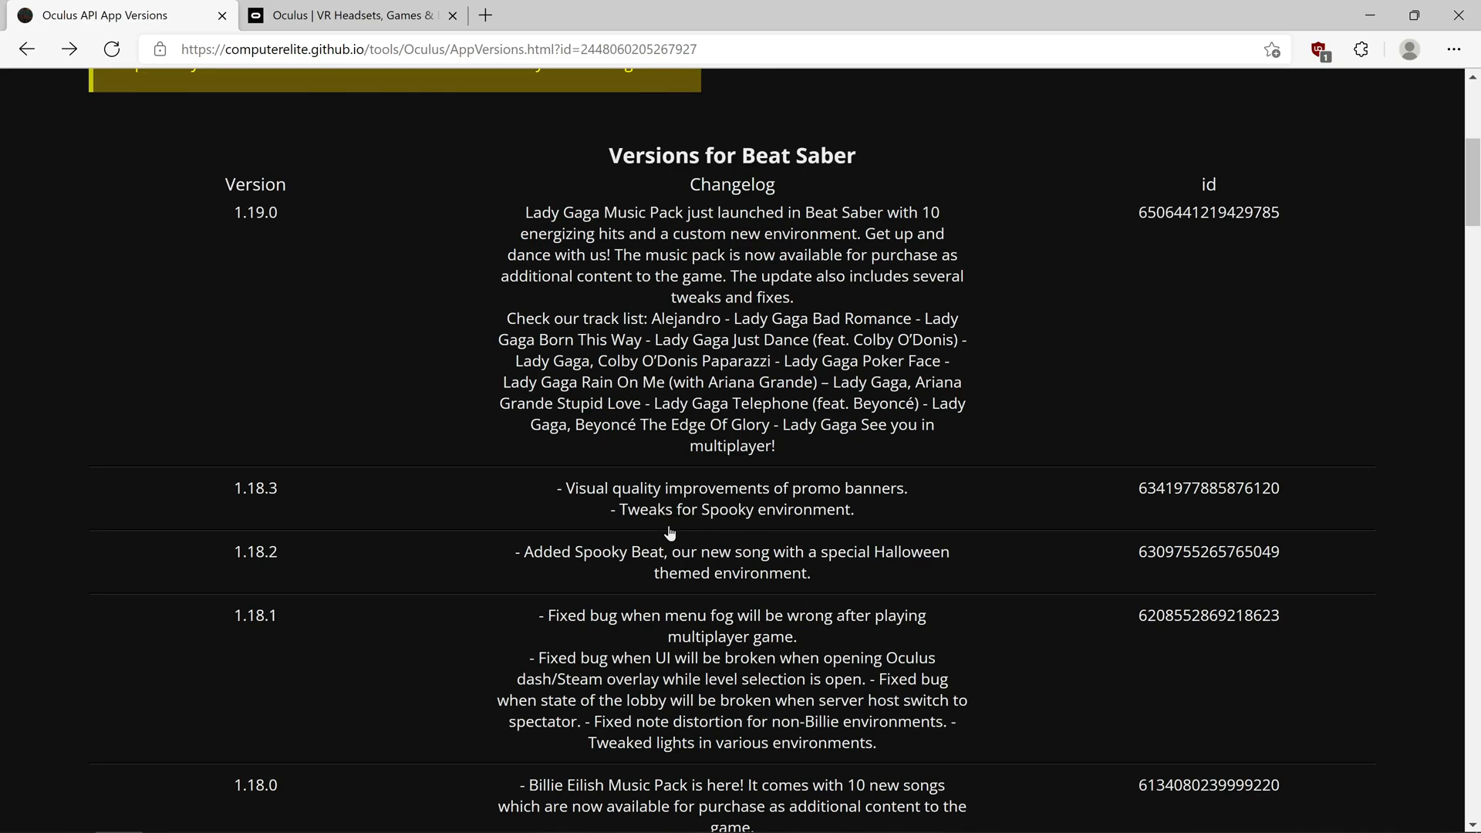
scroll(up, 3)
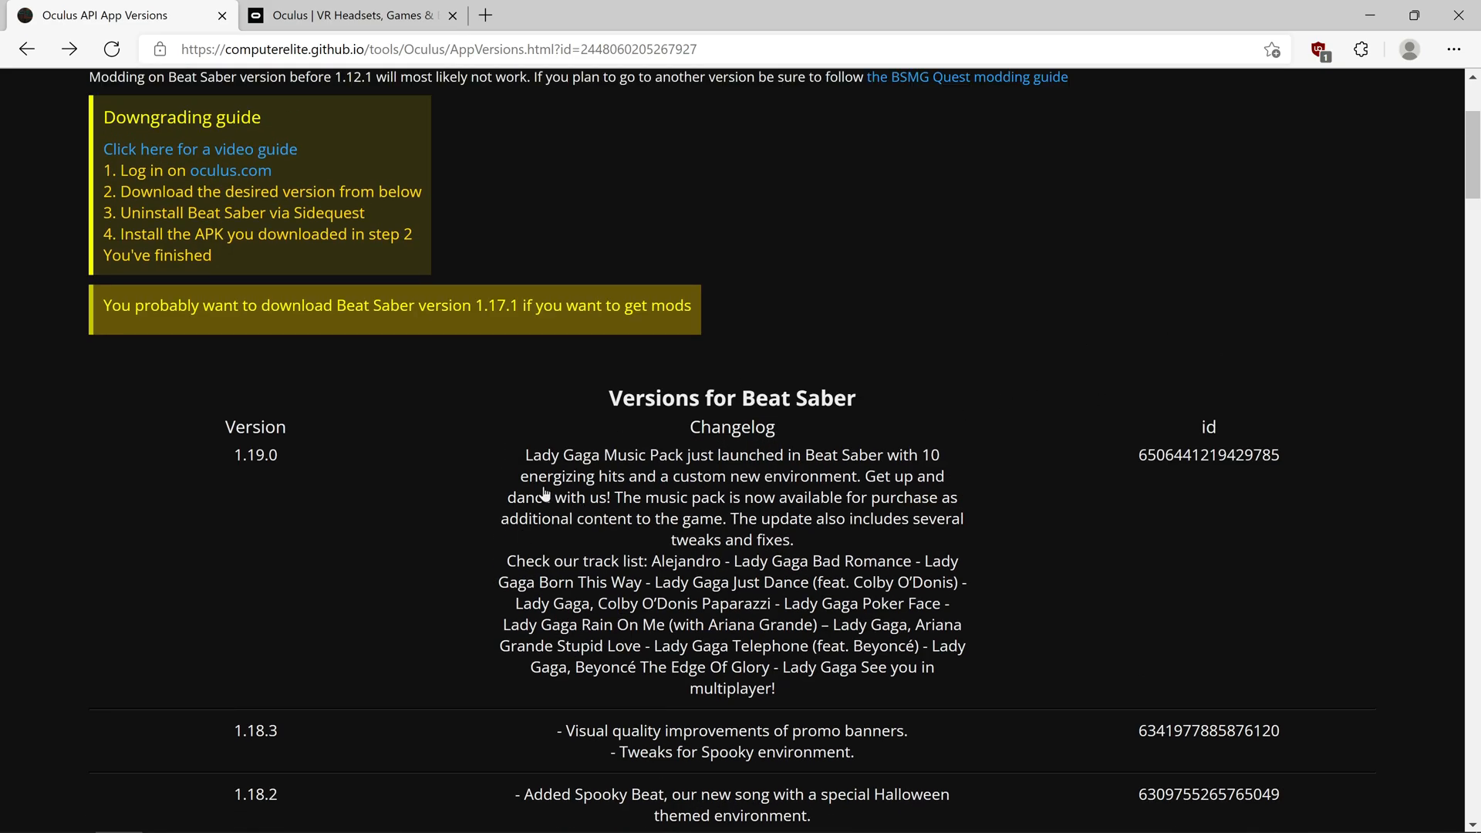
mouse_move(255, 454)
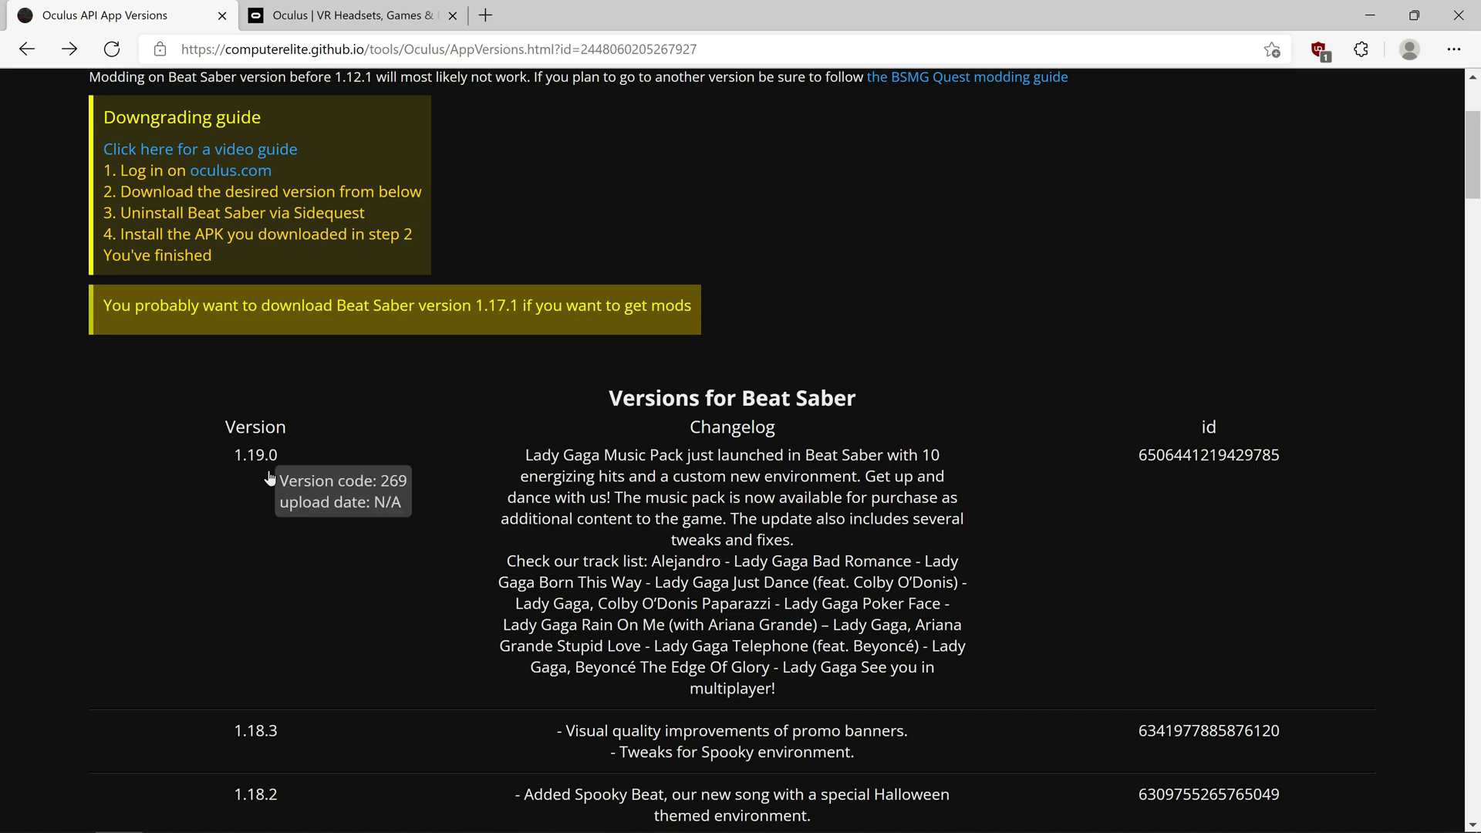
mouse_move(1126, 499)
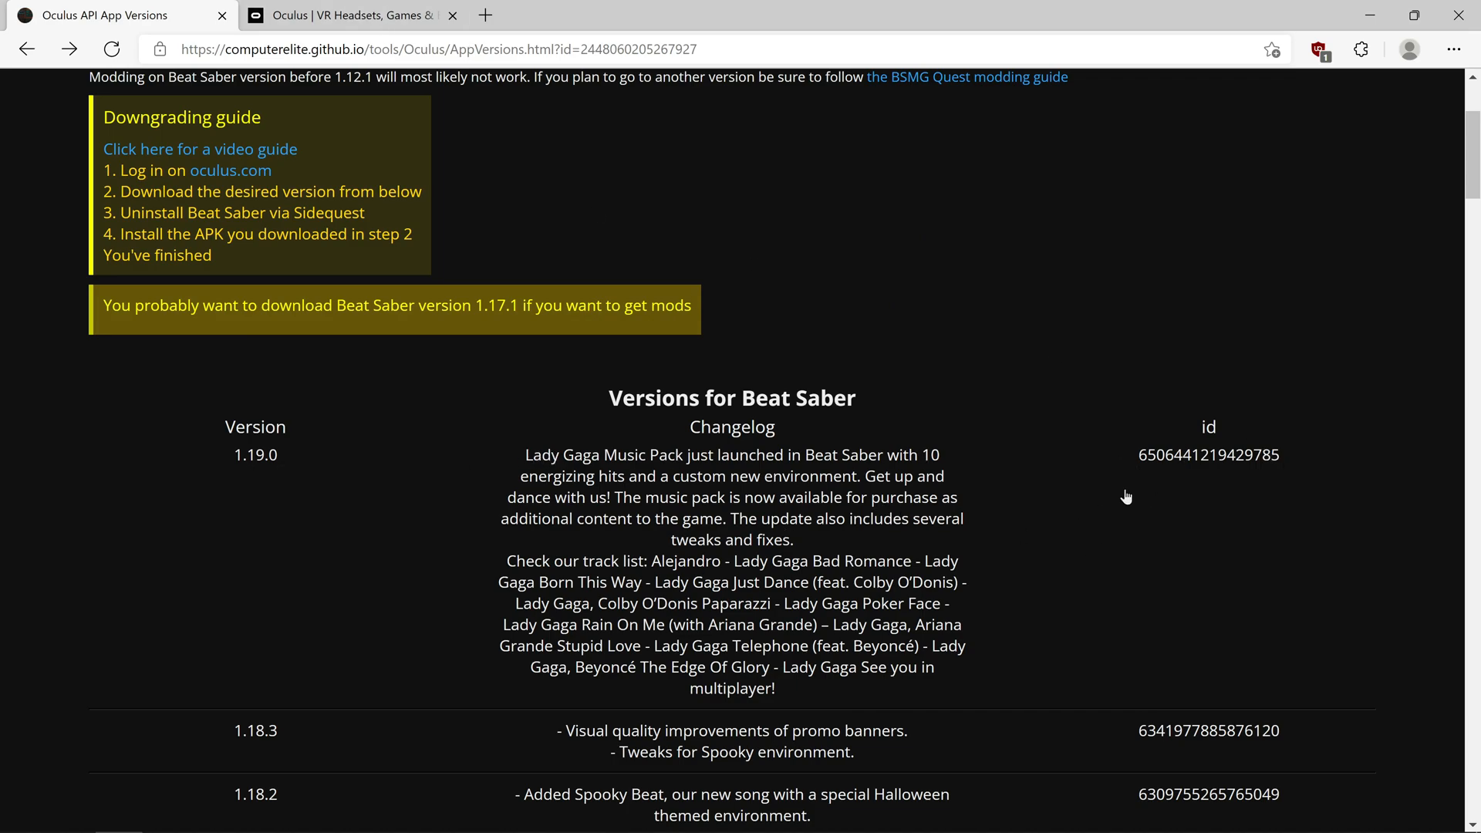
mouse_move(1280, 517)
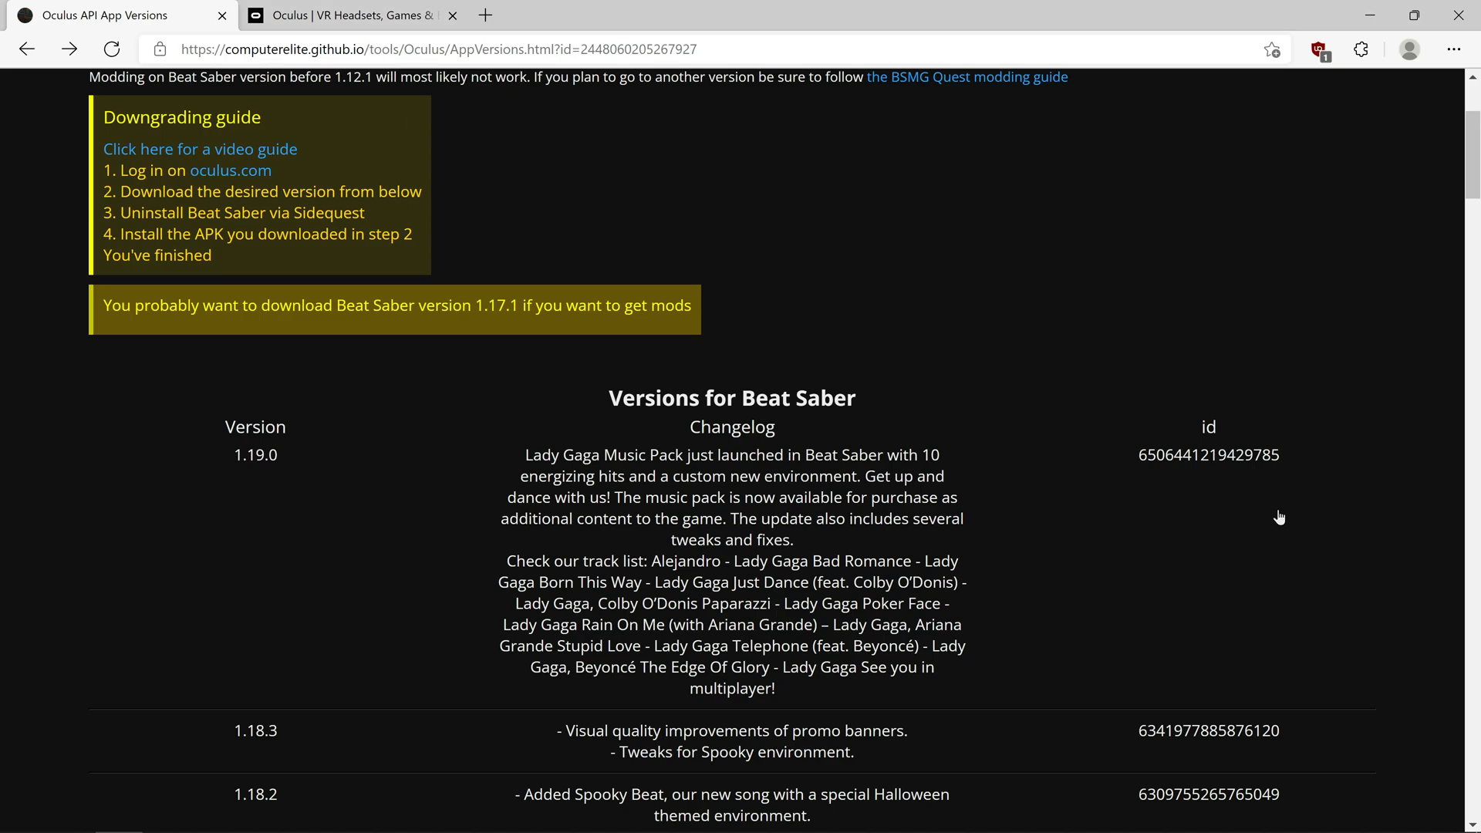
mouse_move(619, 560)
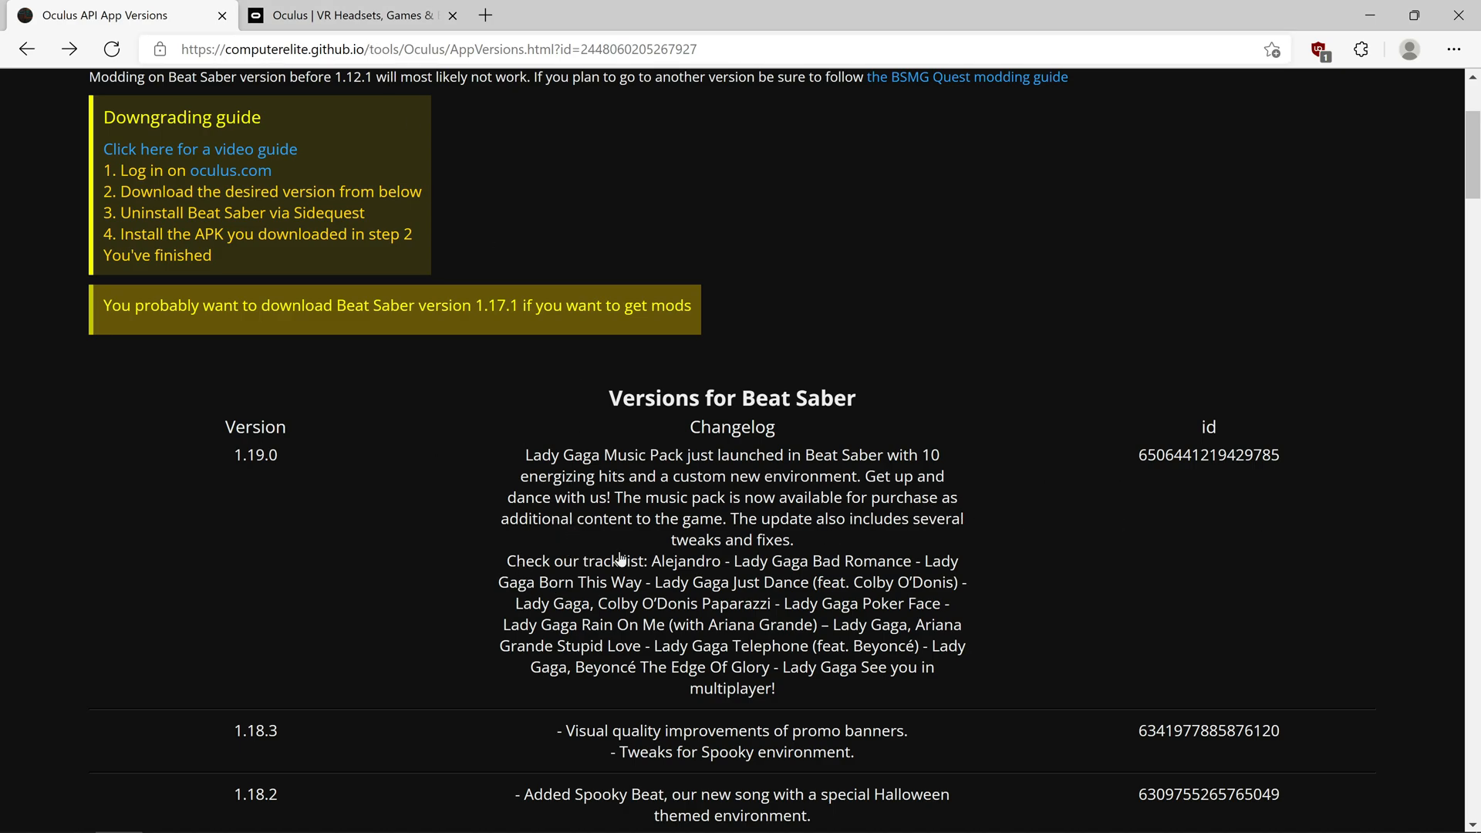
scroll(up, 3)
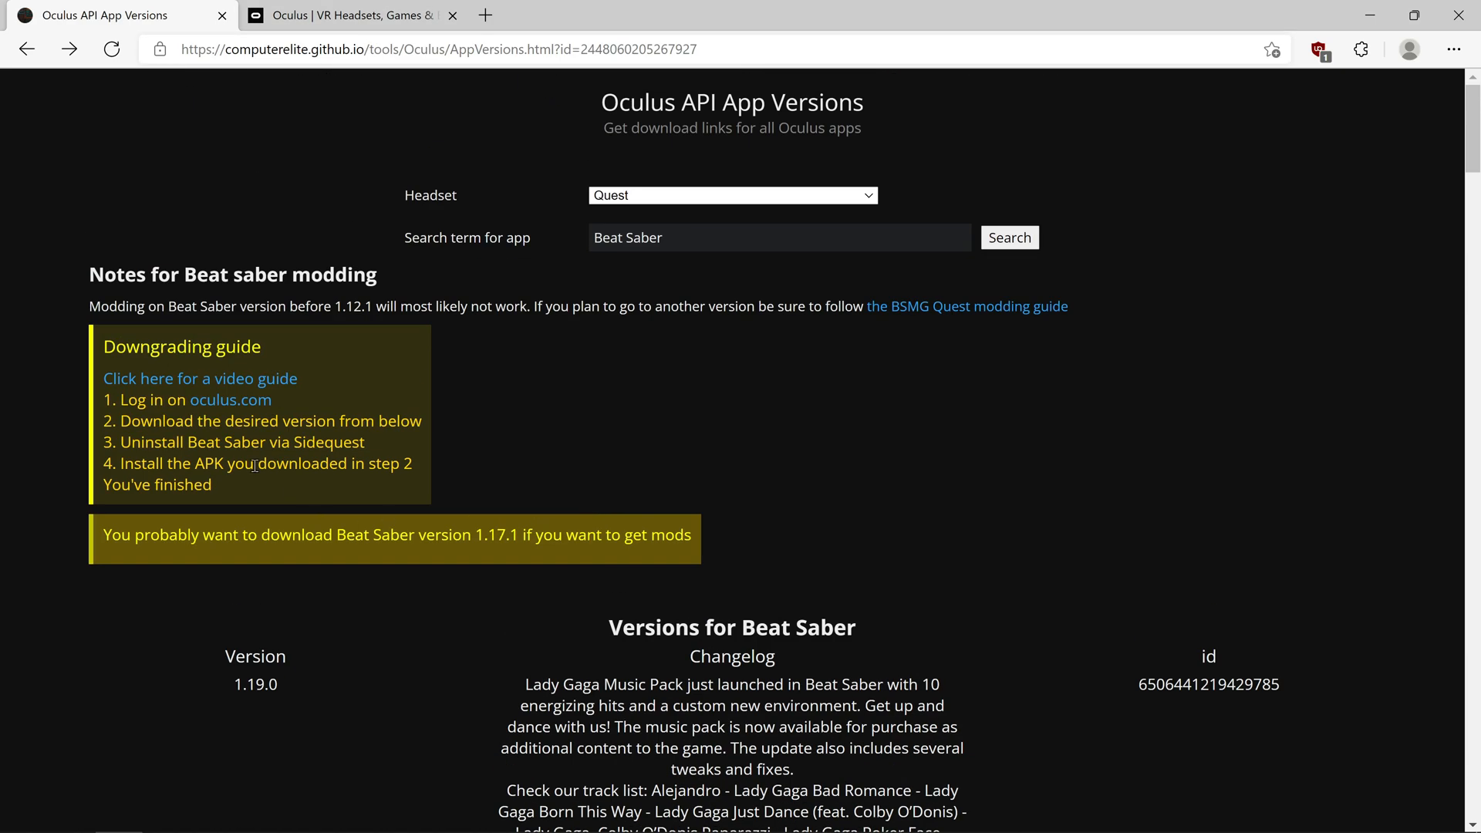
mouse_move(331, 91)
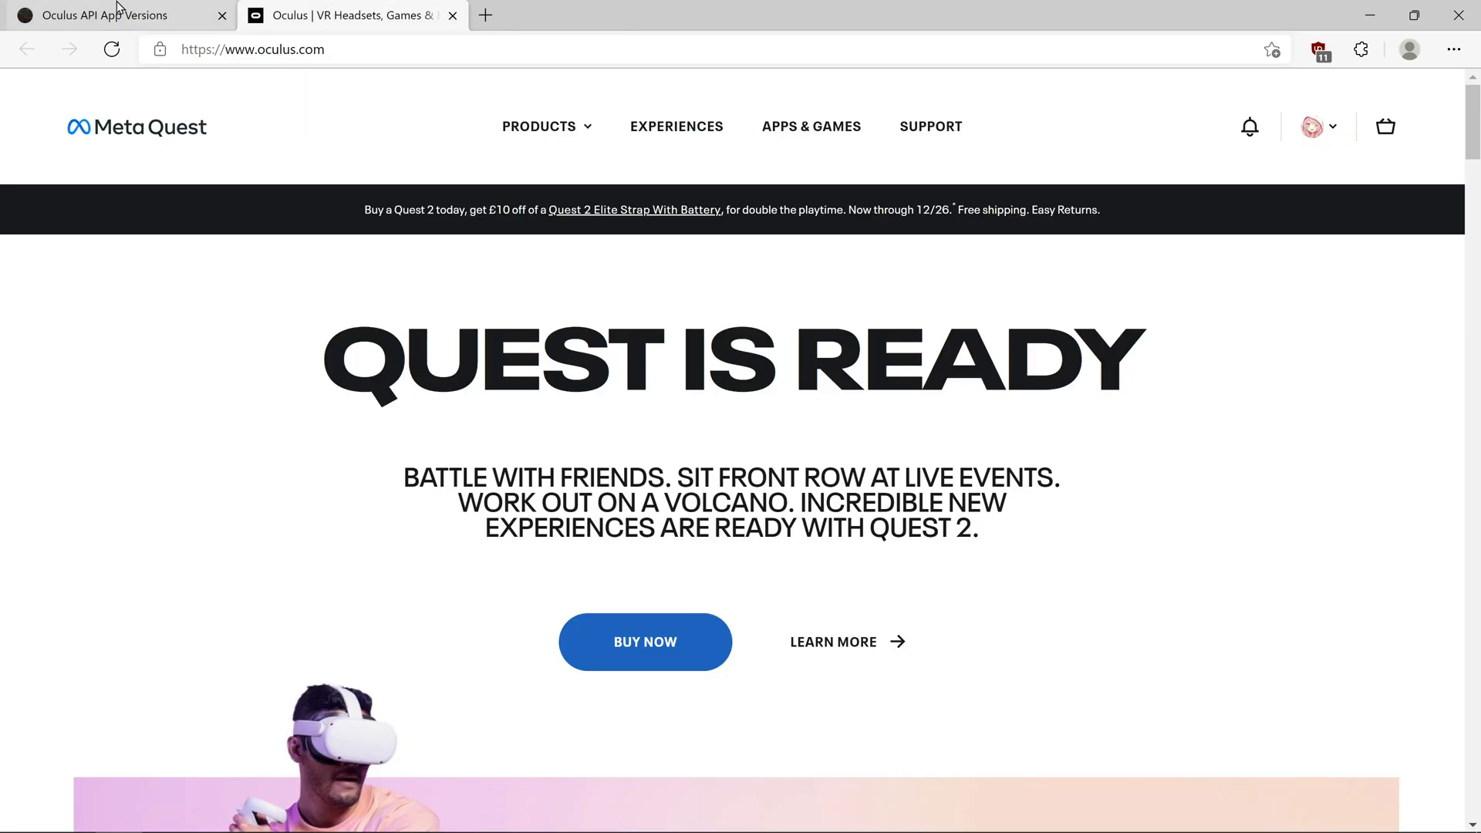
click(103, 15)
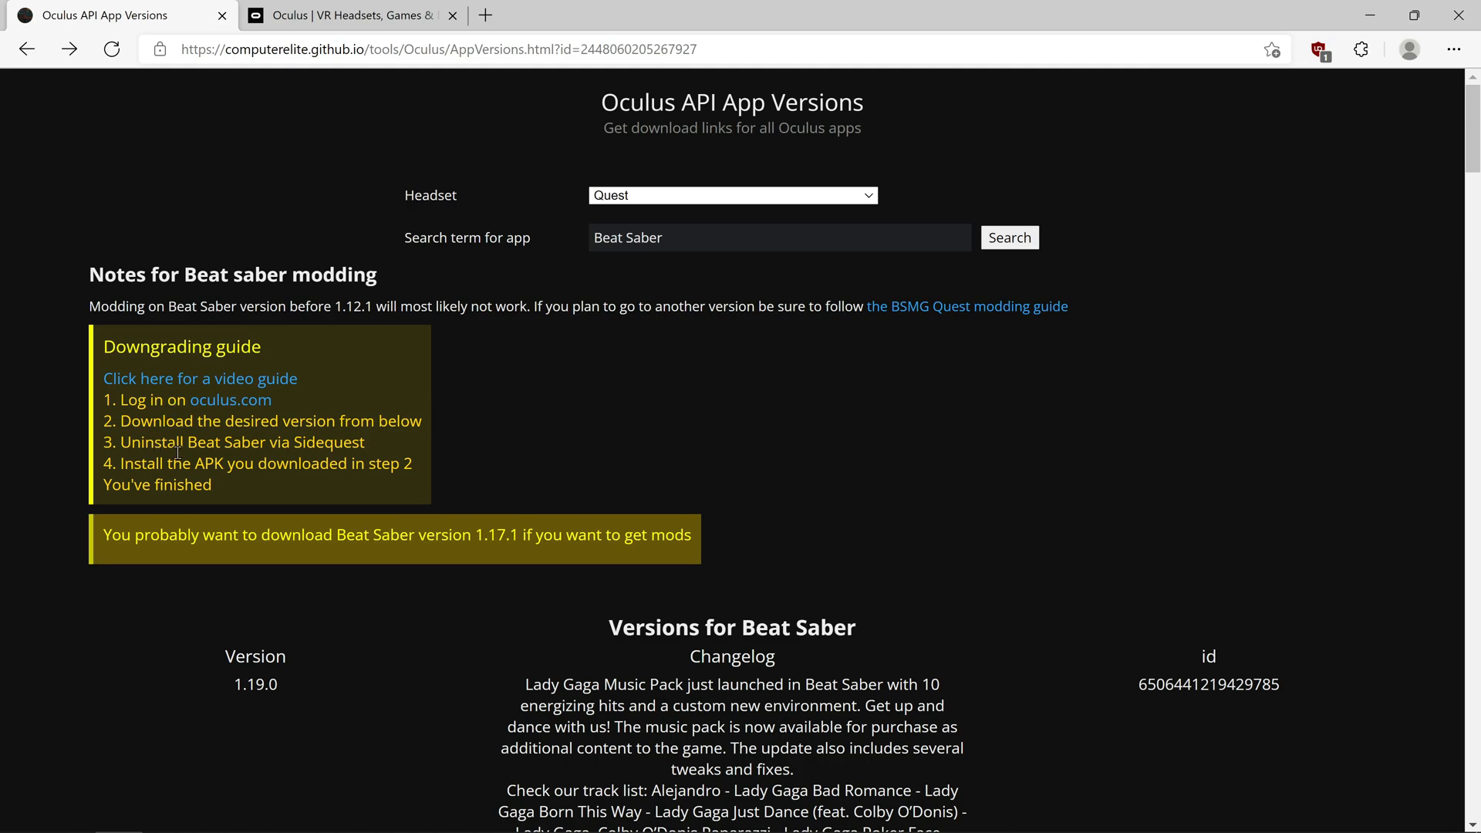
Locate Beat Saber version 1.17.1 in the list and start downloading its beat-saber.apk
scroll(down, 3)
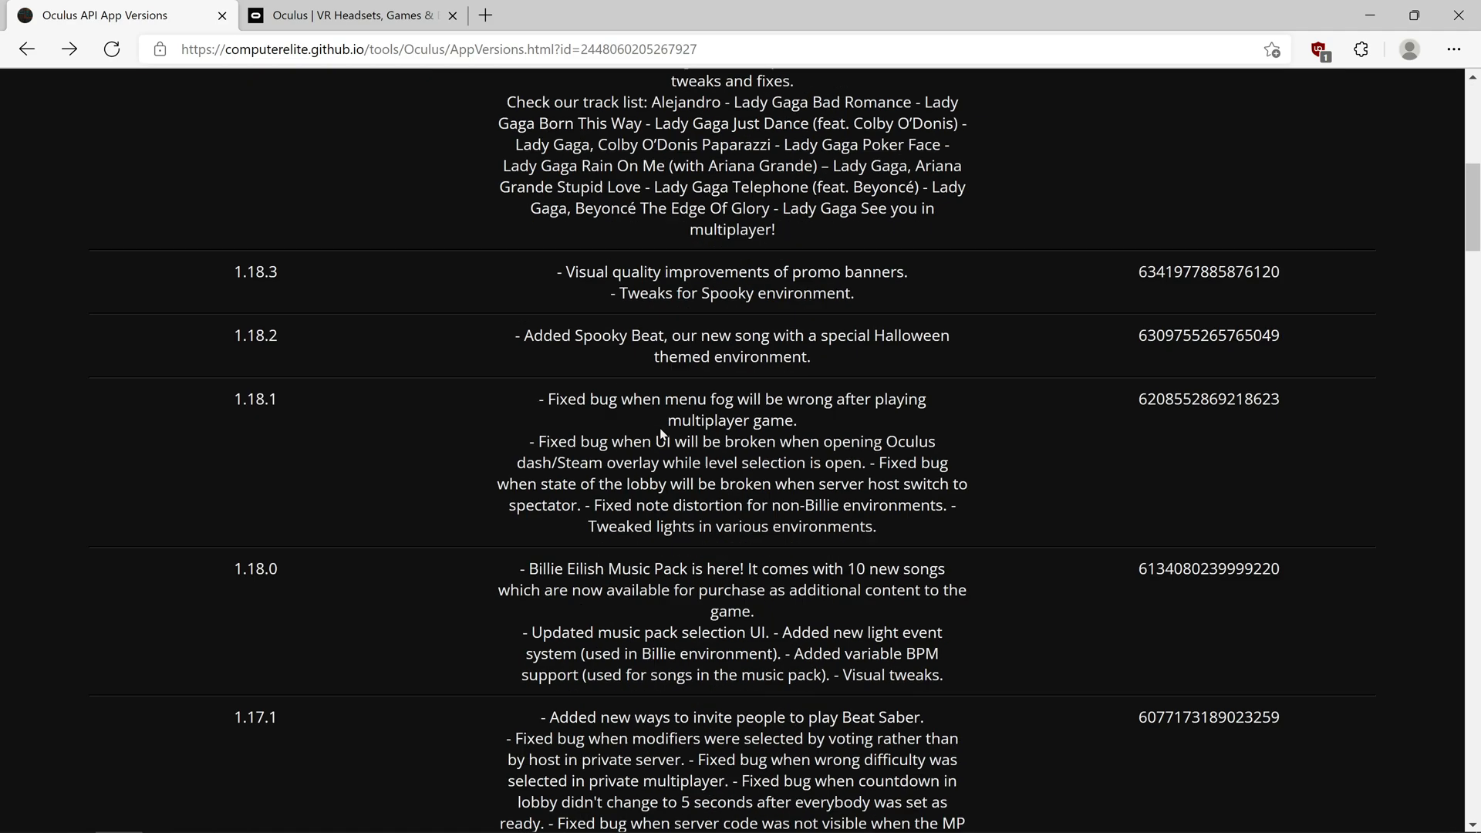
scroll(down, 3)
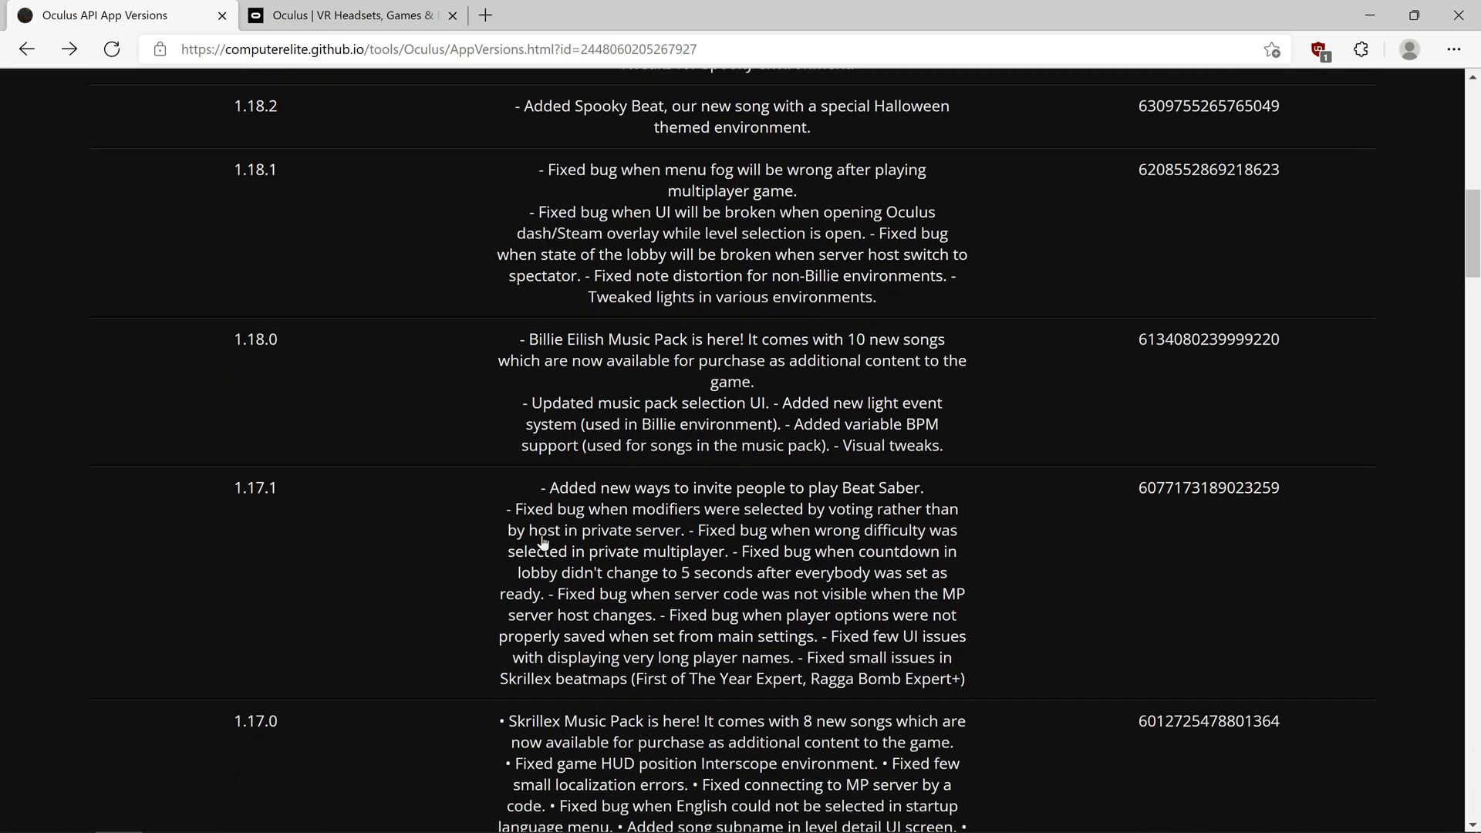
mouse_move(213, 508)
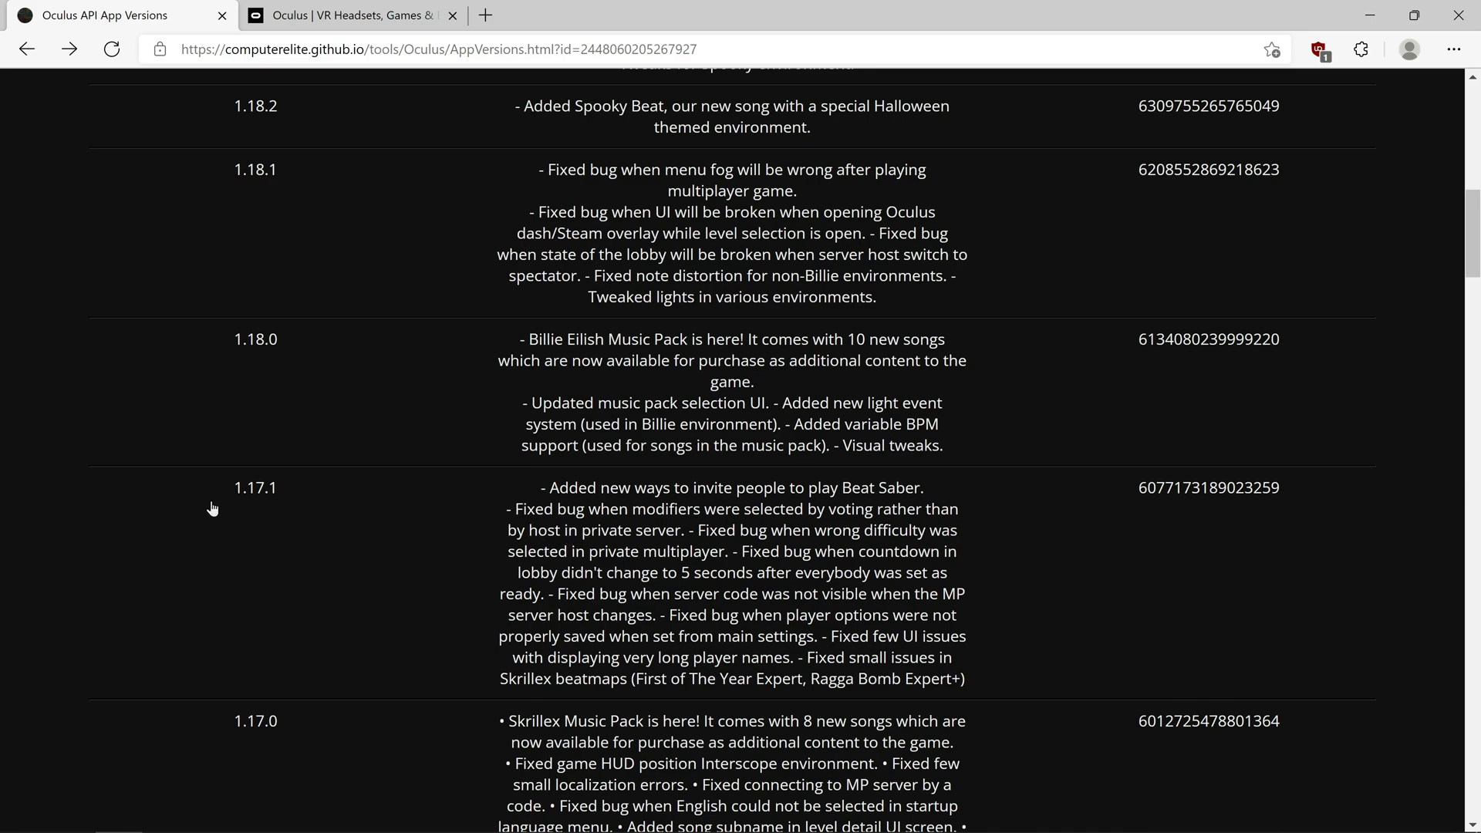
scroll(up, 3)
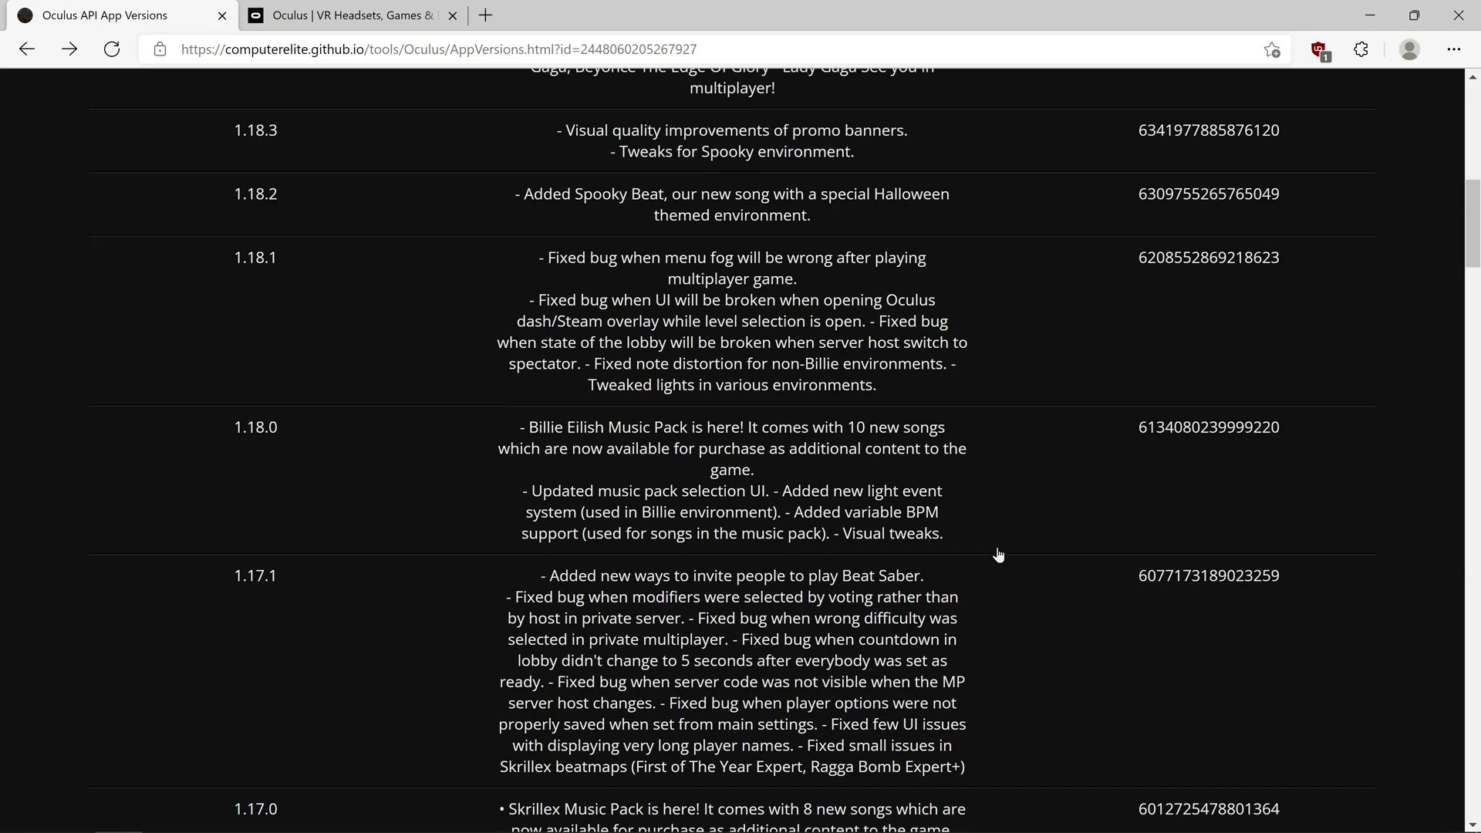
scroll(up, 3)
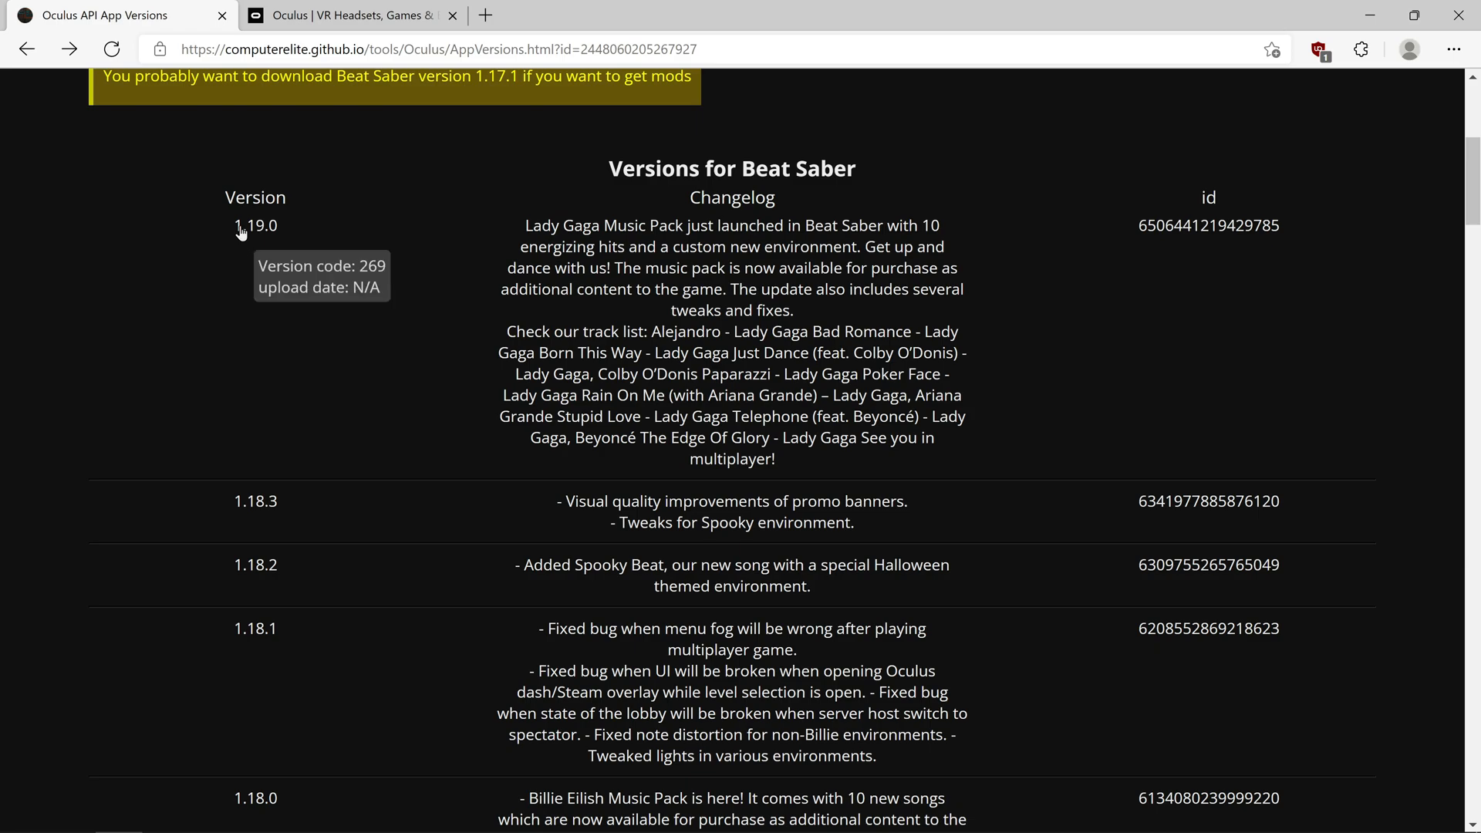
mouse_move(801, 502)
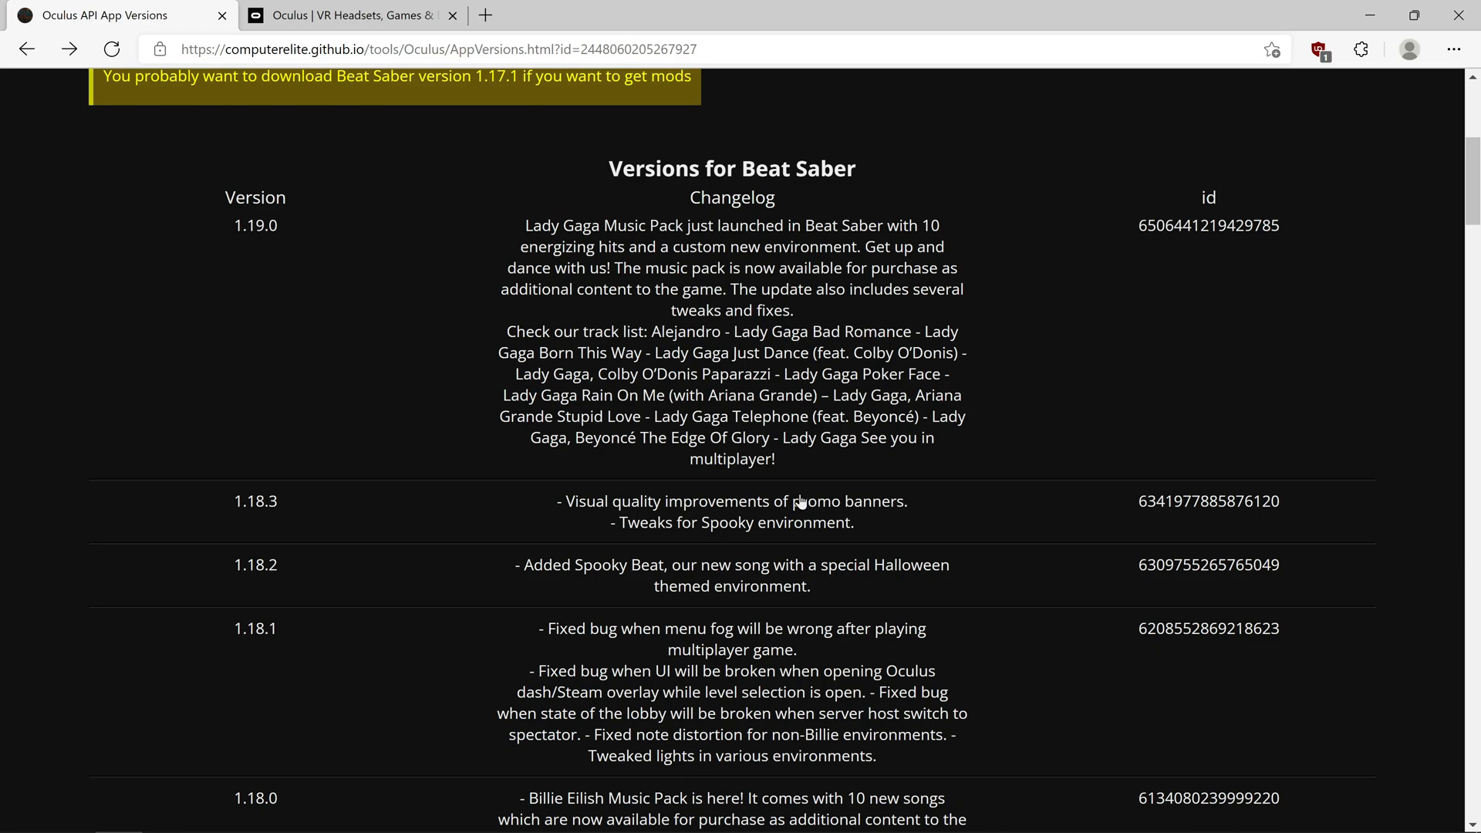
scroll(down, 3)
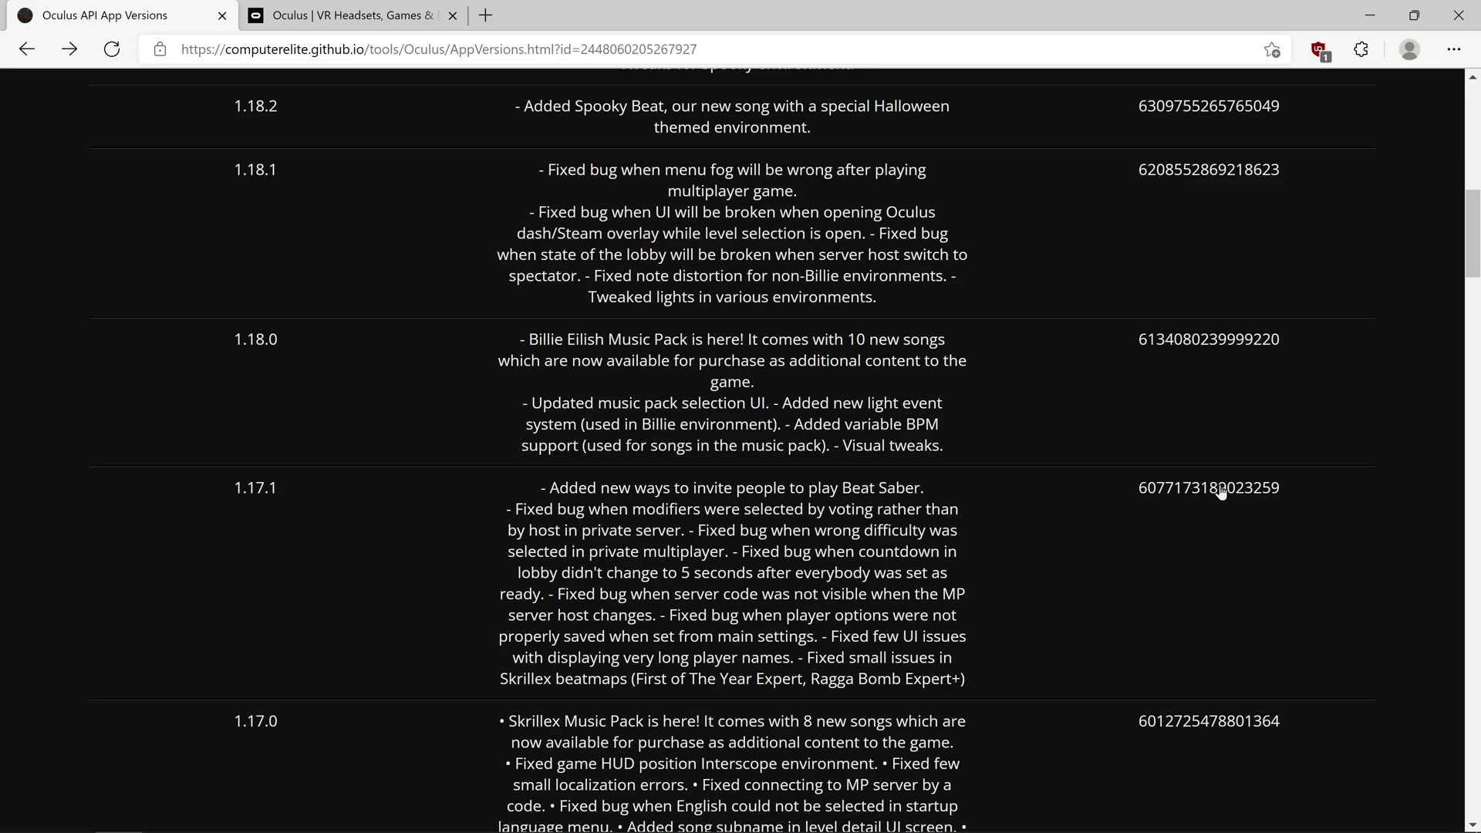
click(1364, 49)
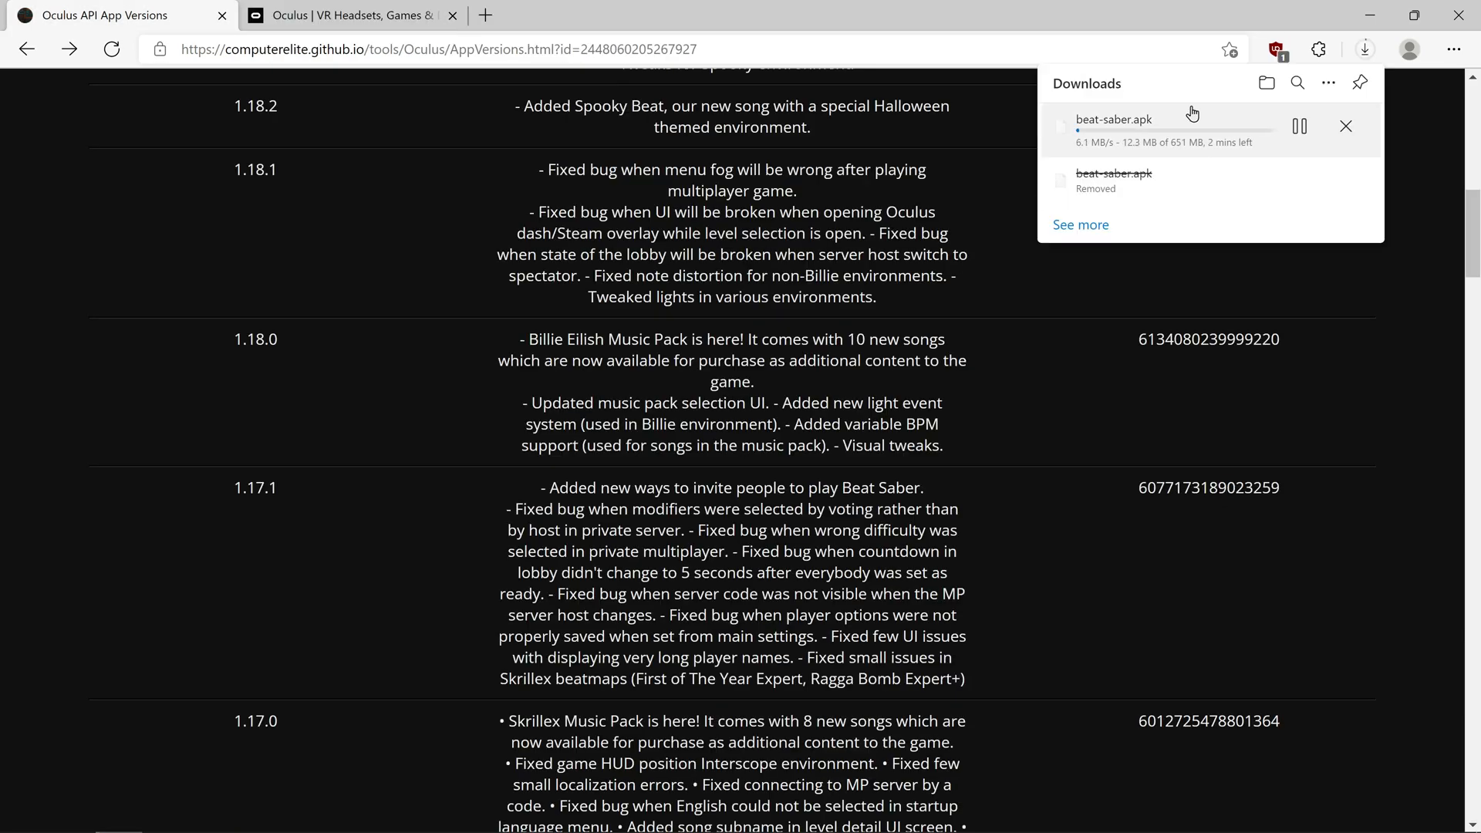
Glance at the Oculus website, return to the versions list, and switch over to SideQuest
click(350, 15)
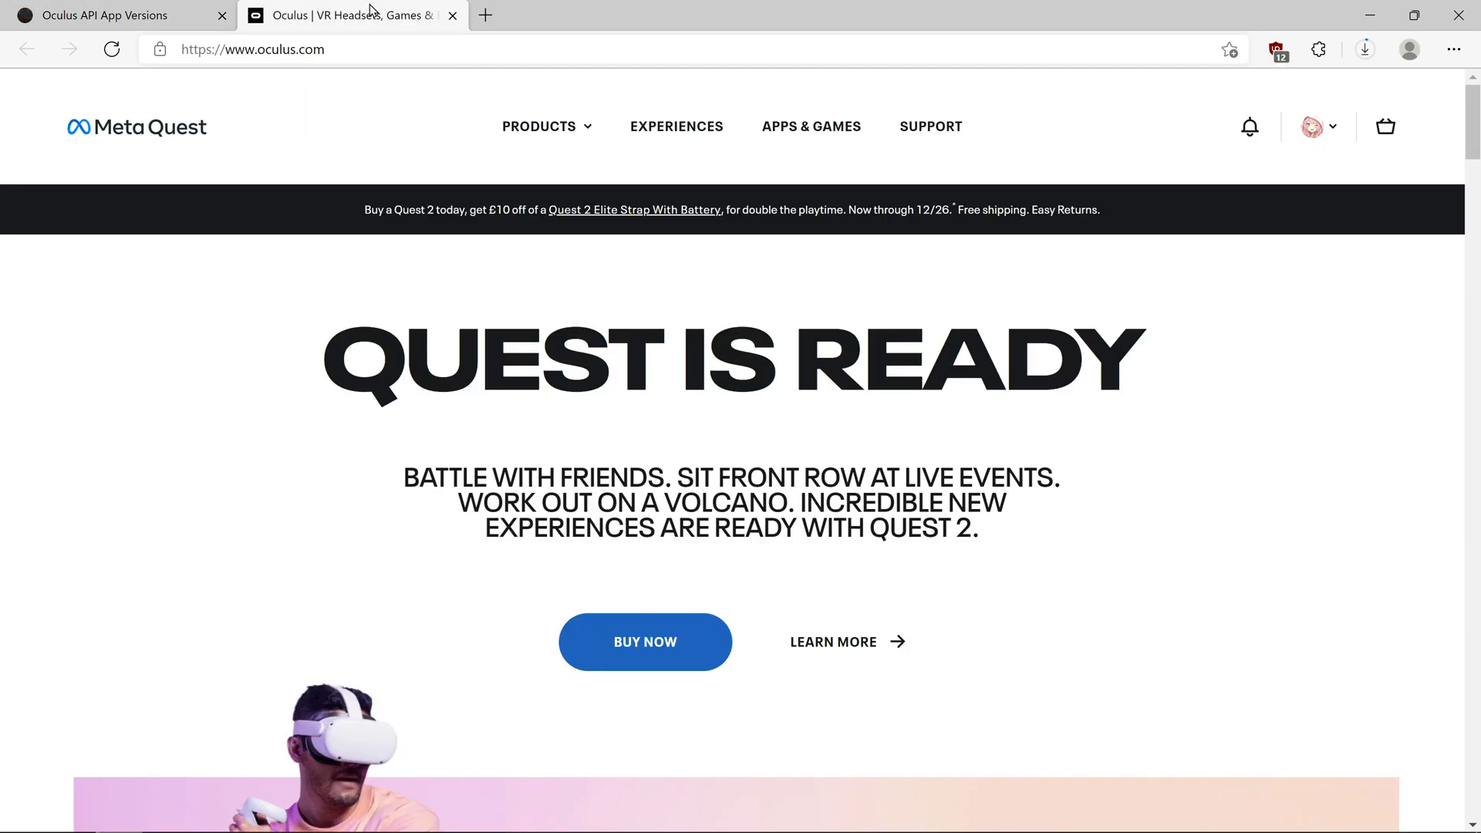
click(104, 16)
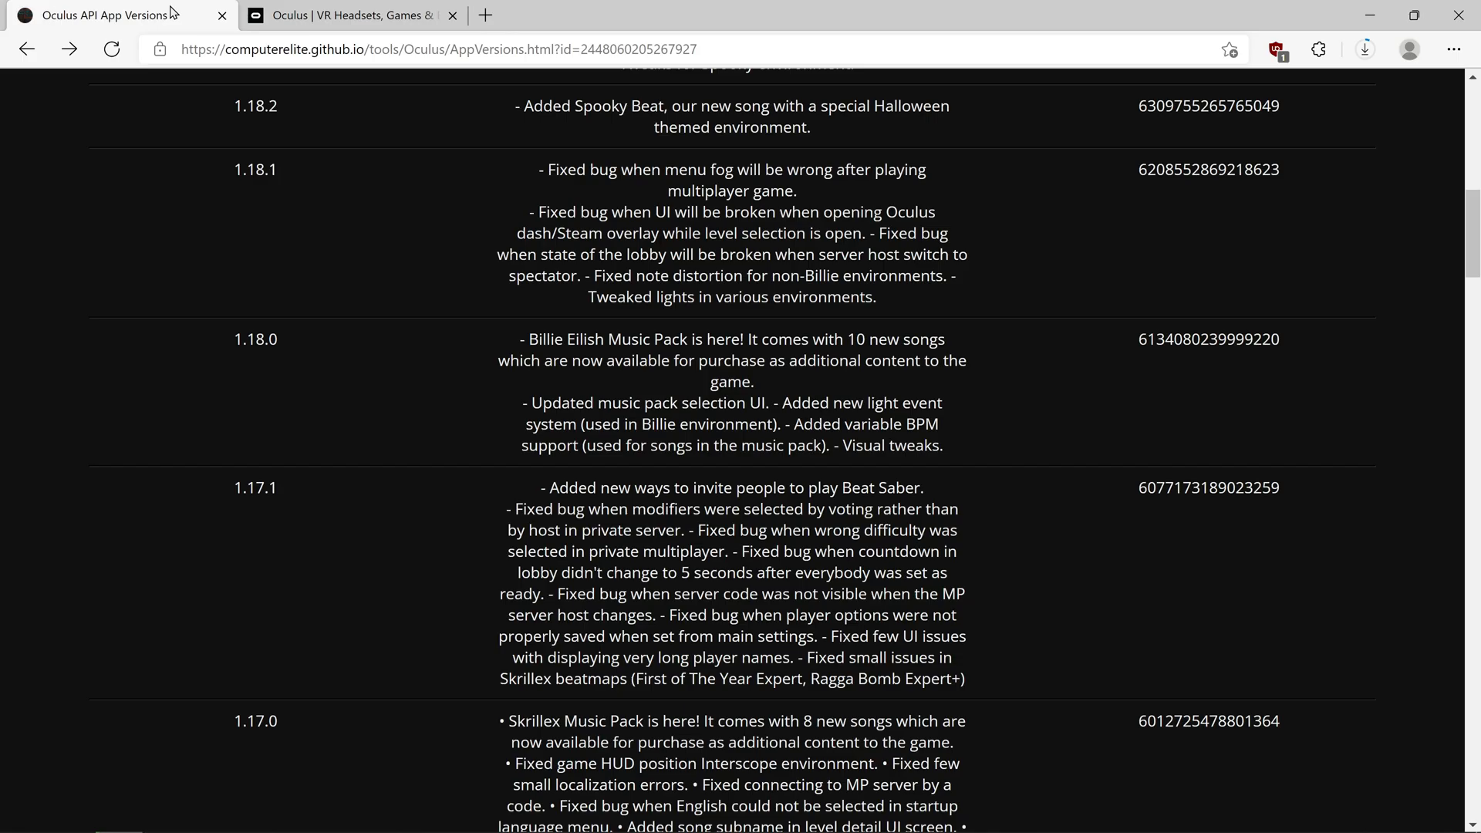
click(165, 813)
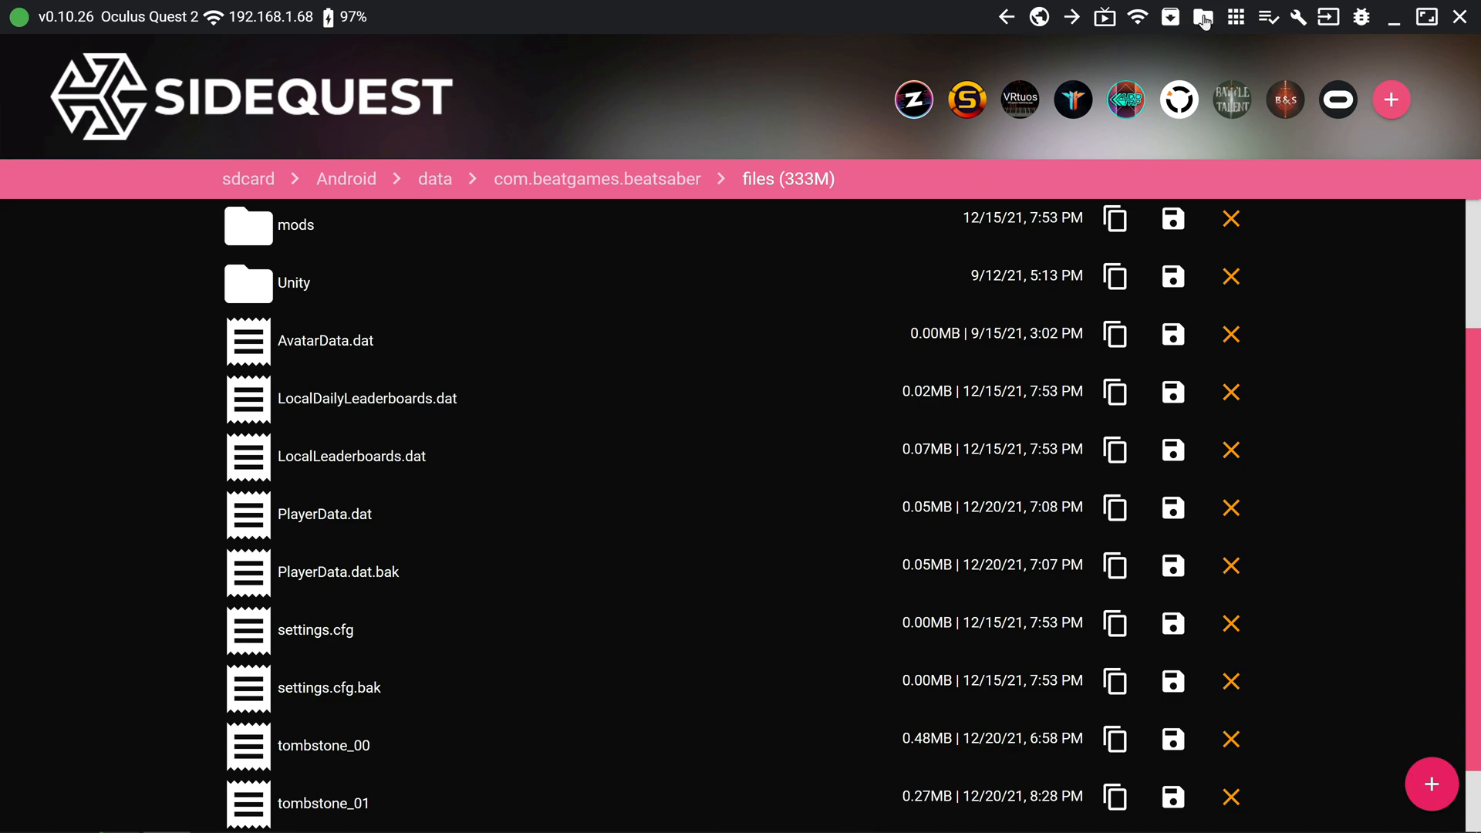
mouse_move(1234, 17)
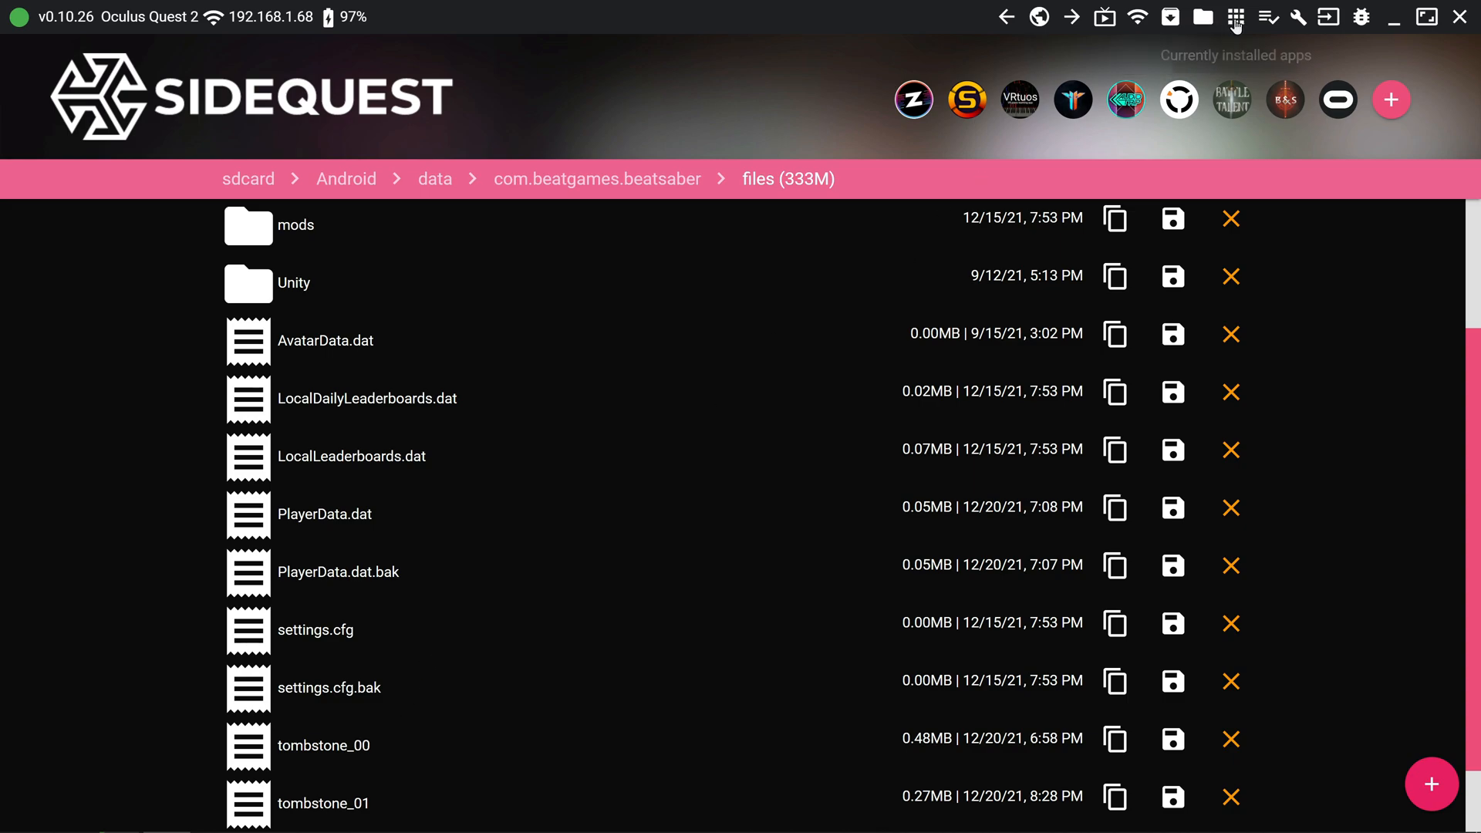
Show the headset's installed apps and review Beat Saber's App Settings before closing them
click(1234, 17)
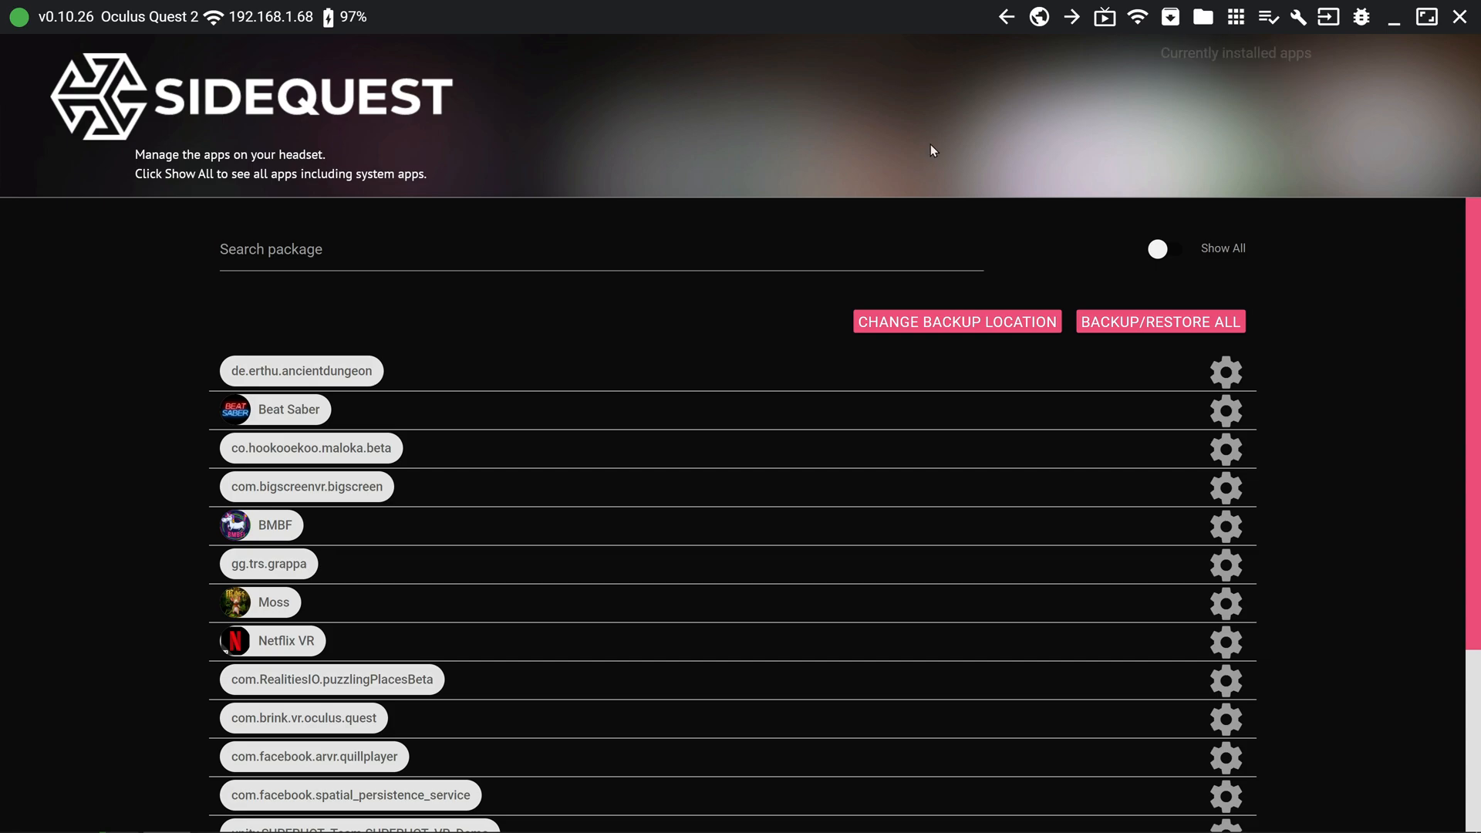
mouse_move(1237, 418)
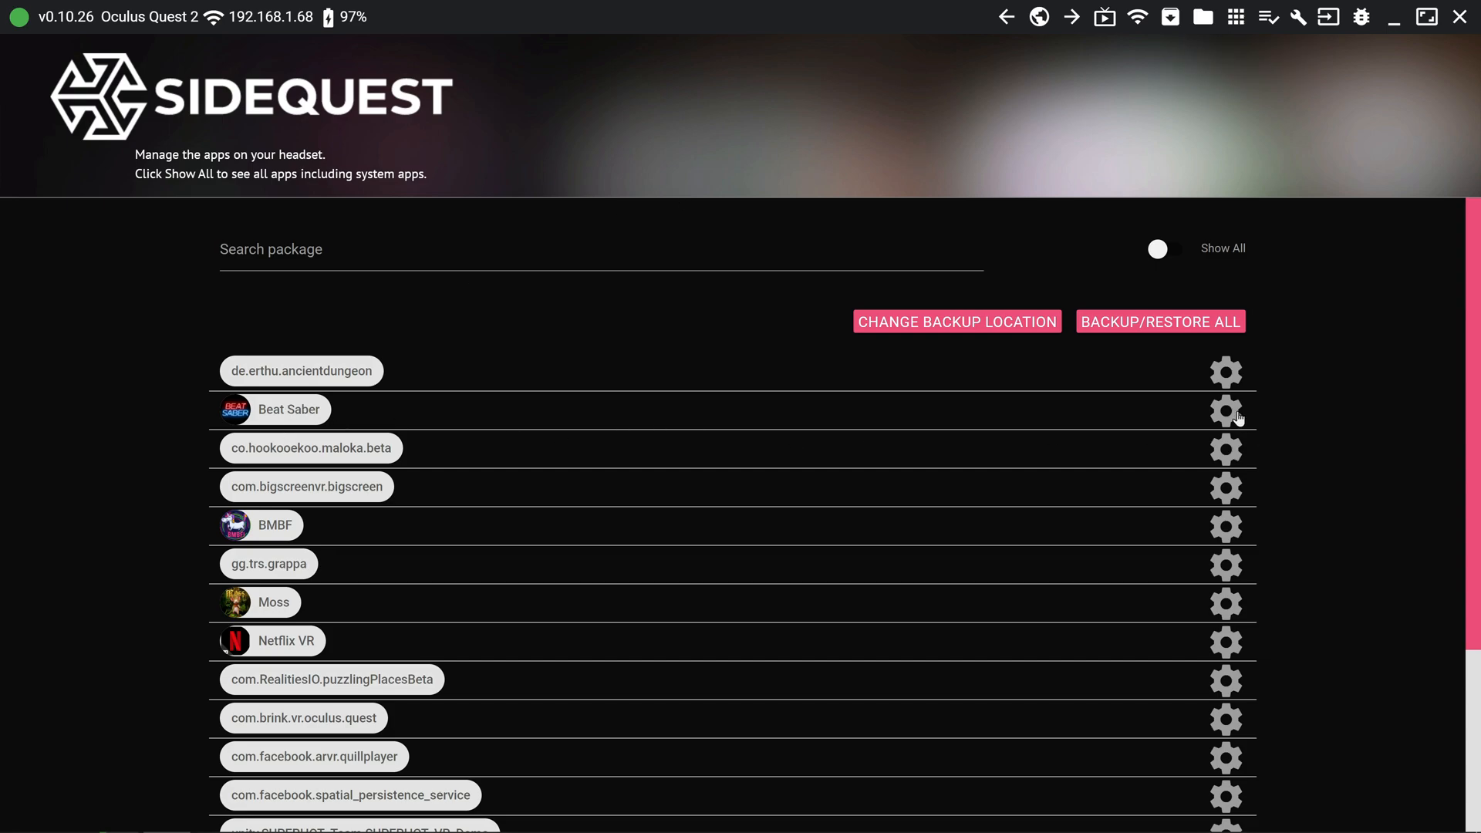
click(1226, 411)
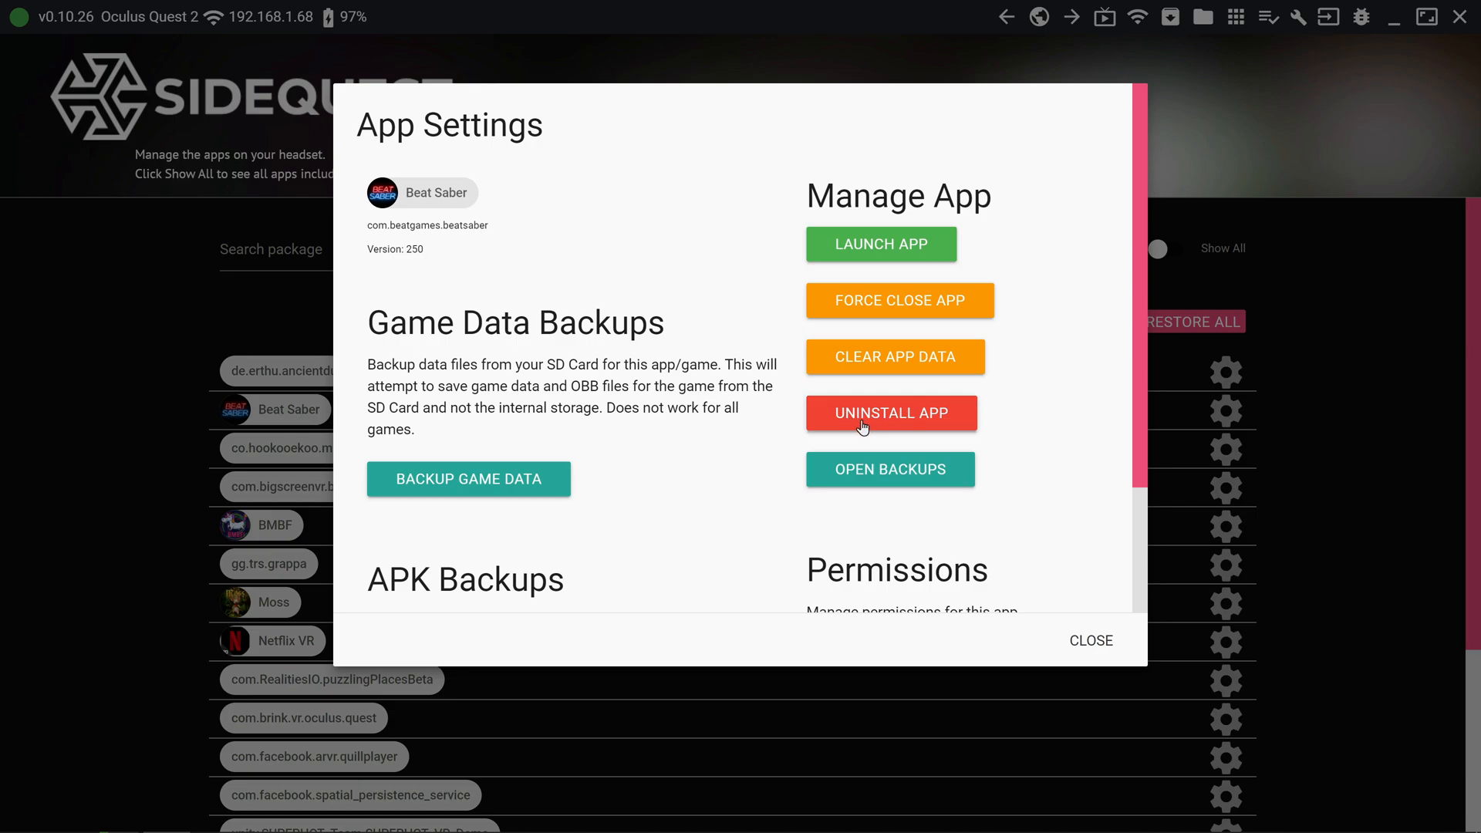
scroll(down, 3)
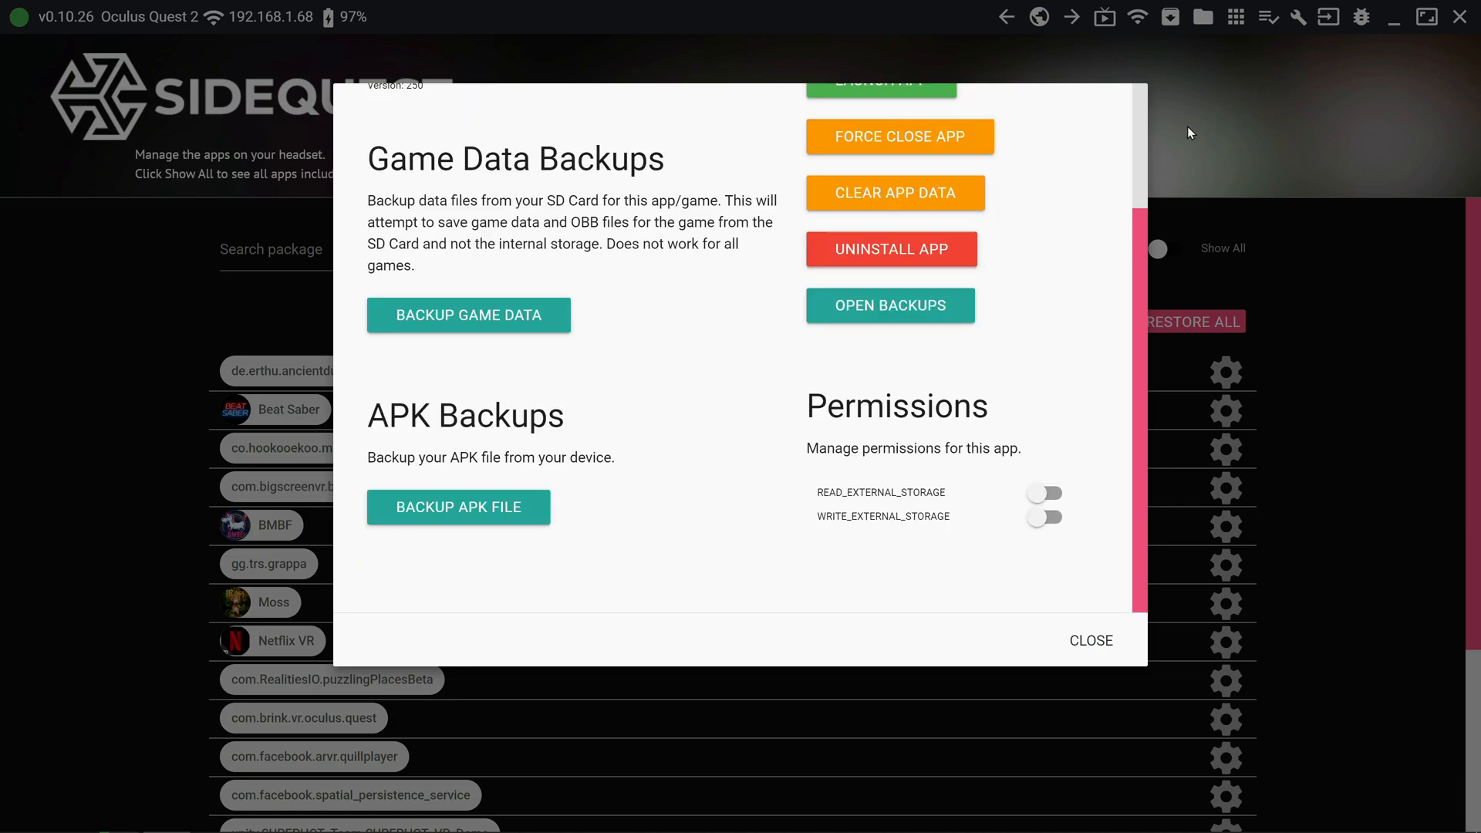
click(1089, 640)
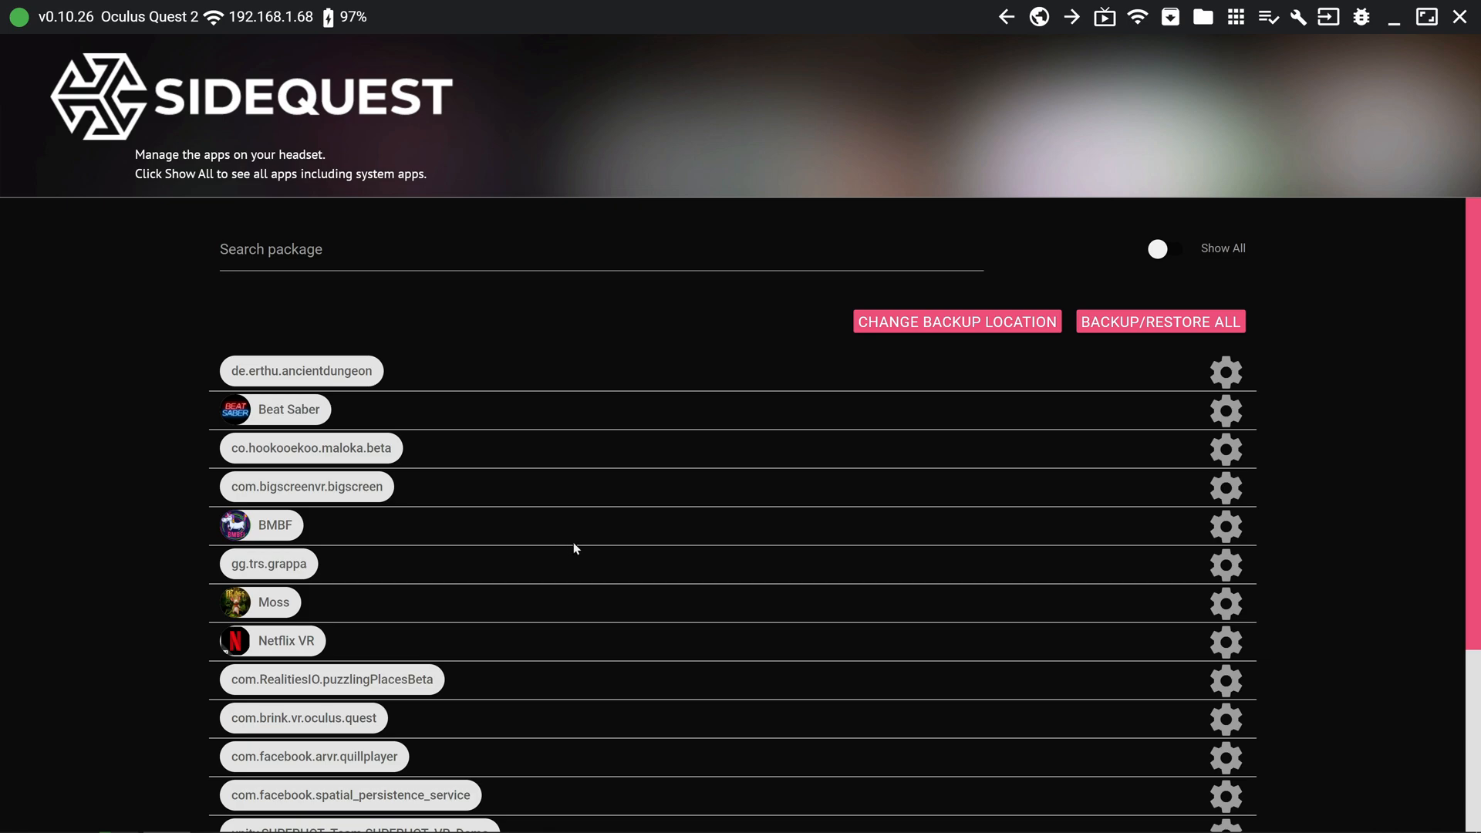
mouse_move(1353, 524)
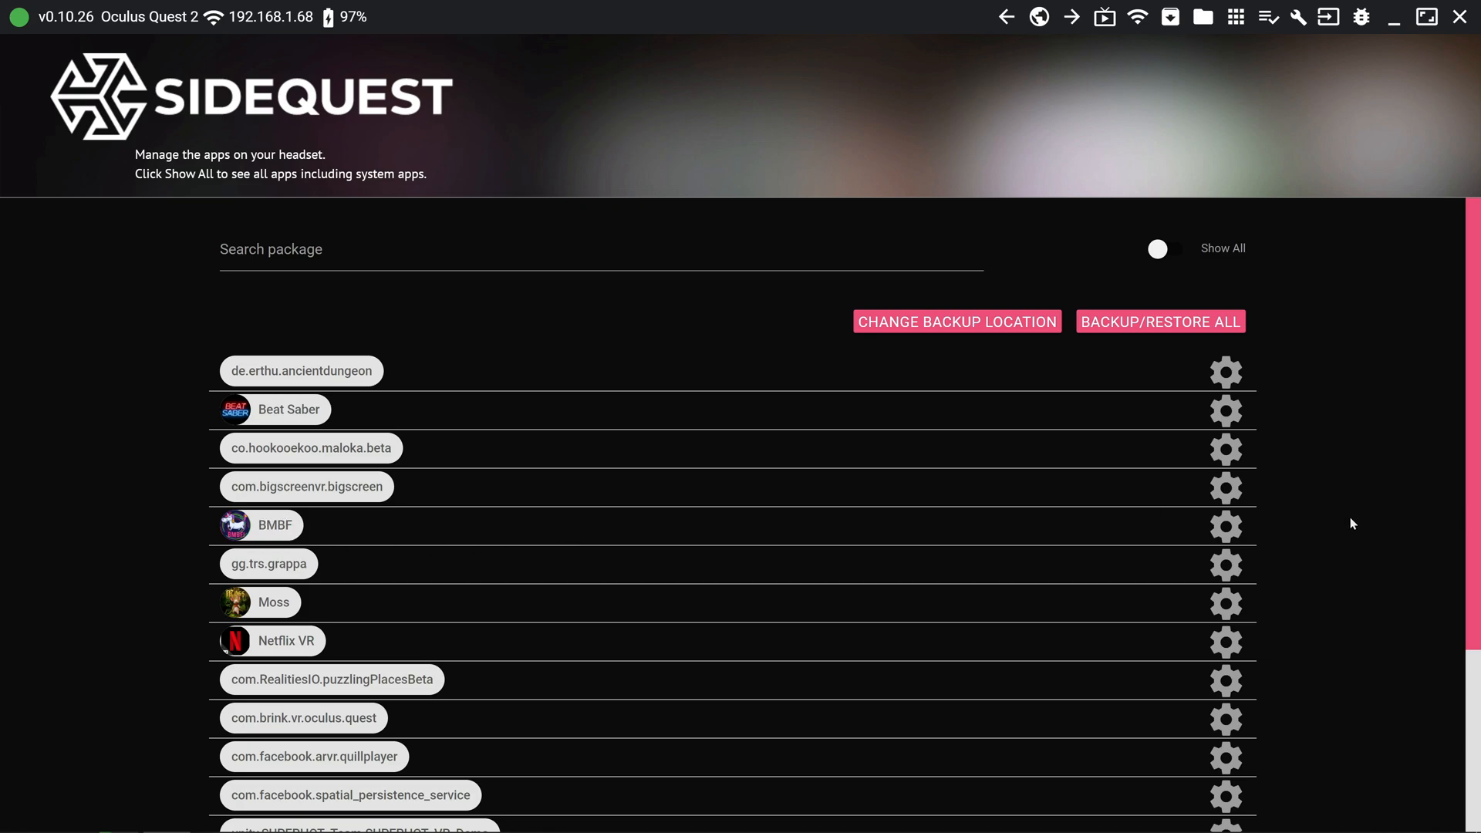
mouse_move(636, 500)
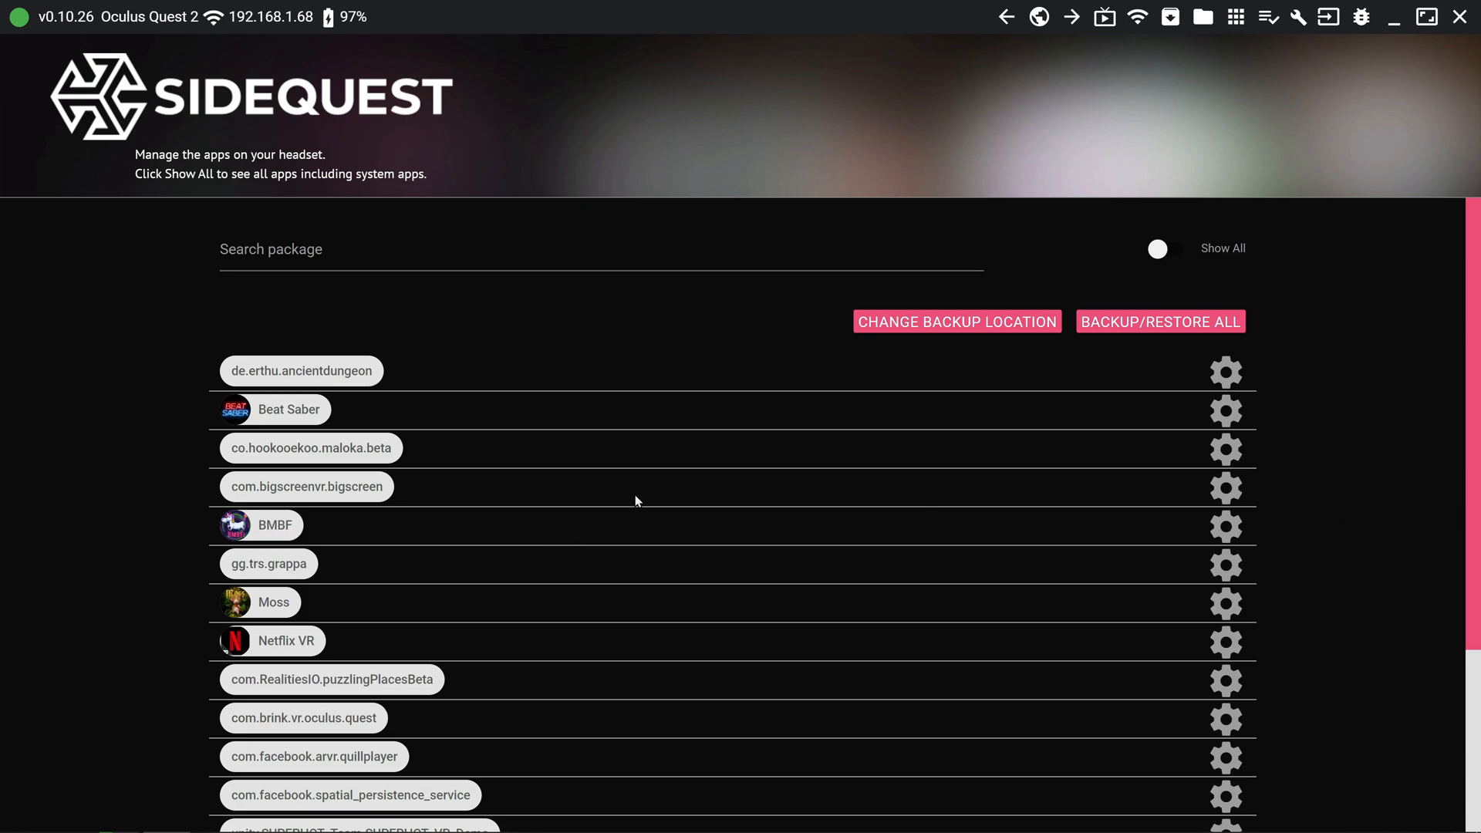
mouse_move(398, 491)
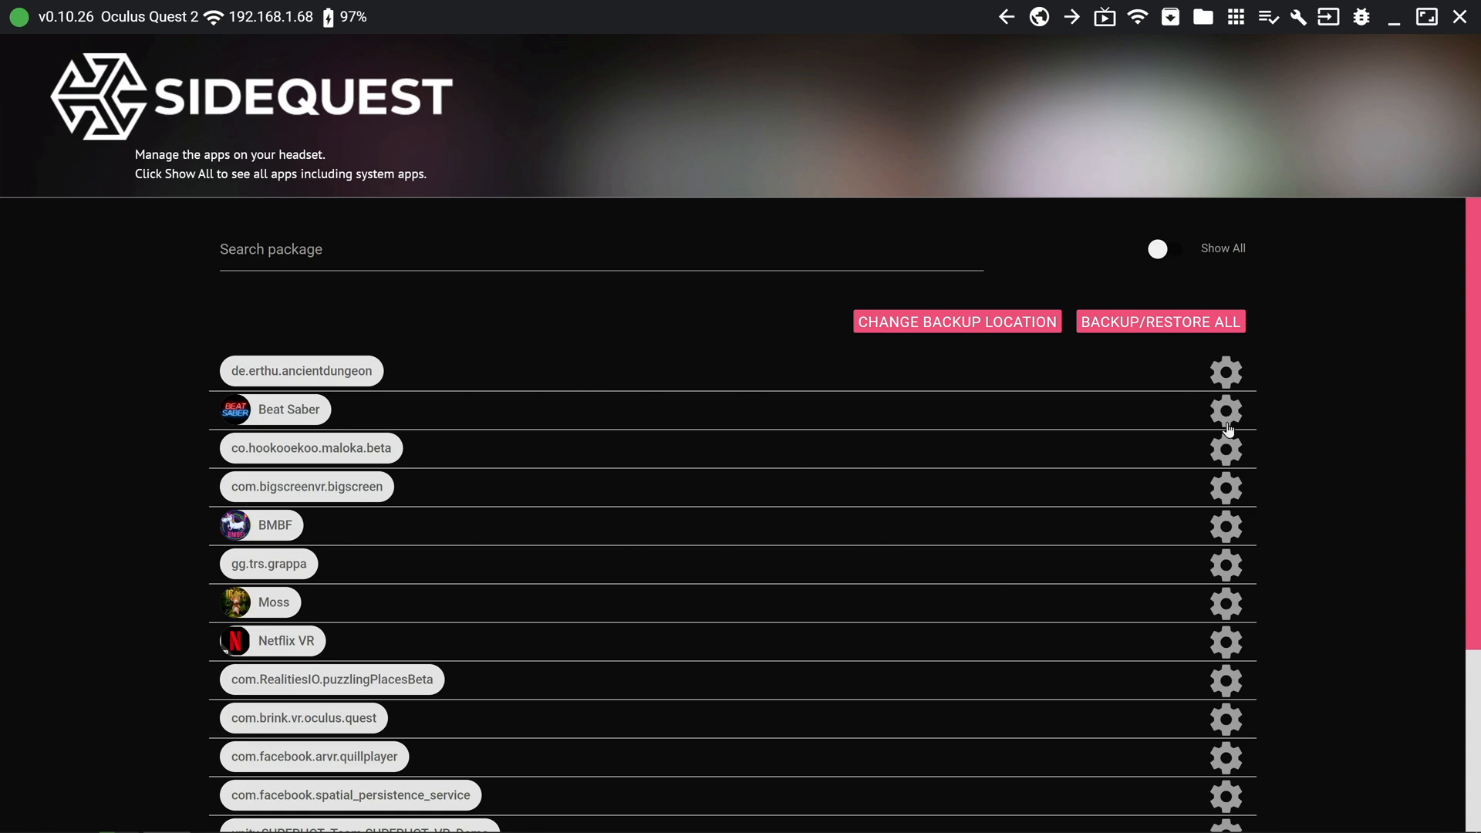
mouse_move(1240, 420)
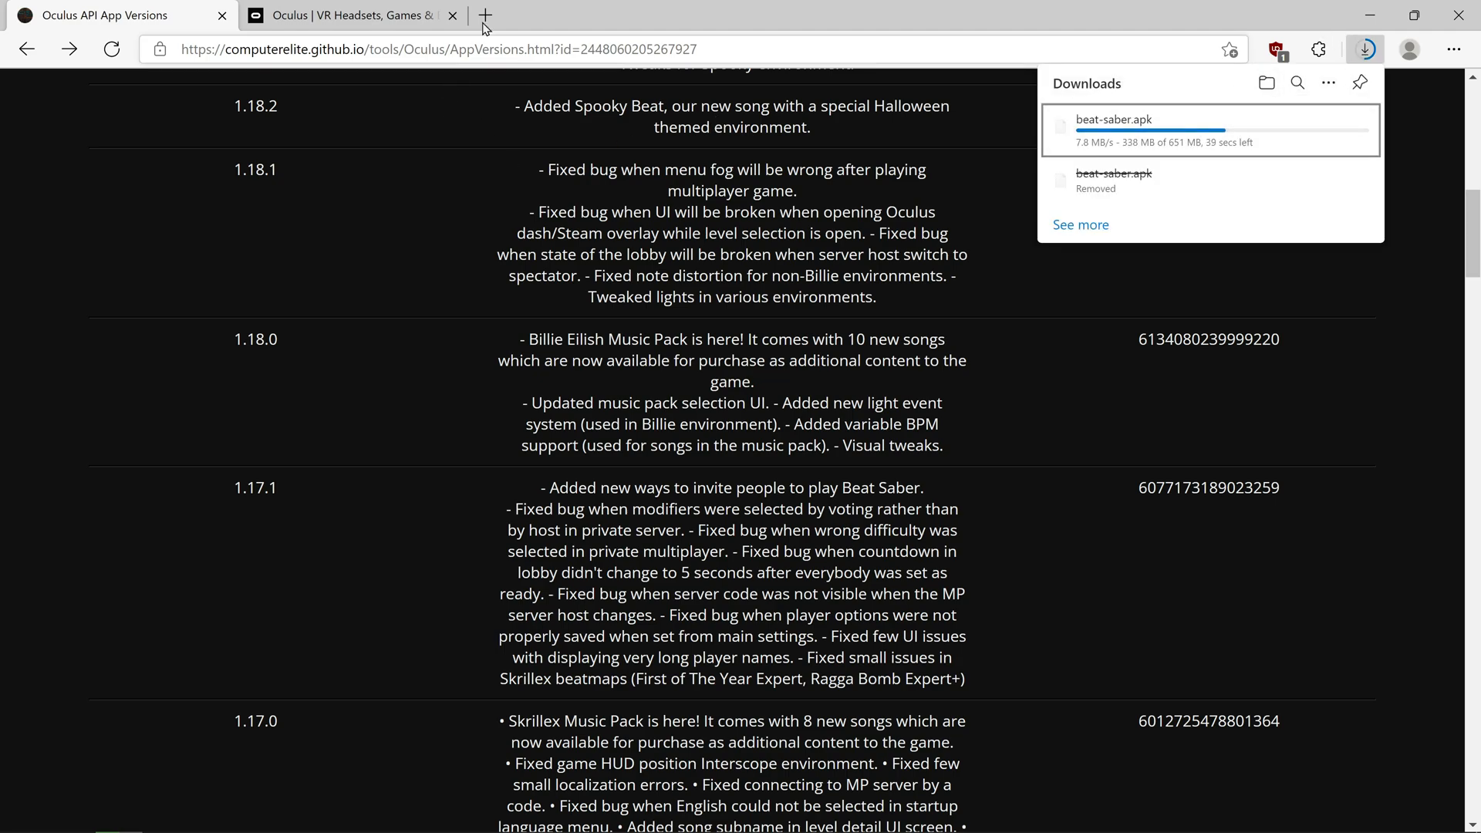
mouse_move(167, 813)
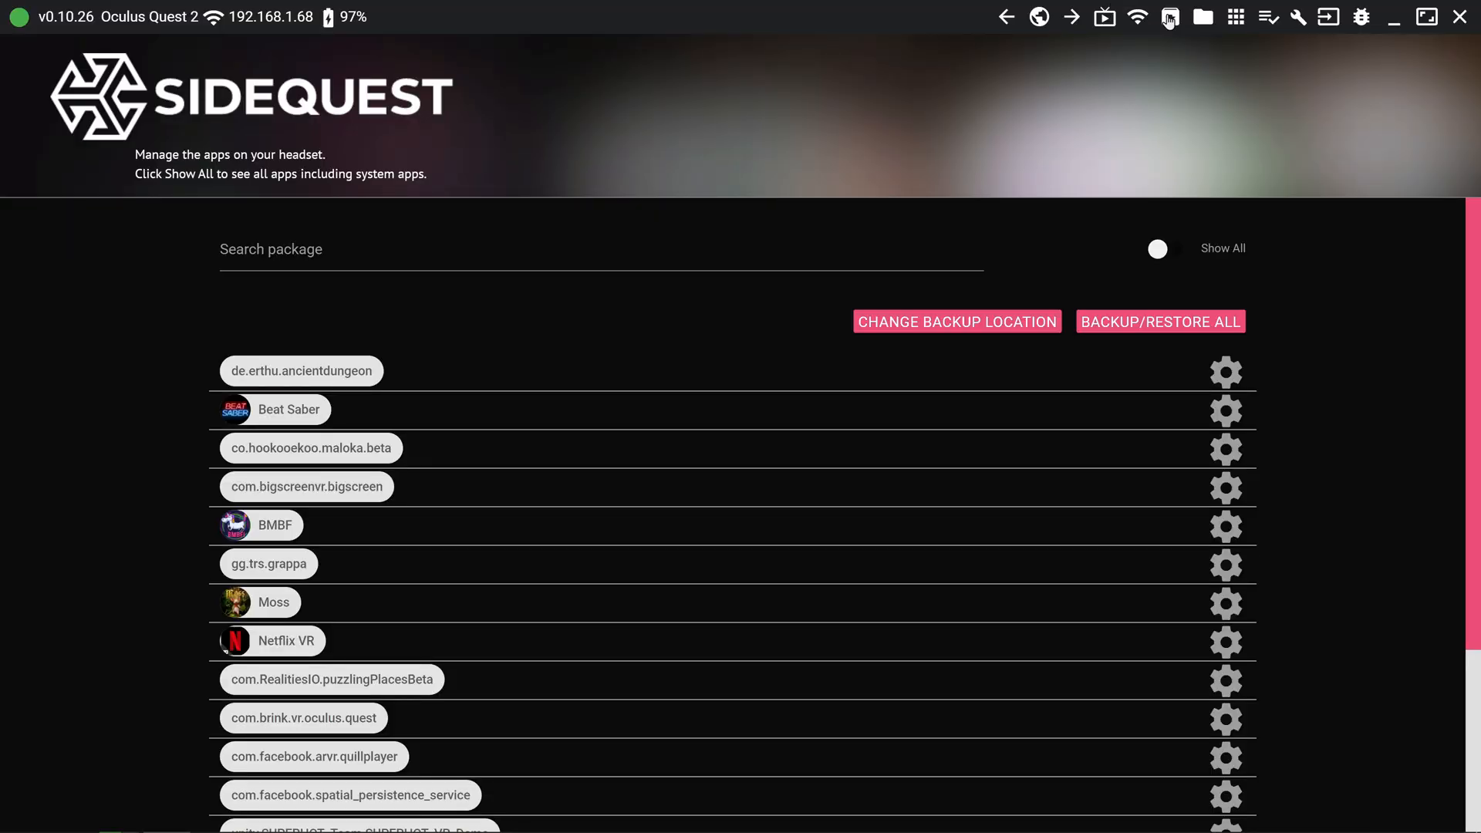
mouse_move(1202, 17)
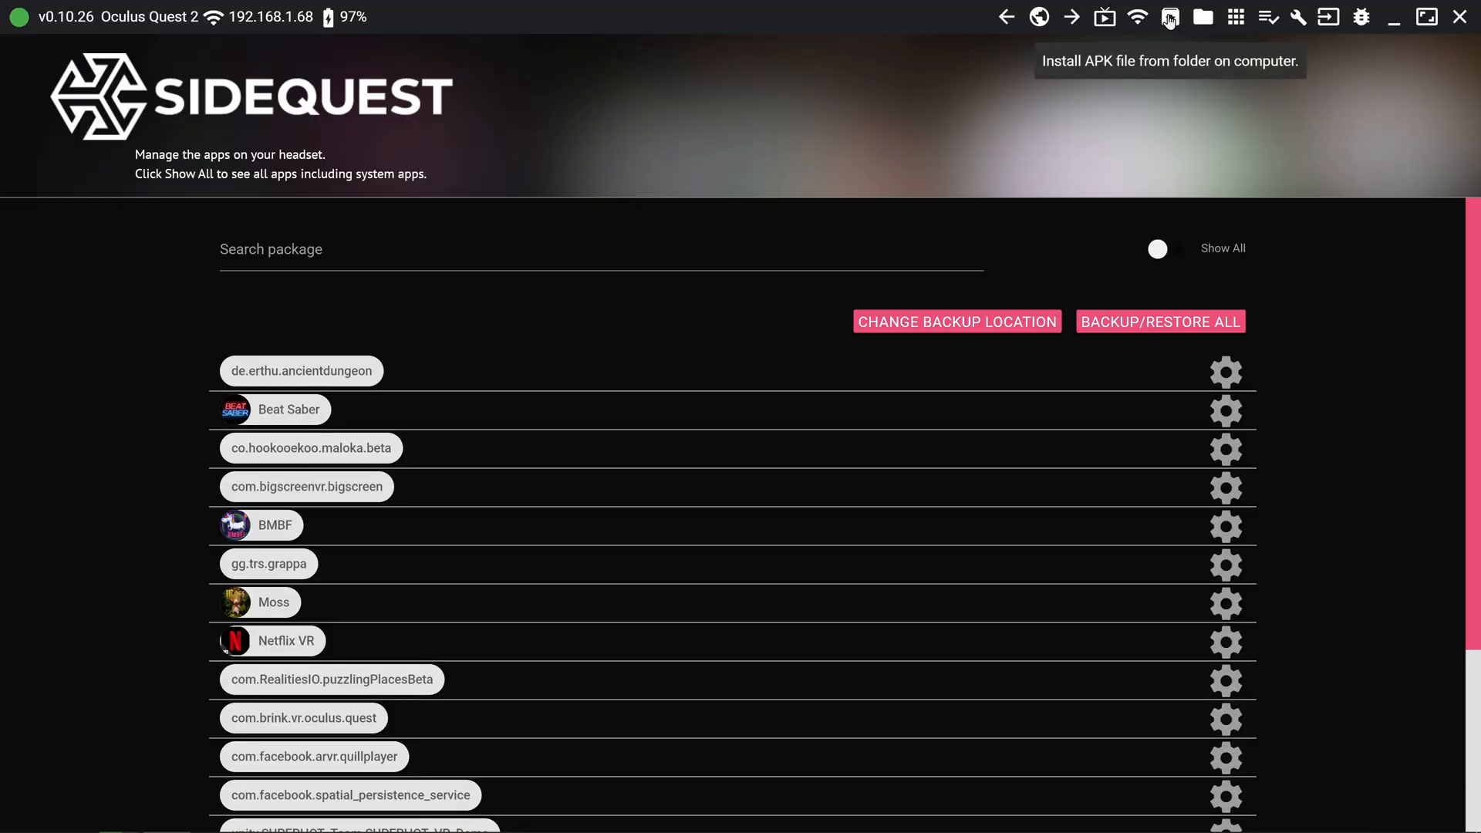
click(1170, 17)
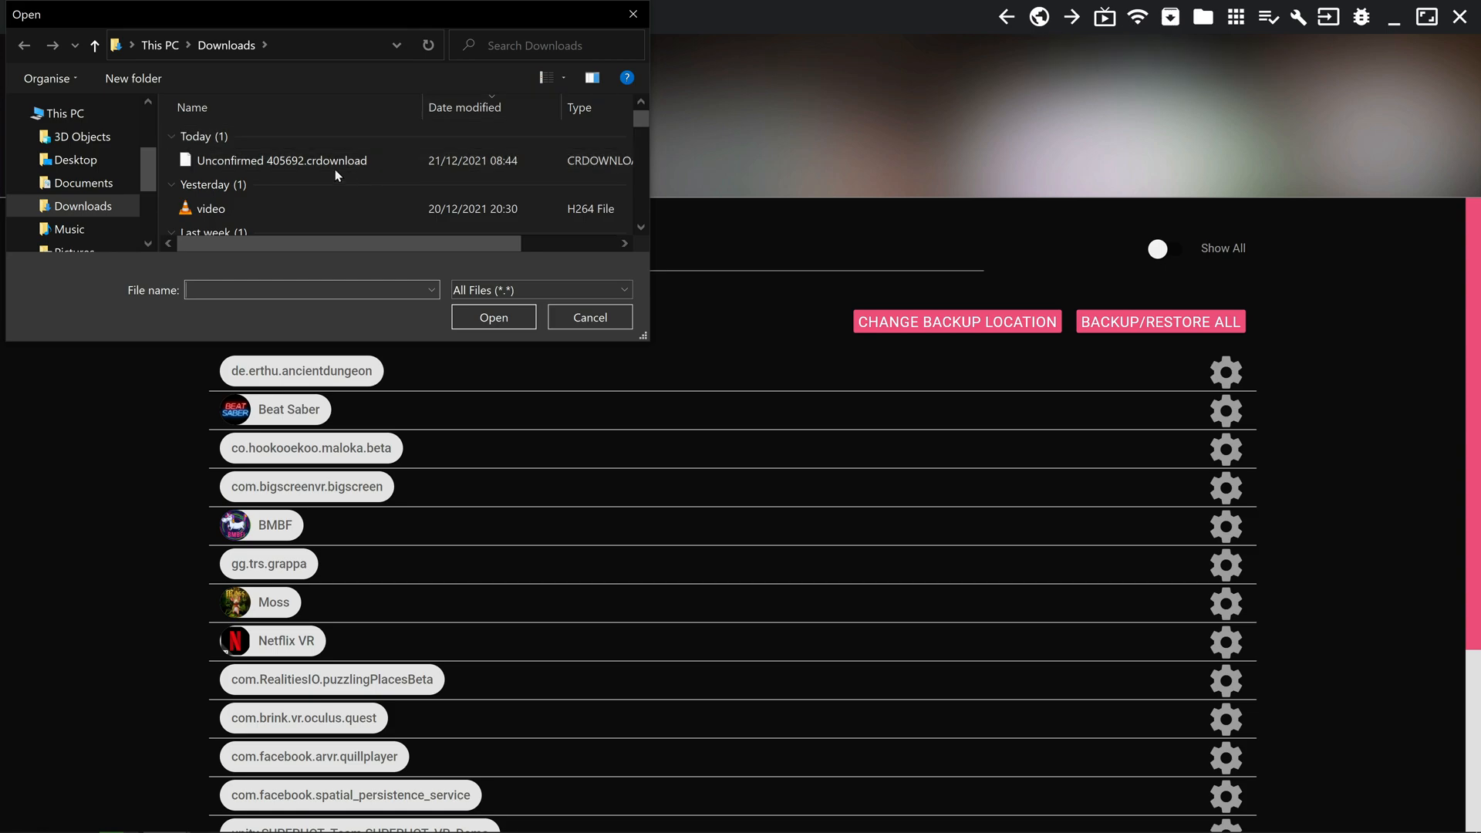
mouse_move(298, 159)
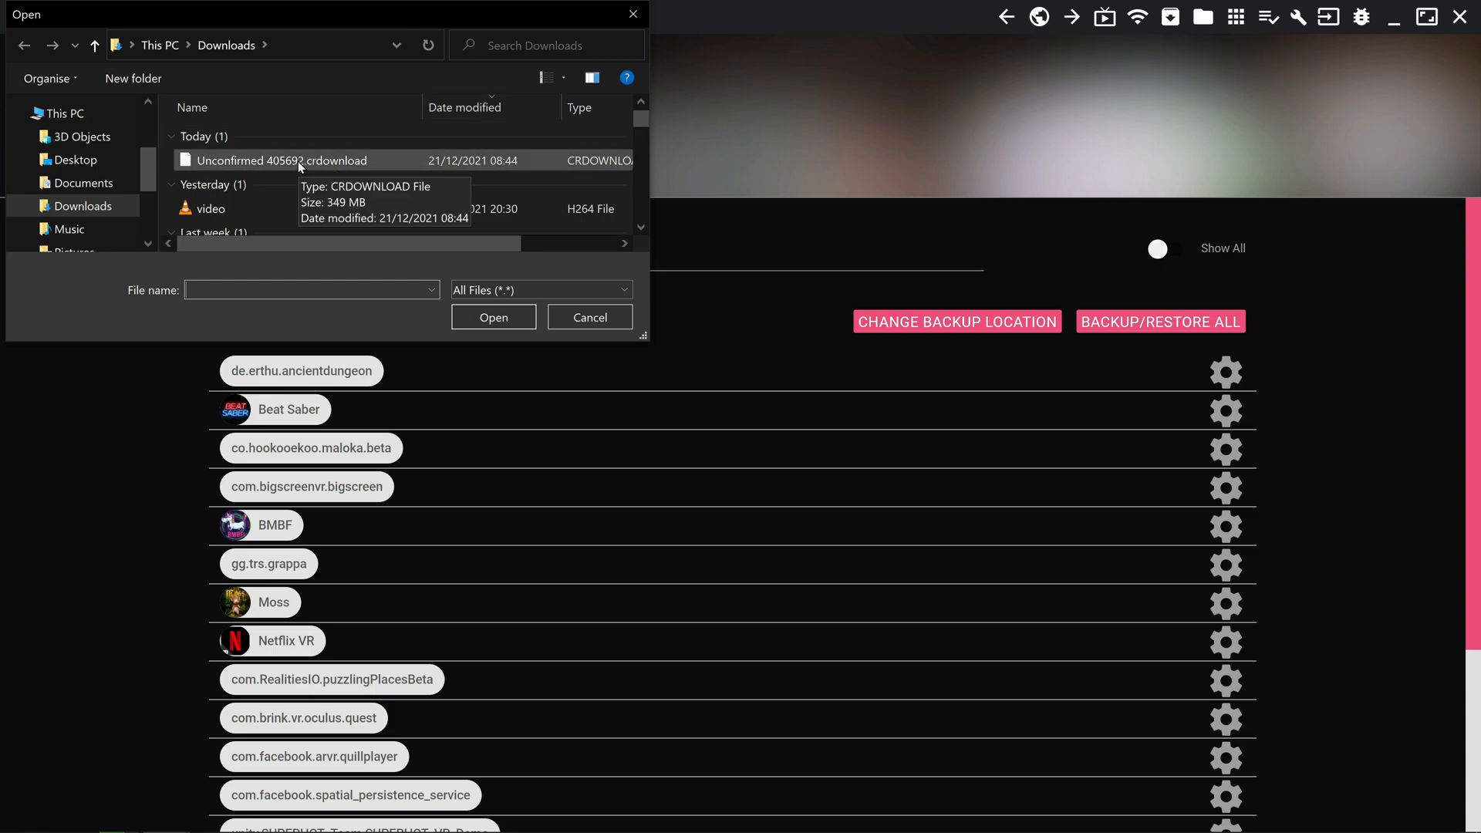
mouse_move(923, 137)
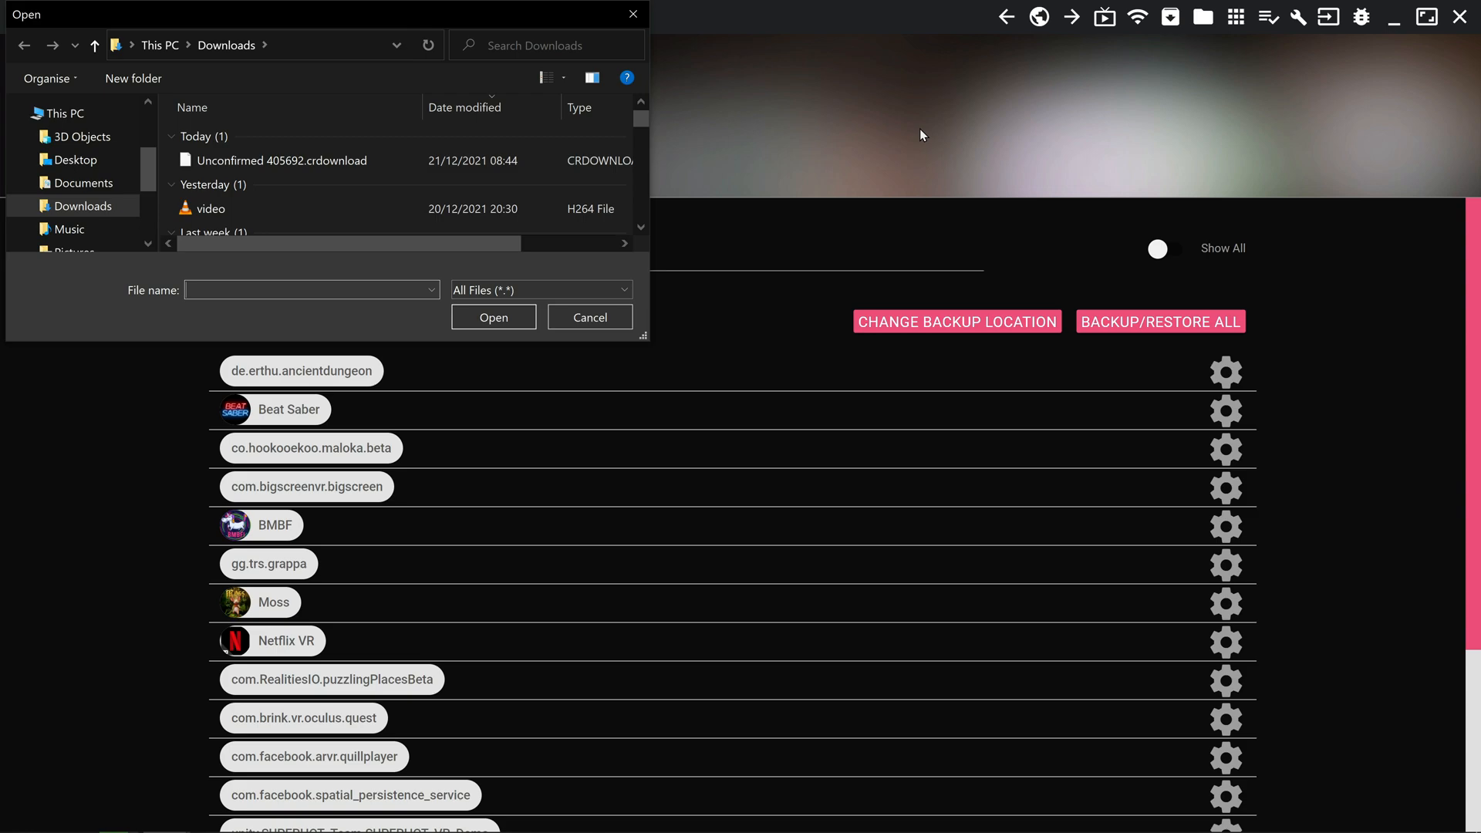
mouse_move(616, 333)
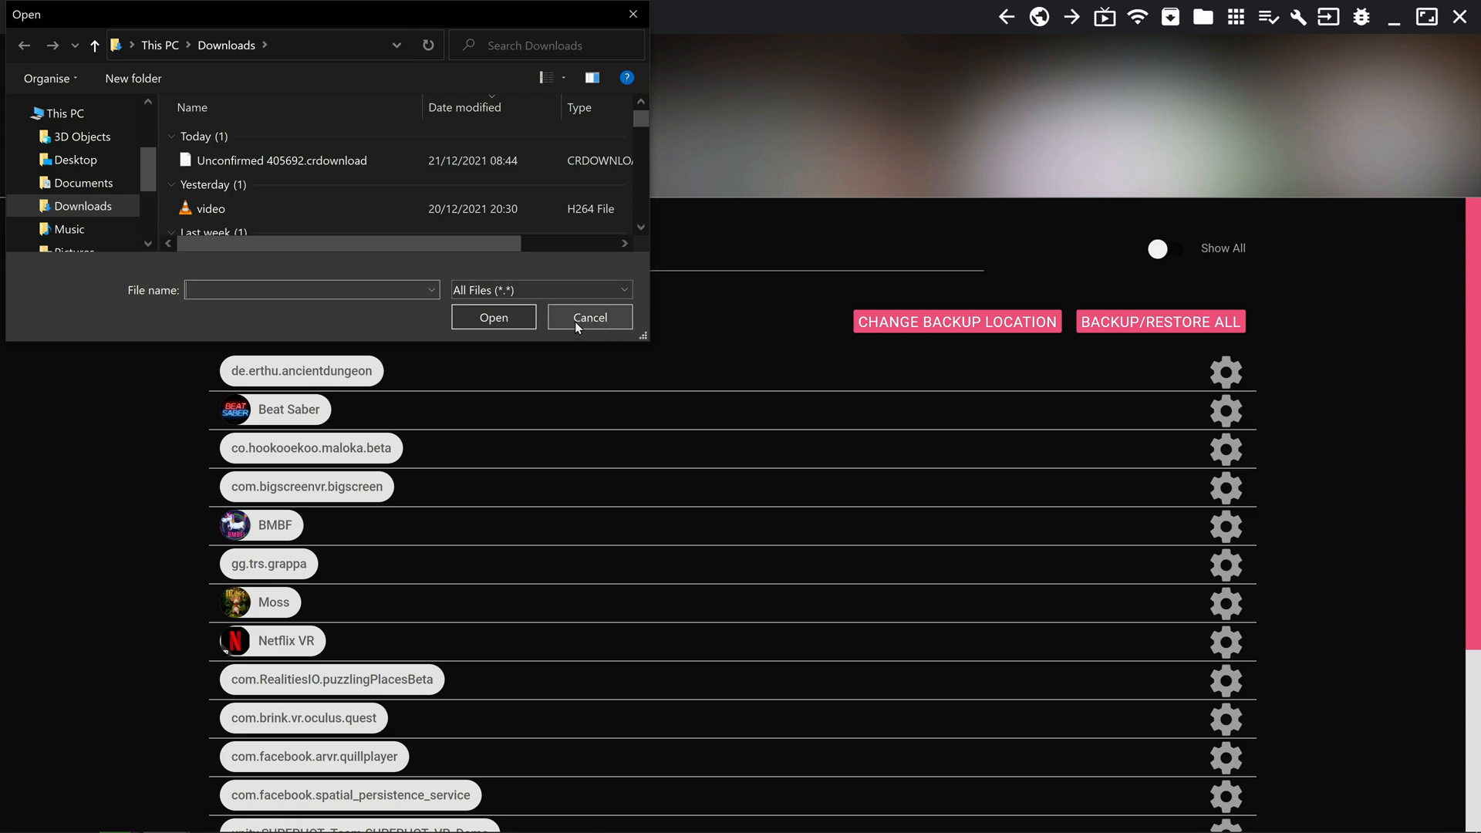
click(590, 316)
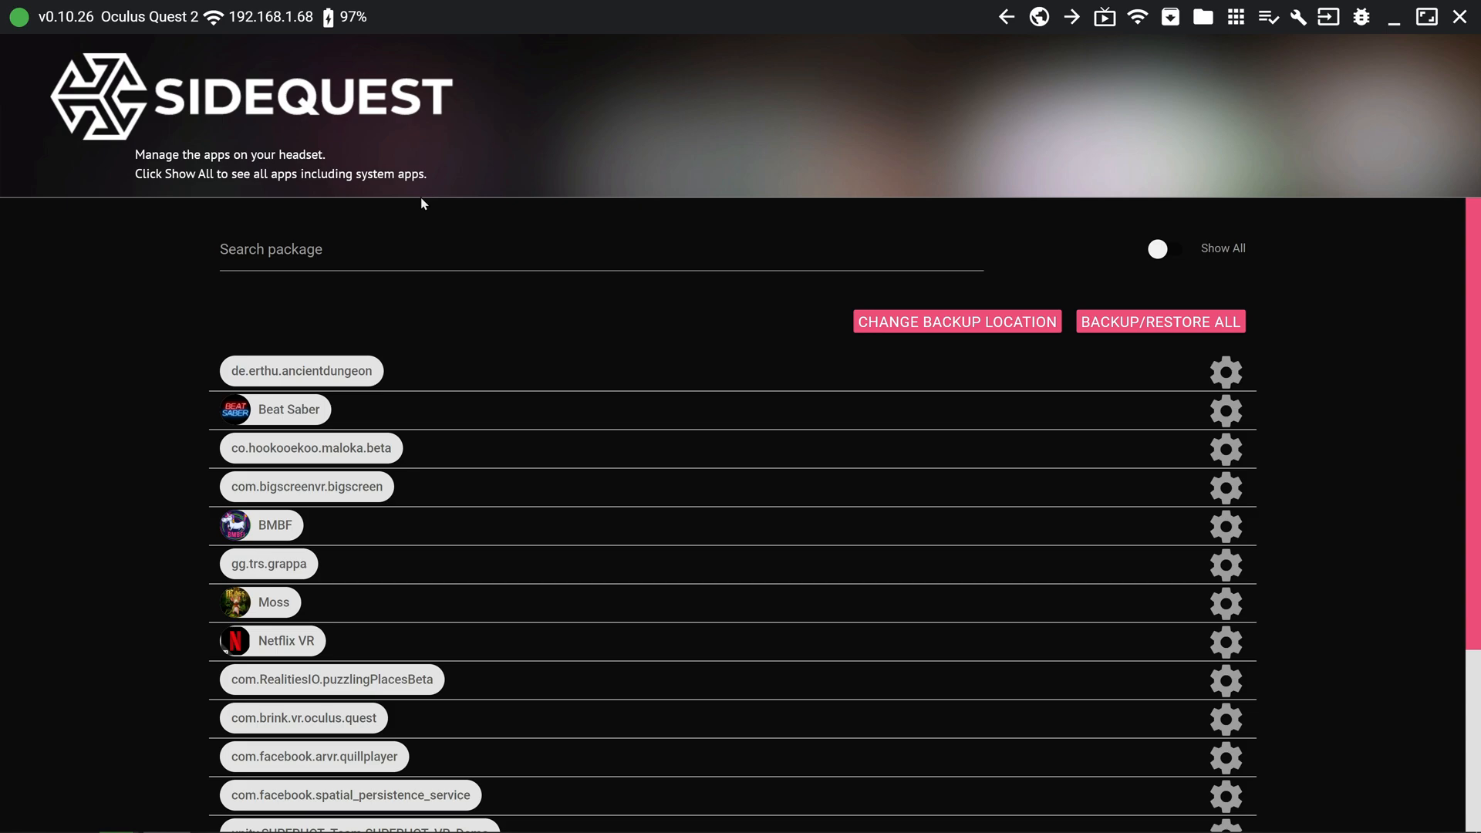
mouse_move(464, 207)
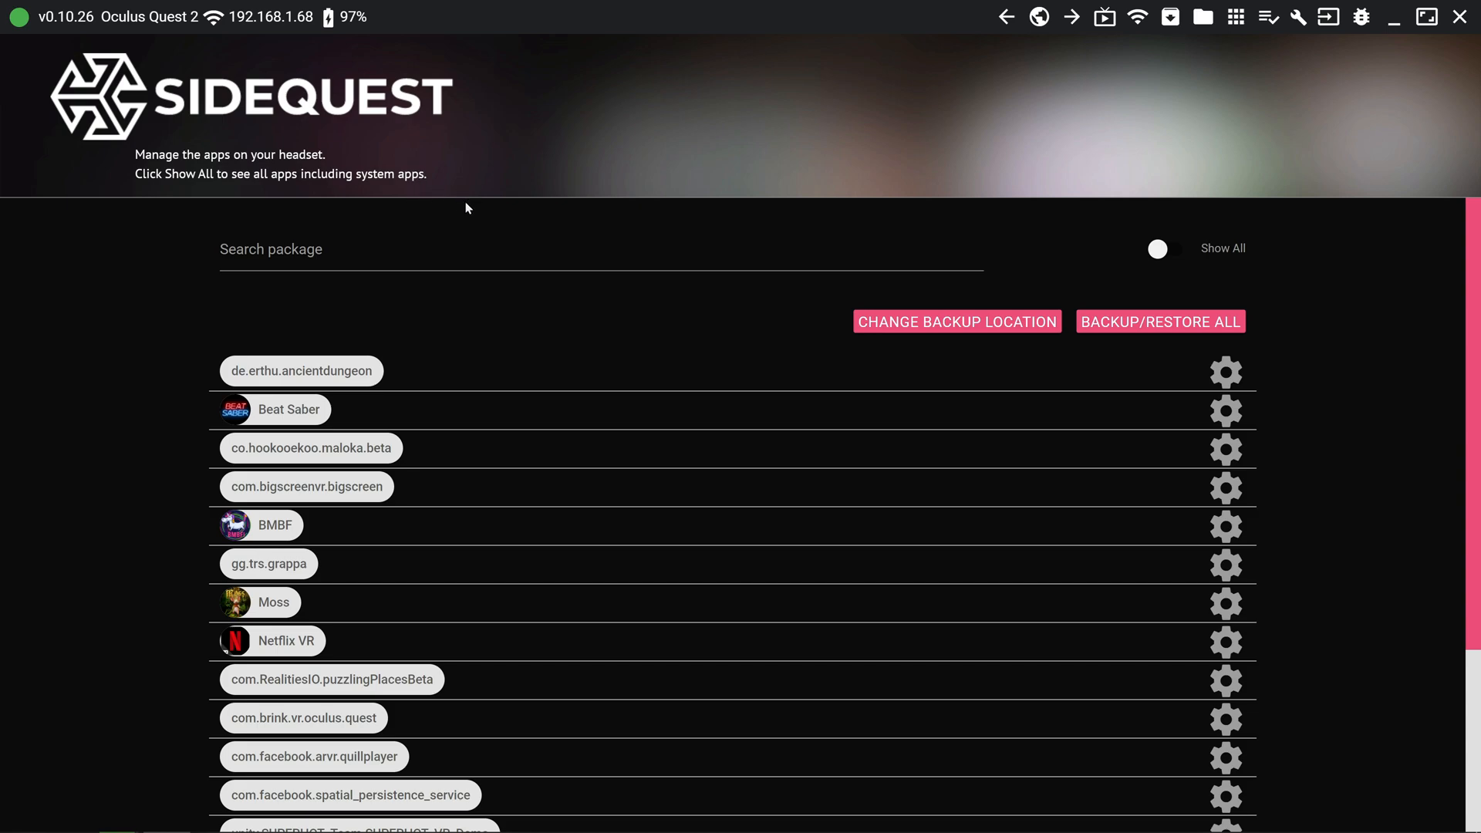